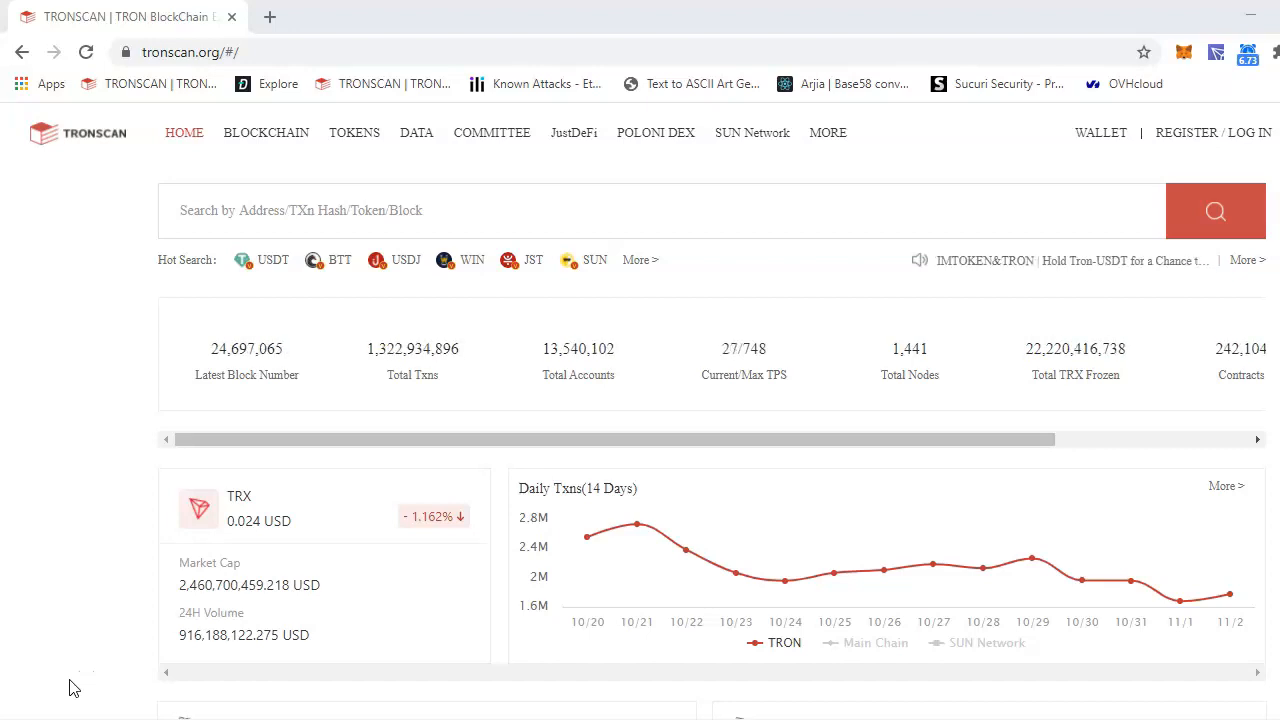
# Step: Open Tronscan's Token Record page from the TOKENS menu
pyautogui.click(178, 51)
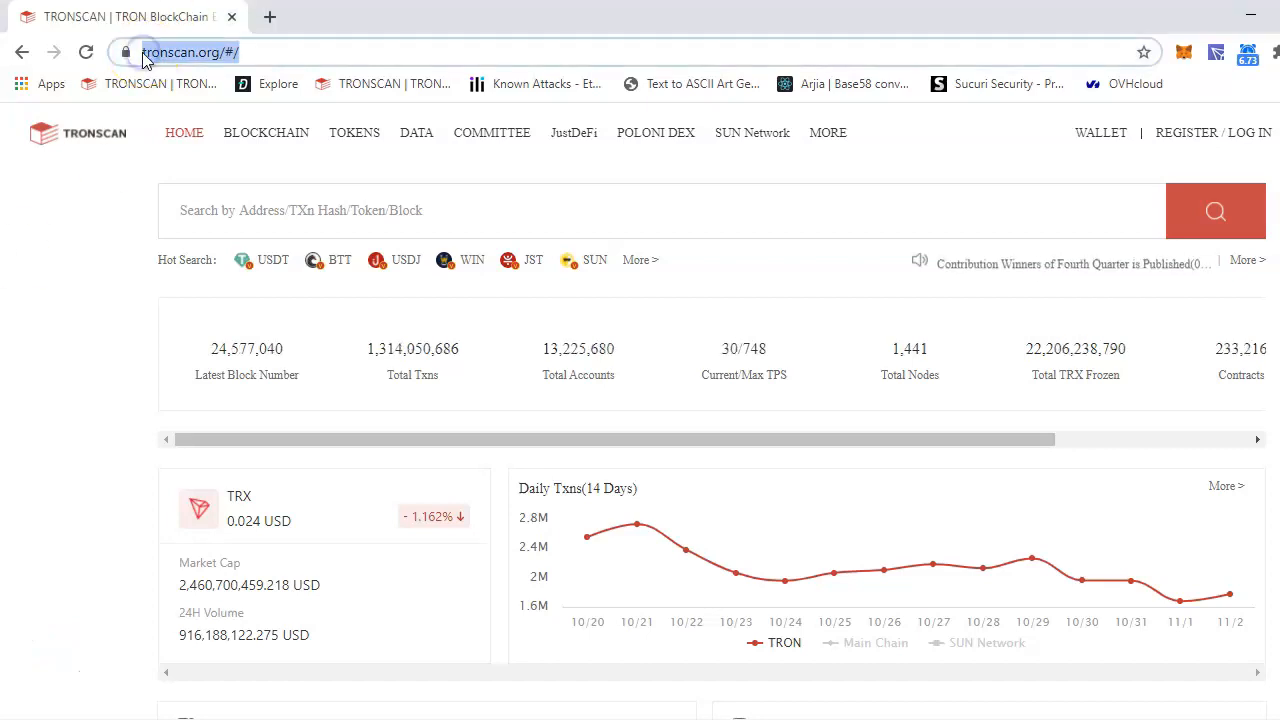
pyautogui.click(354, 132)
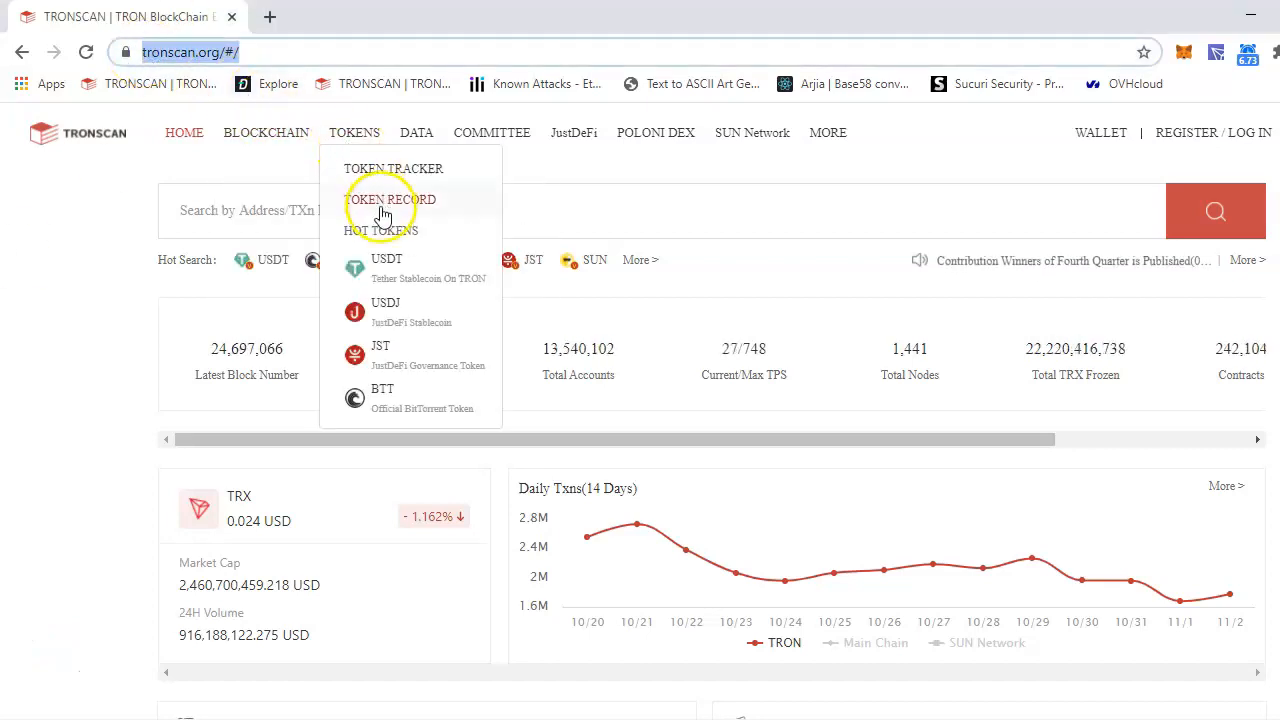
pyautogui.click(388, 199)
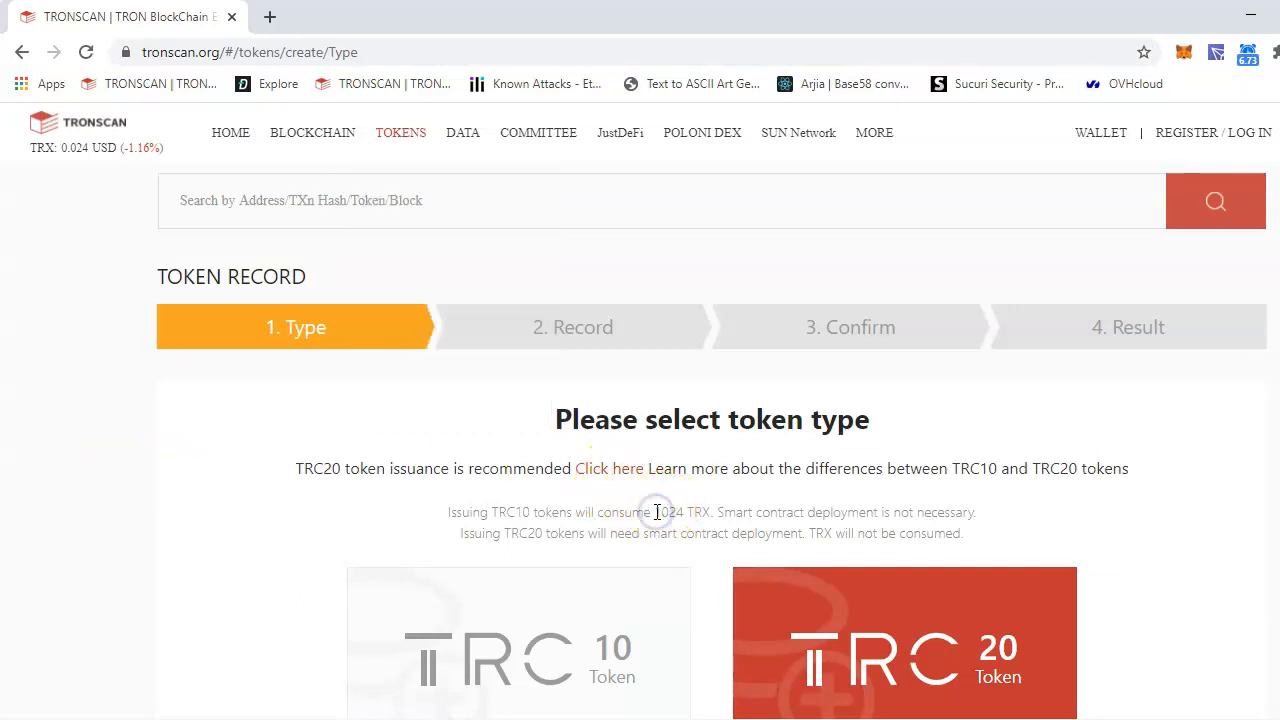
# Step: Choose TRC10 (1024 TRX issuing cost) as the token type and confirm it
pyautogui.doubleClick(672, 512)
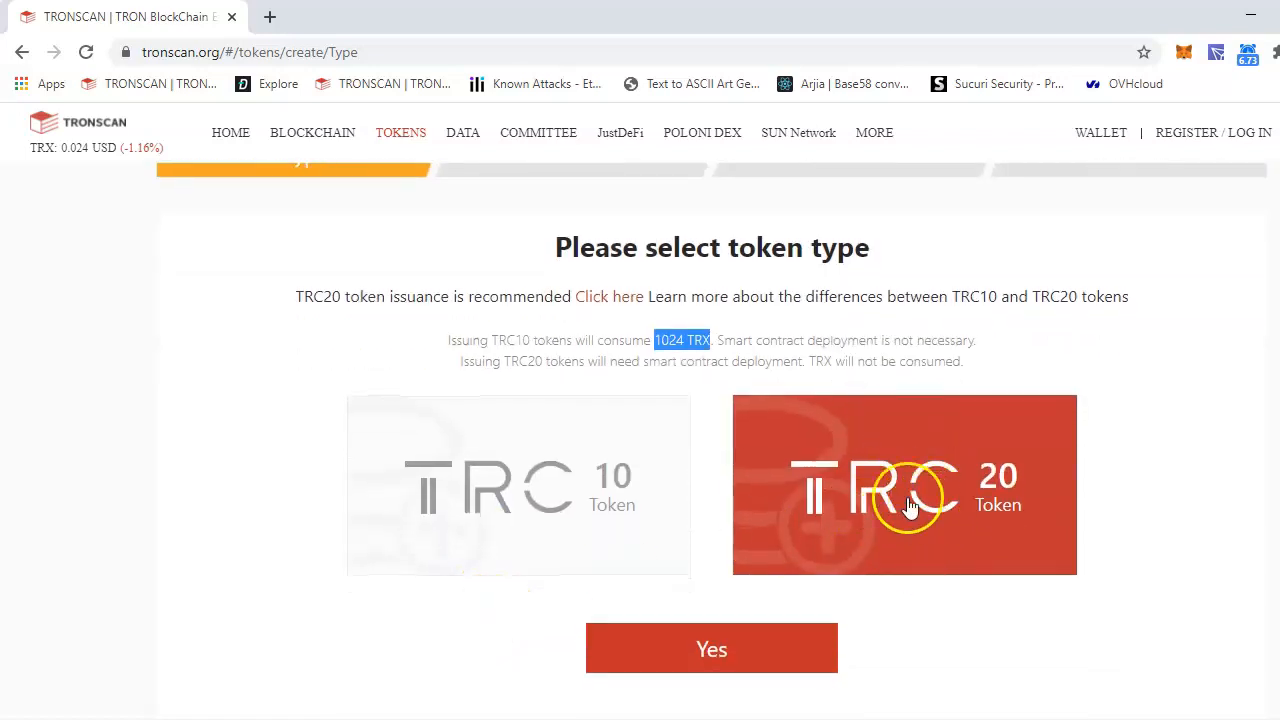
pyautogui.click(487, 471)
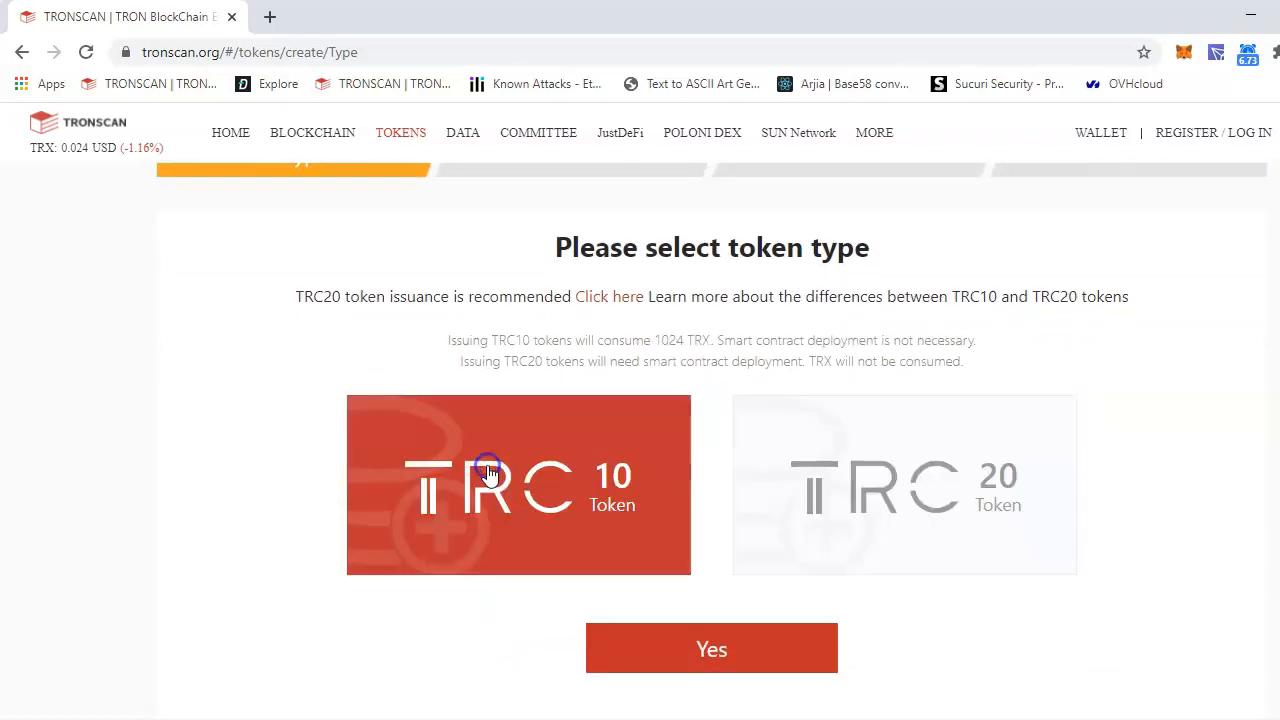
pyautogui.moveTo(900, 483)
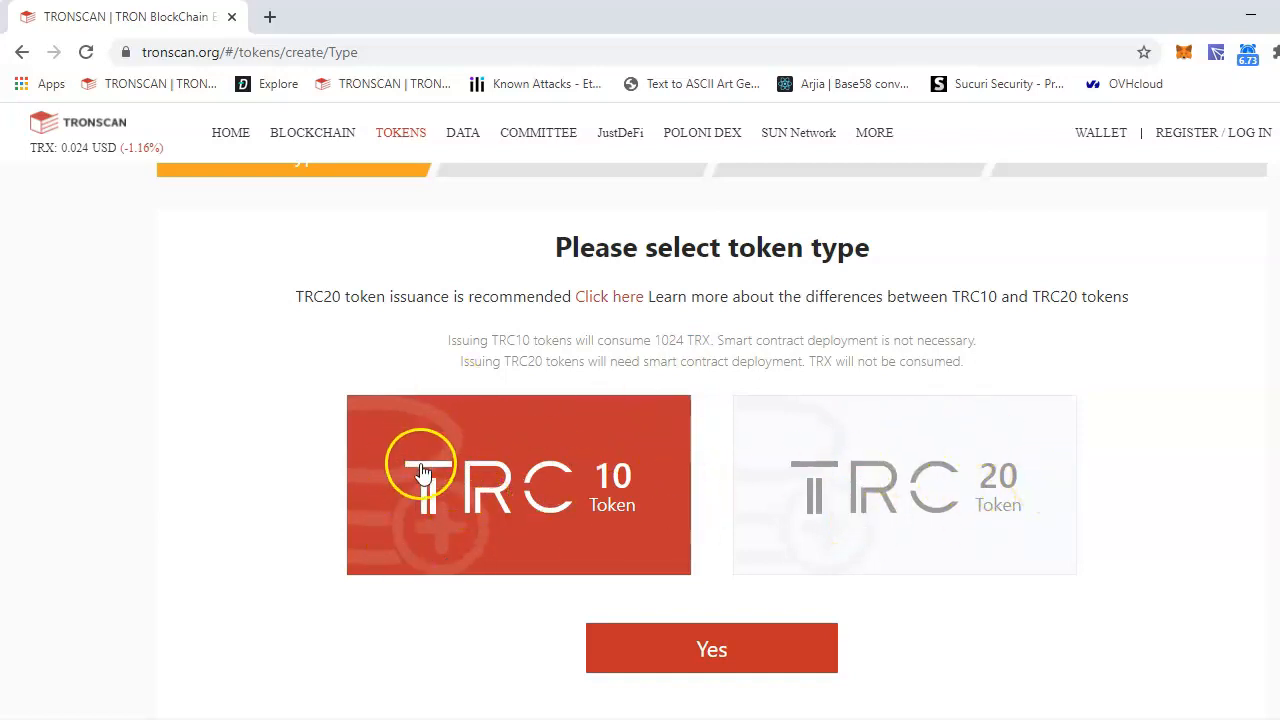
pyautogui.moveTo(515, 470)
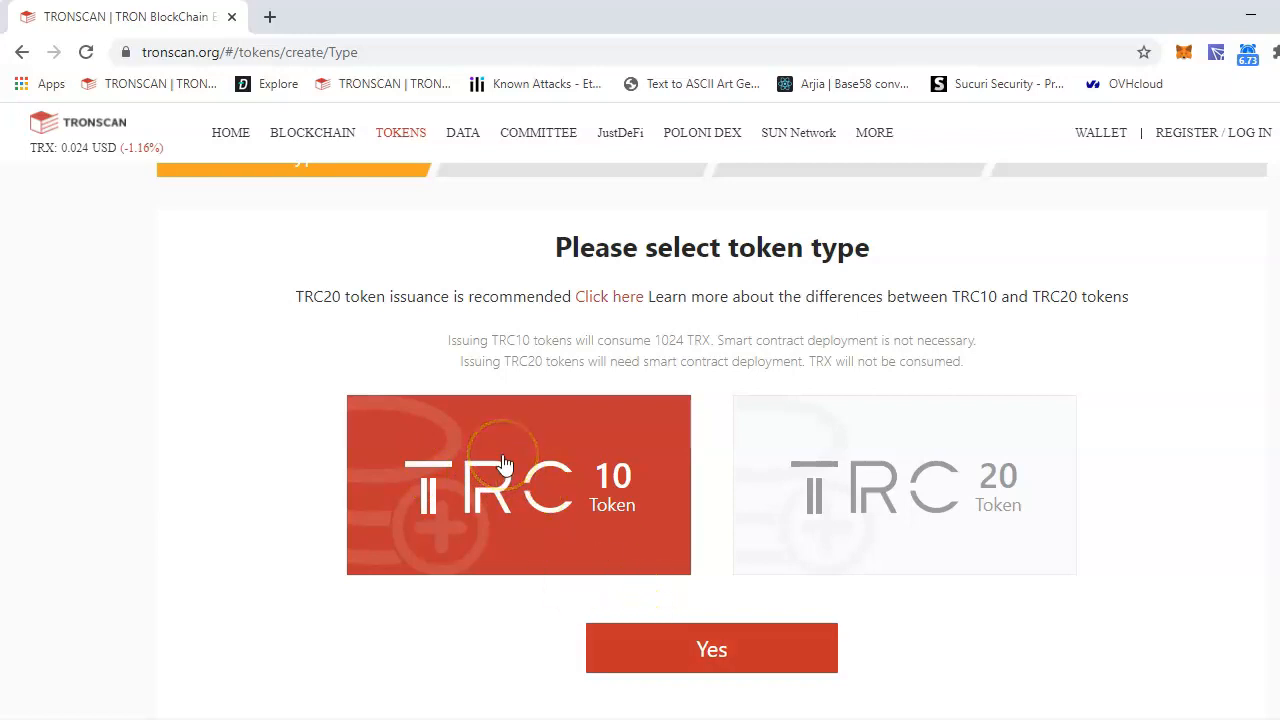
pyautogui.click(711, 648)
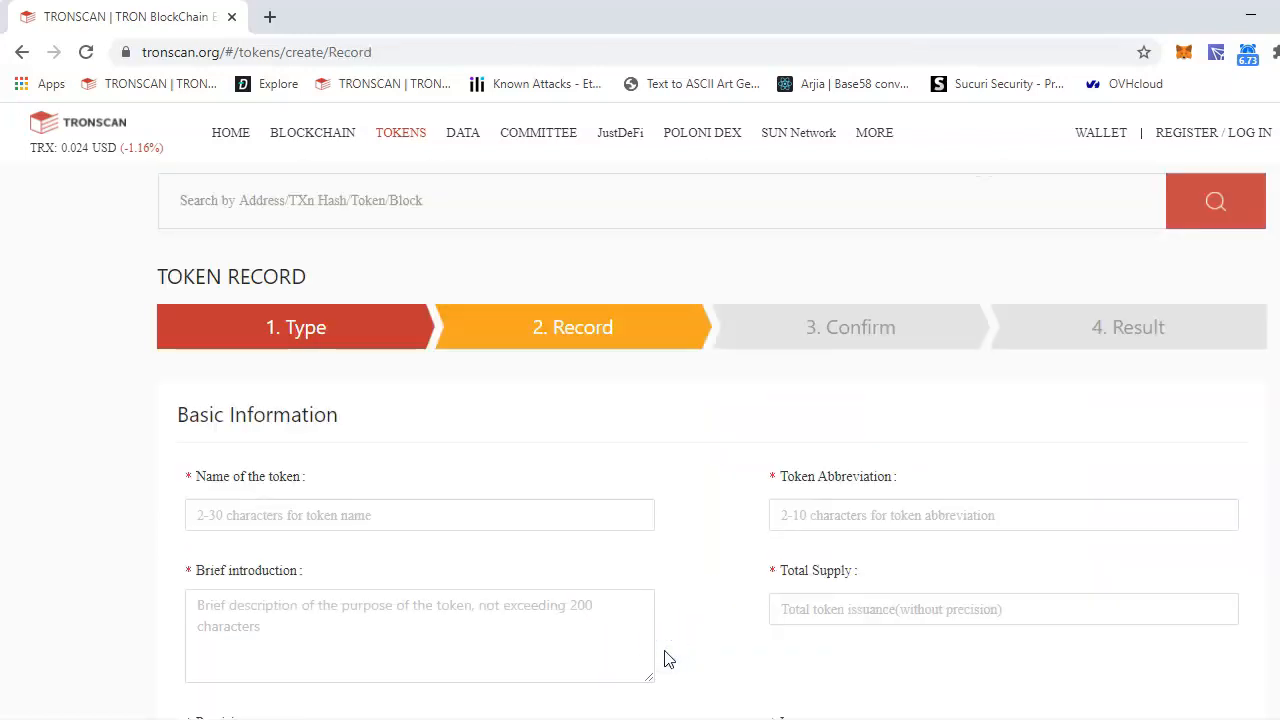
# Step: Enter Test token, TEST, supply 1000000, precision 6 and price 1 TEST = 1 TRX
pyautogui.click(439, 515)
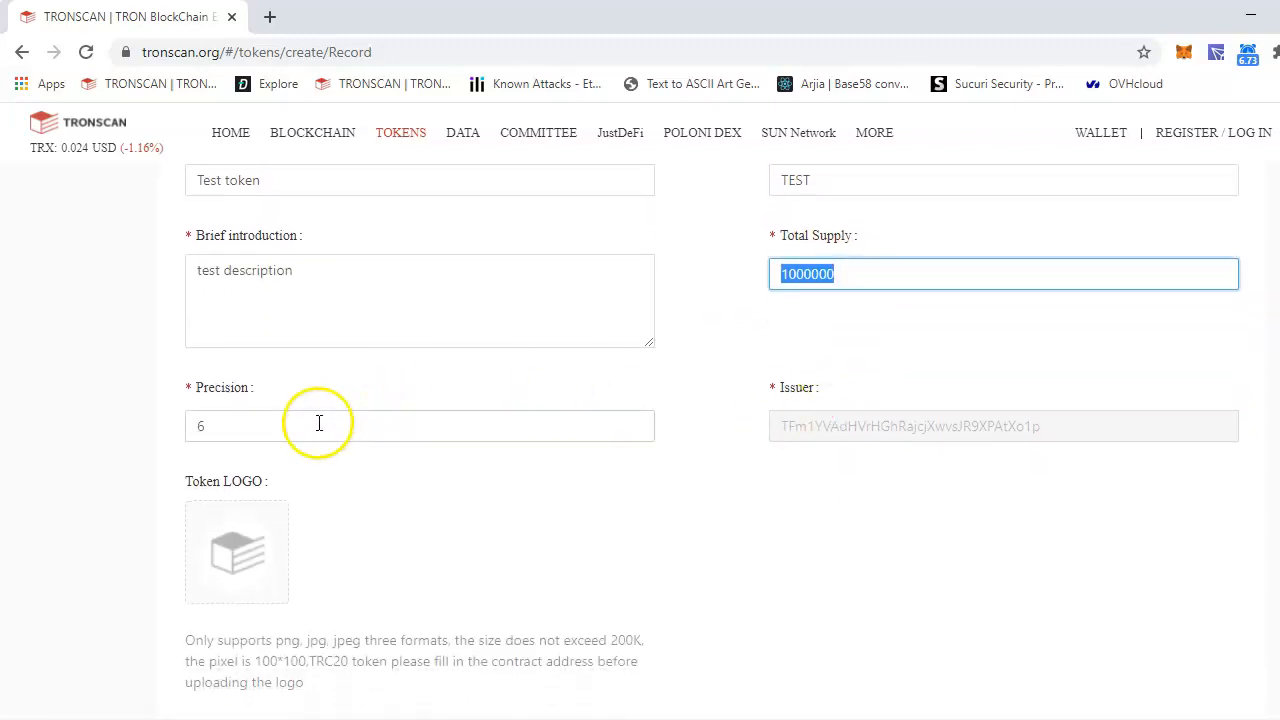
pyautogui.click(314, 425)
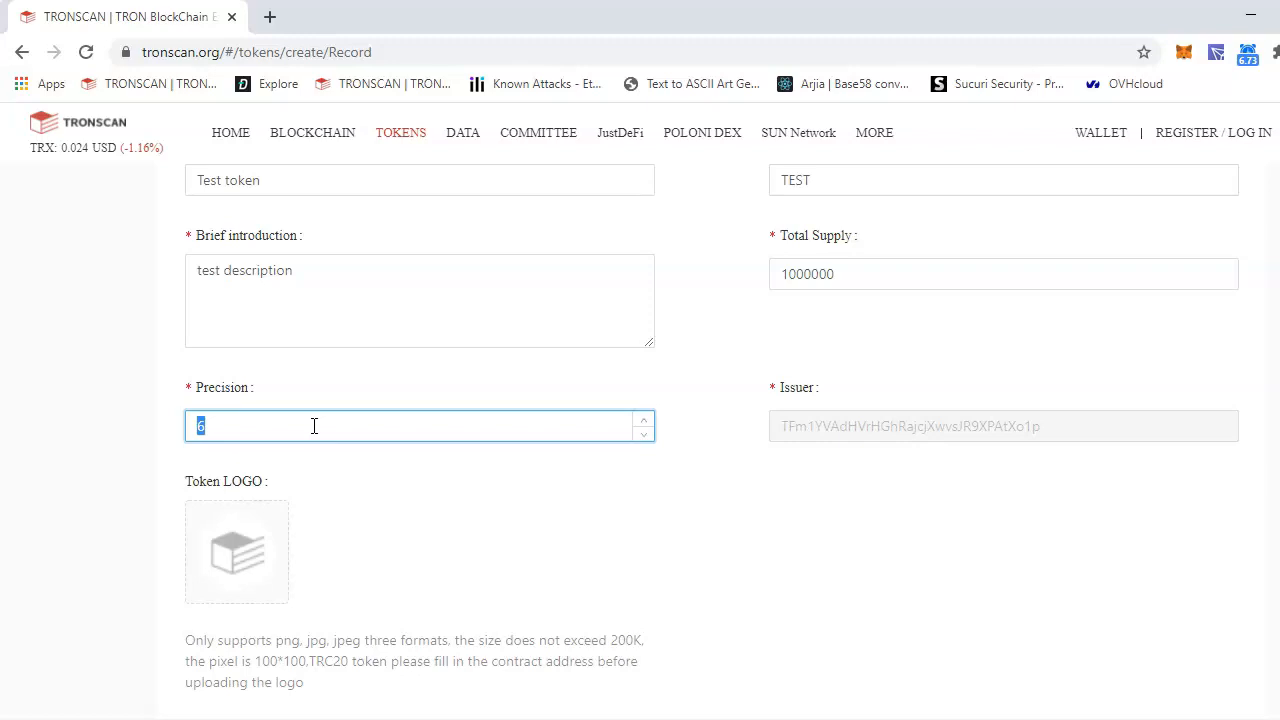
pyautogui.scroll(-3)
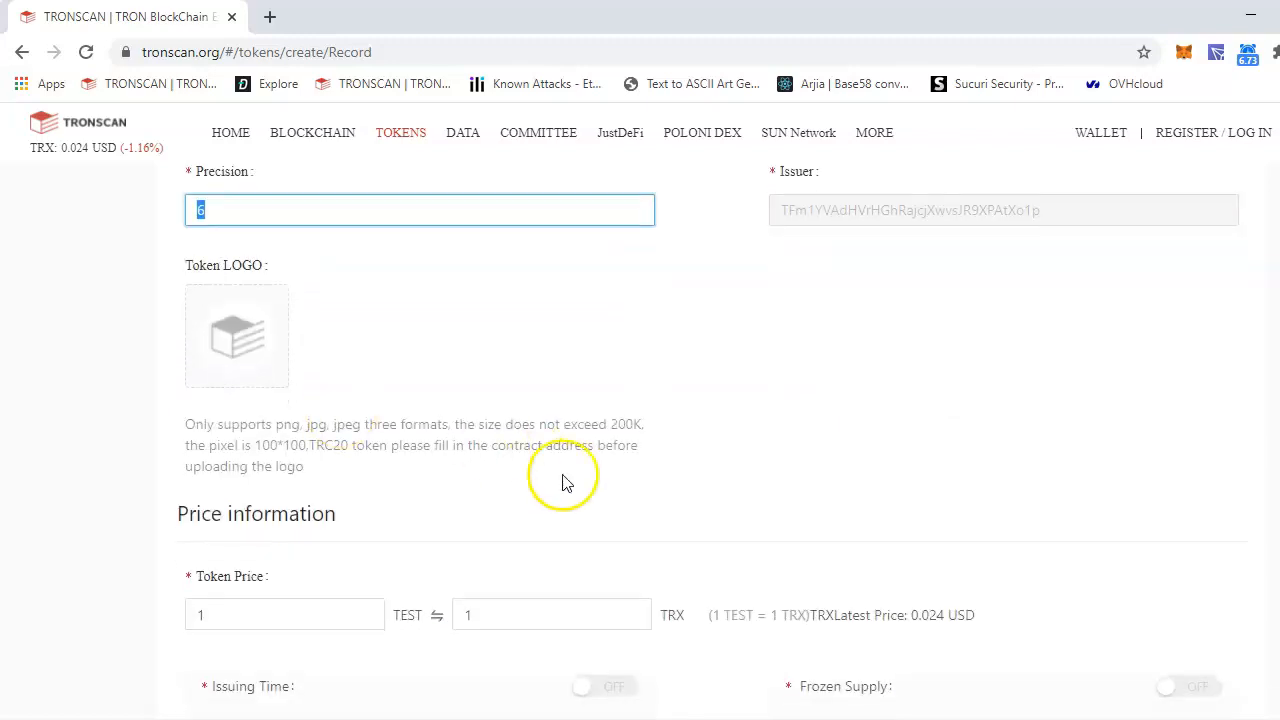
pyautogui.scroll(-3)
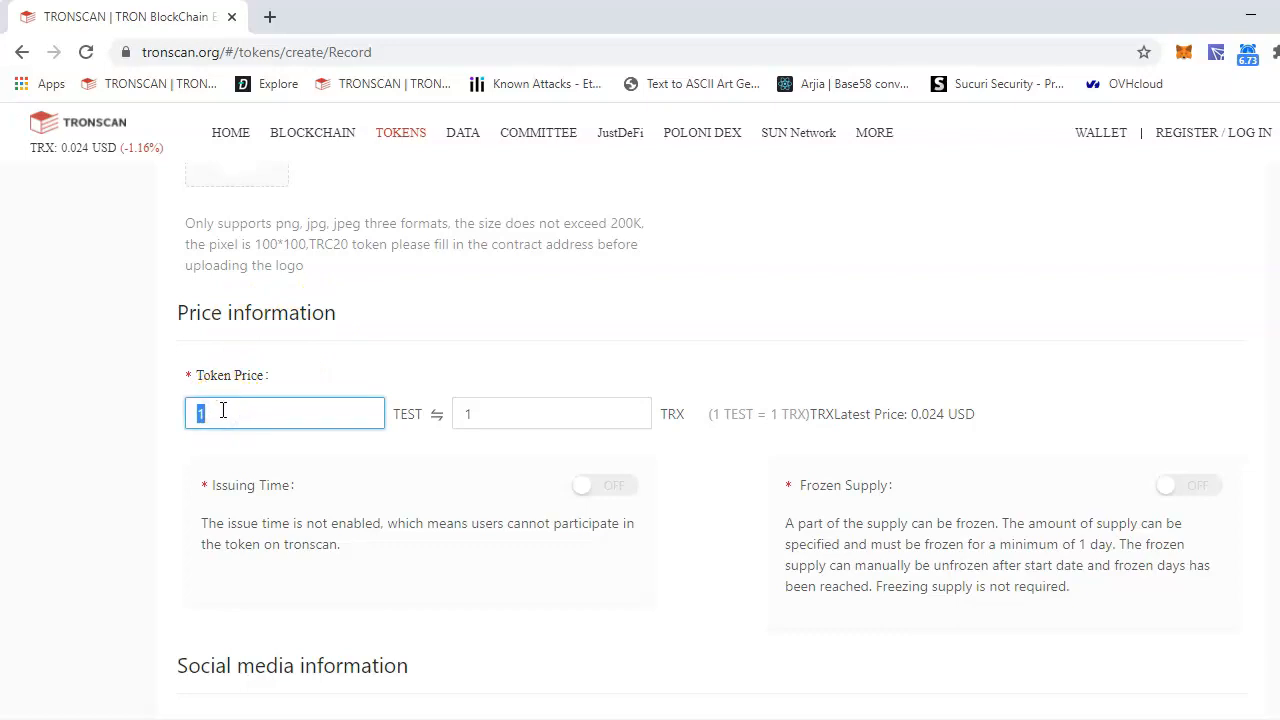
pyautogui.write('100')
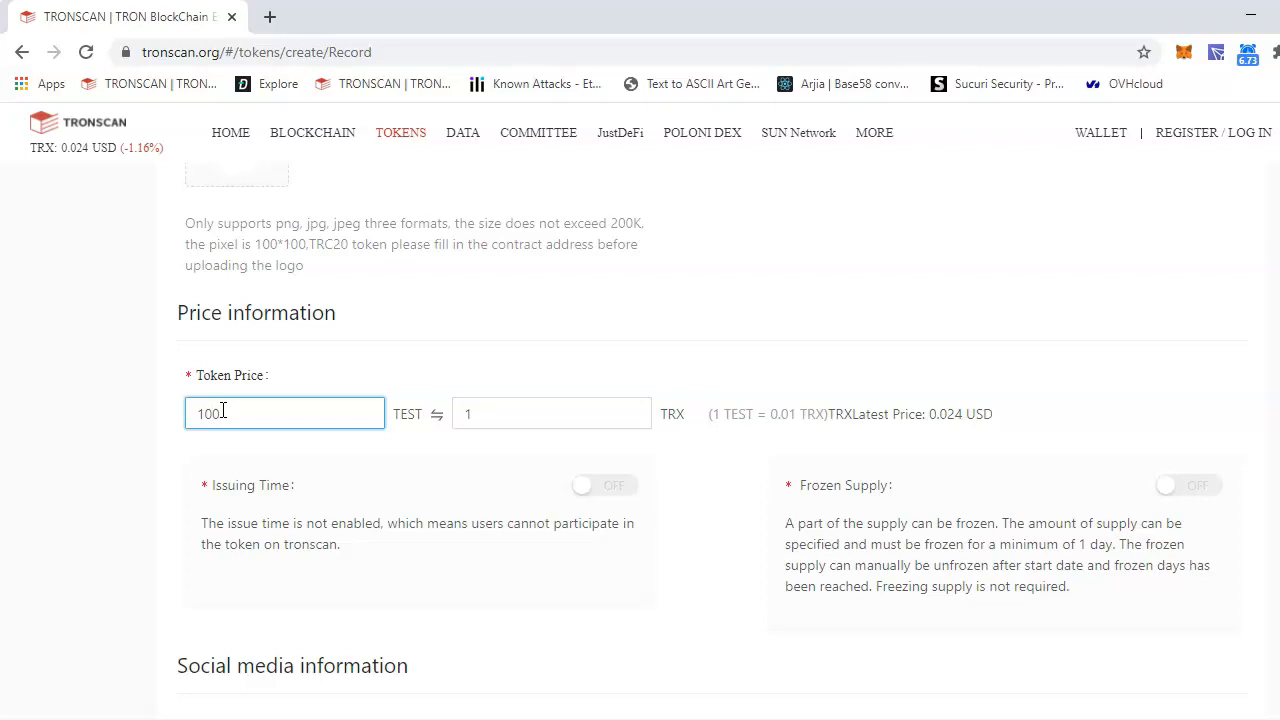
pyautogui.write('1')
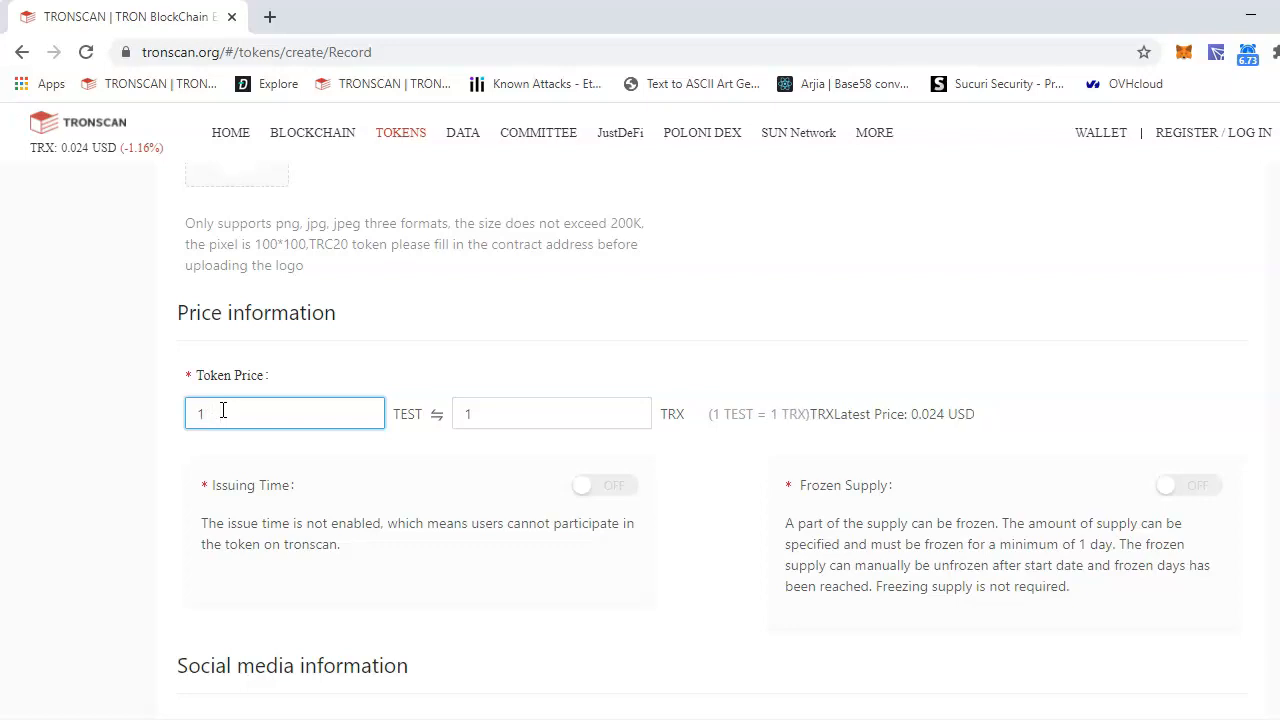
pyautogui.moveTo(932, 416)
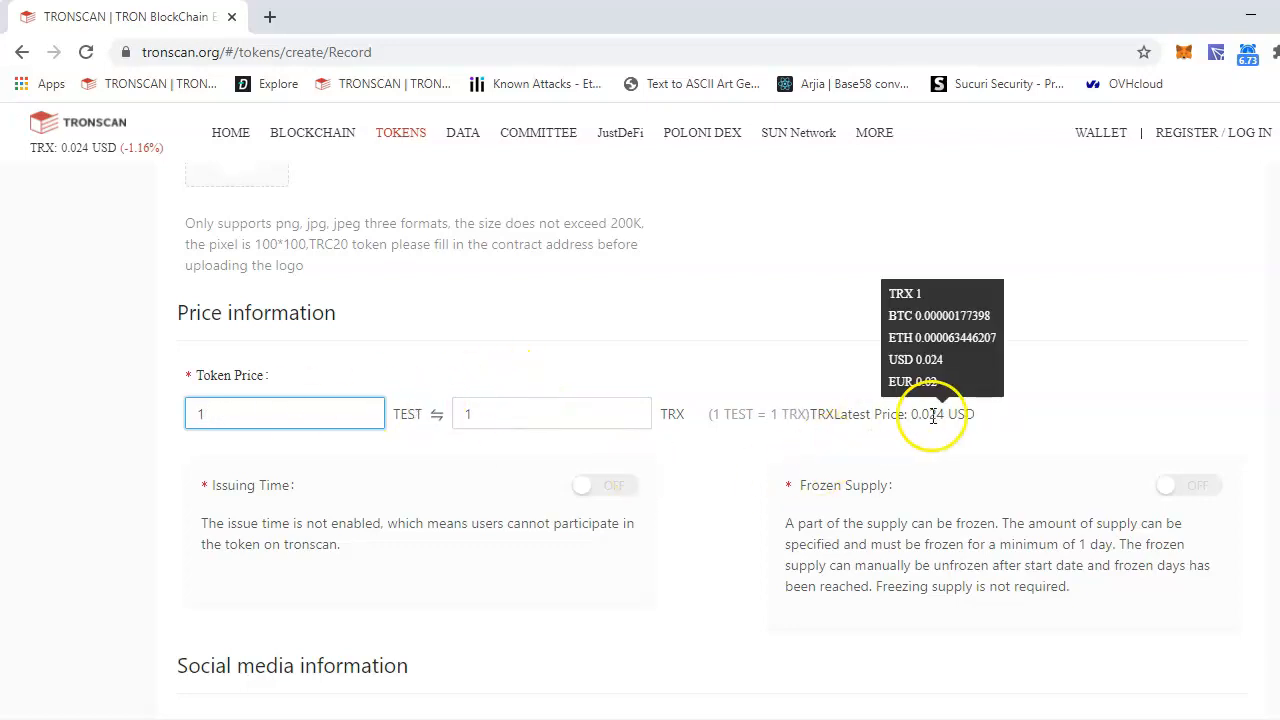
pyautogui.scroll(-3)
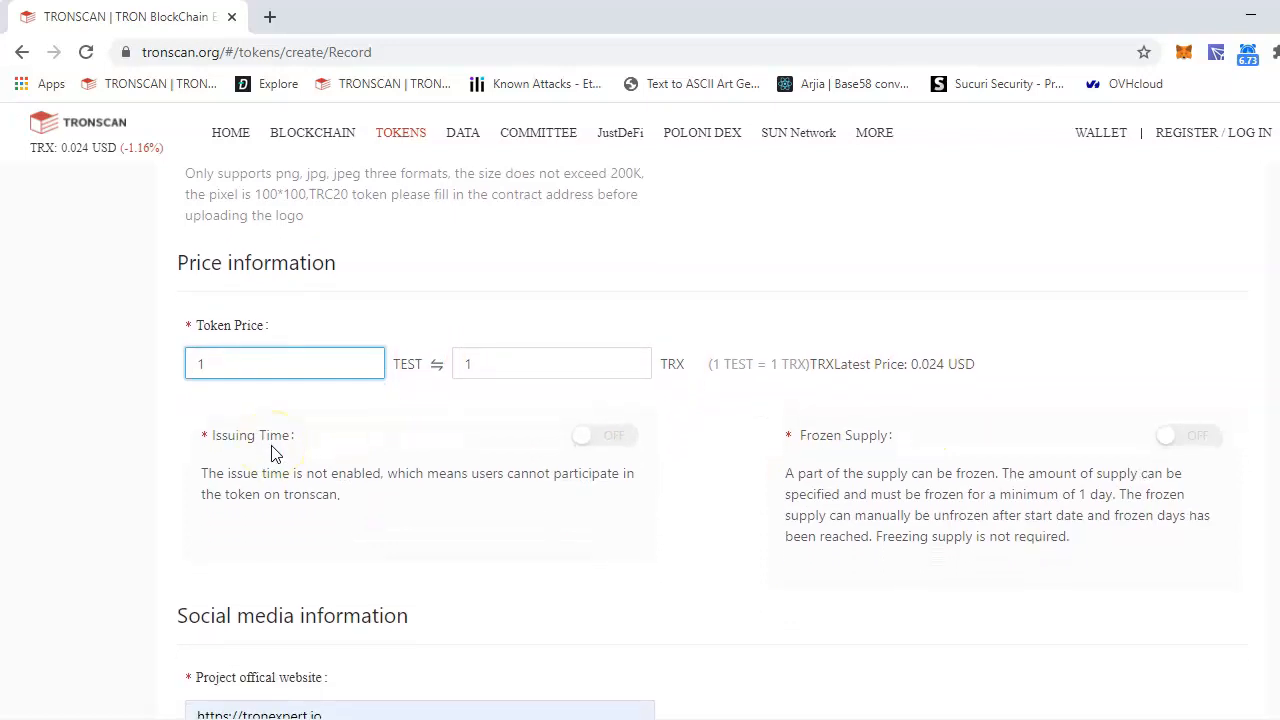
pyautogui.scroll(-3)
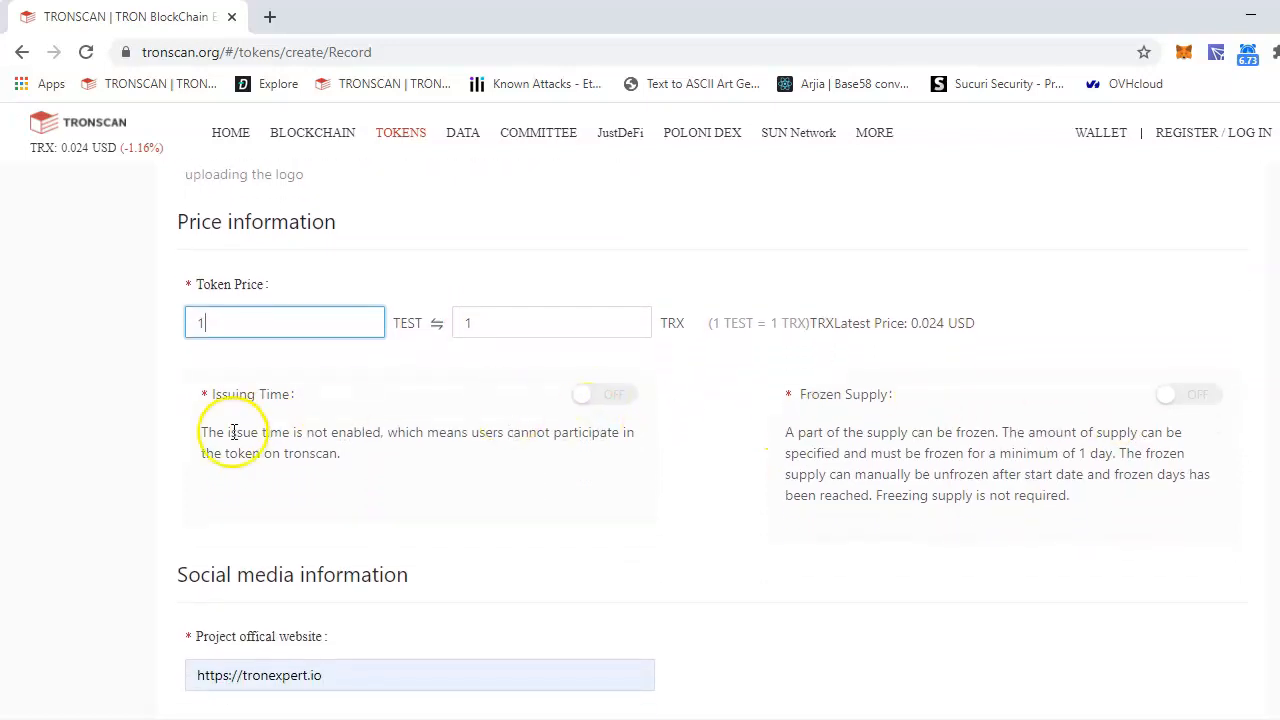
pyautogui.moveTo(622, 406)
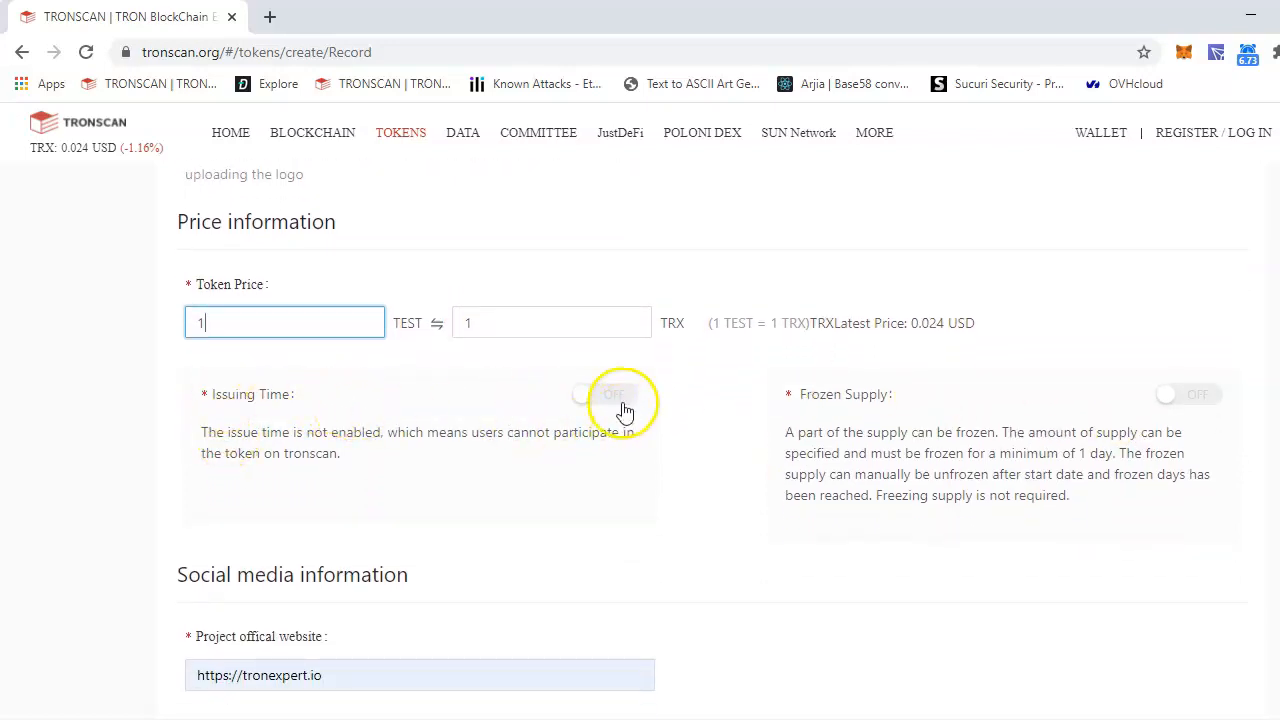
pyautogui.click(615, 394)
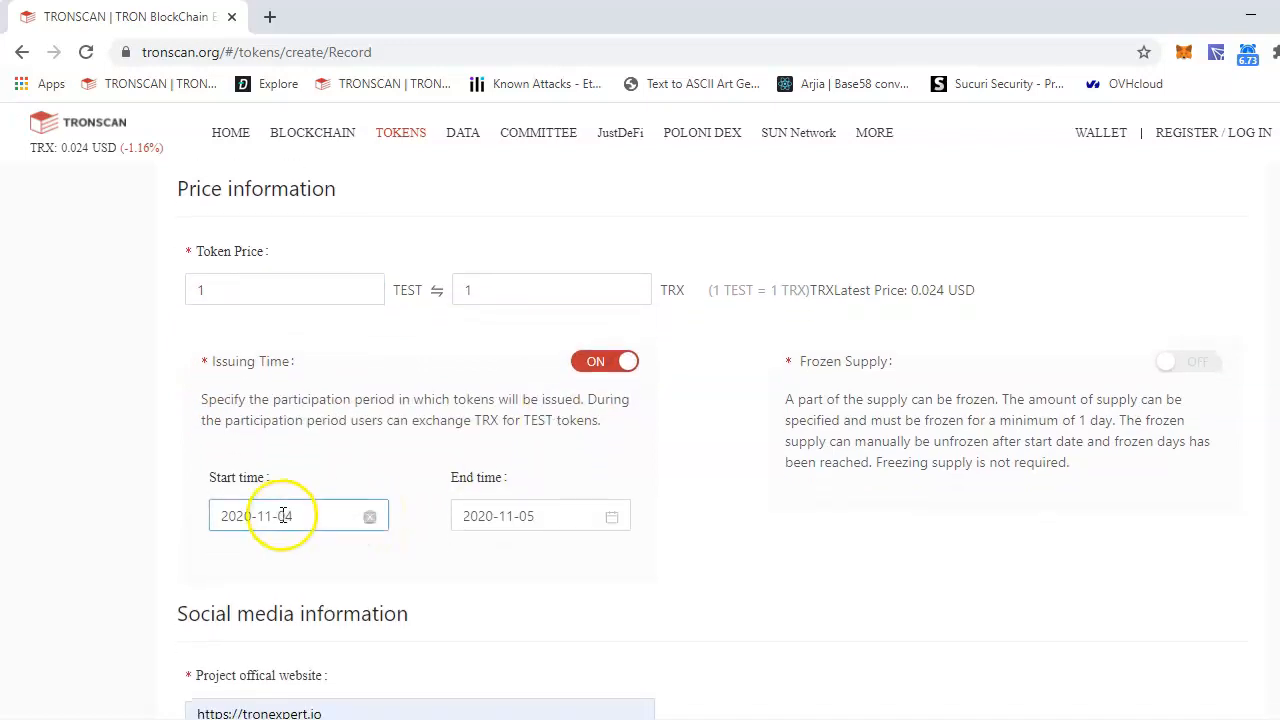
pyautogui.click(540, 515)
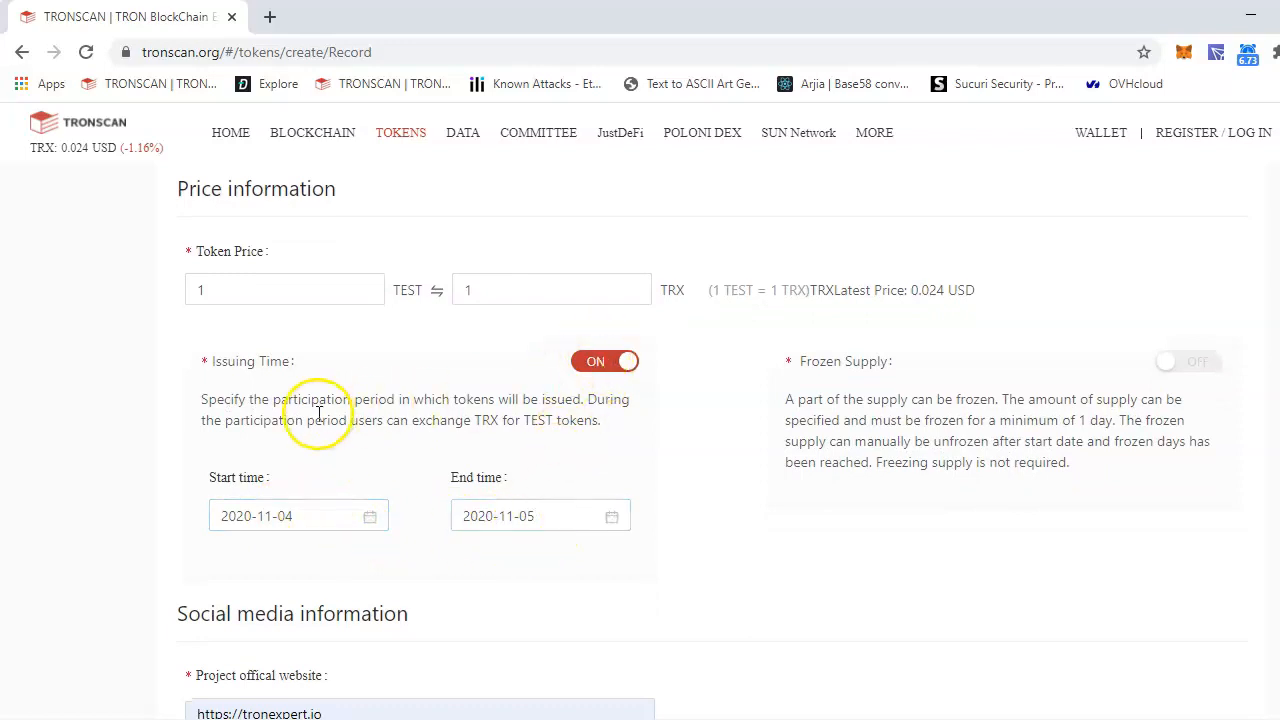
pyautogui.moveTo(591, 386)
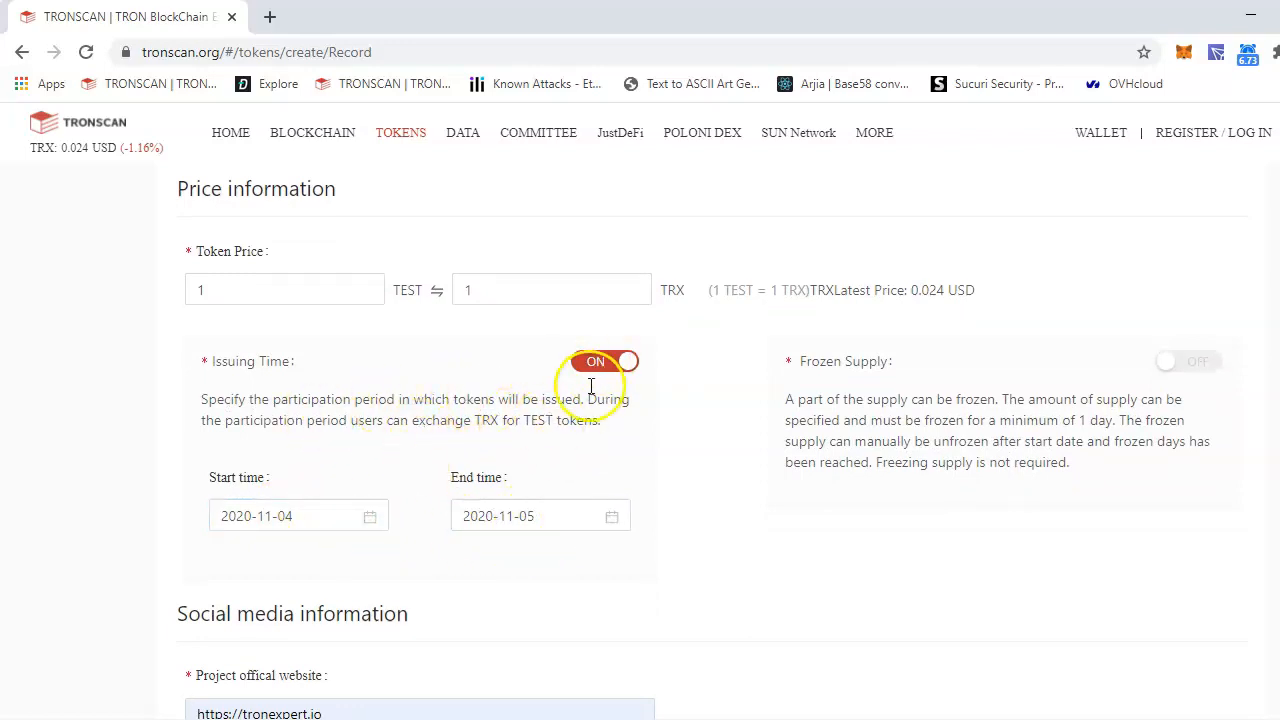
pyautogui.click(607, 361)
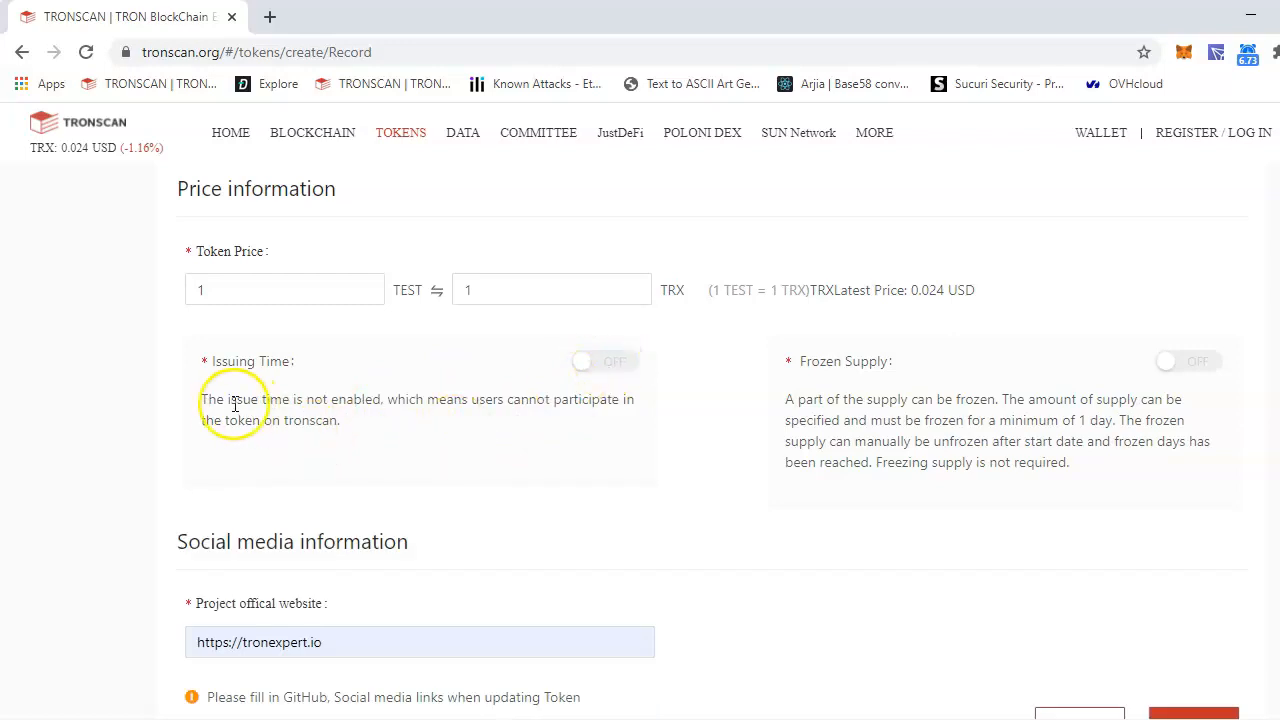
pyautogui.moveTo(397, 399)
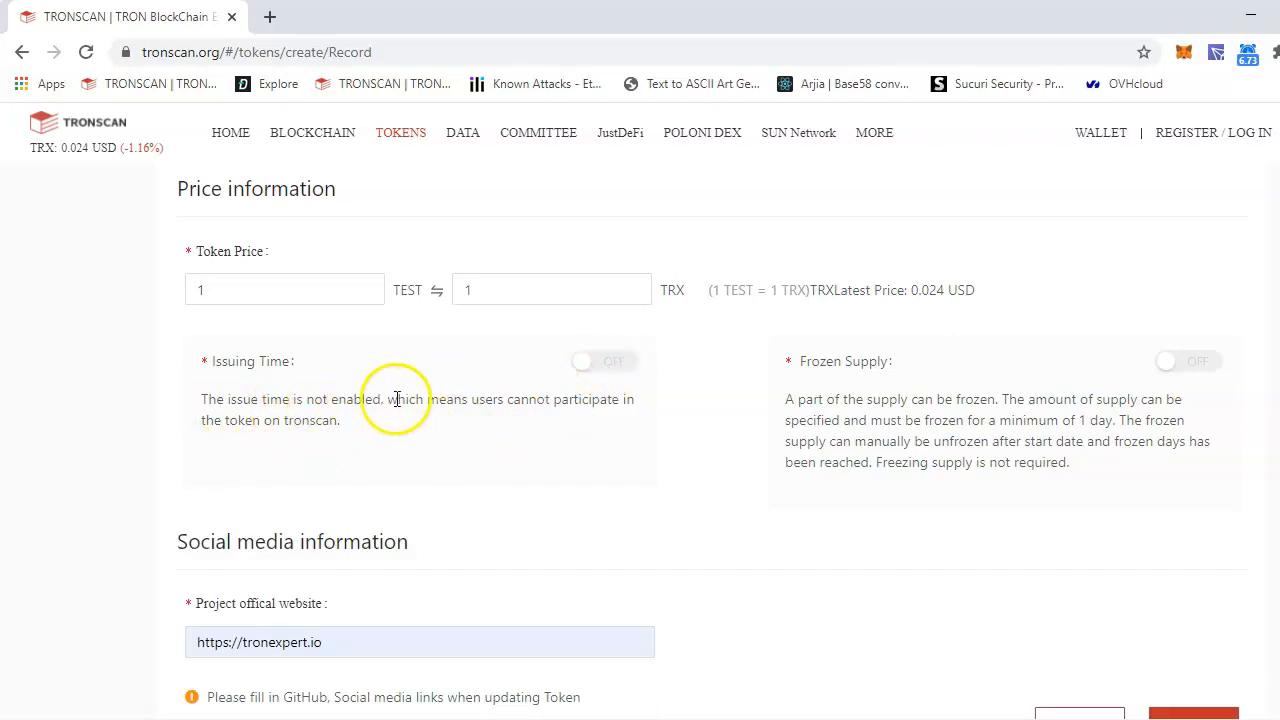
pyautogui.moveTo(212, 428)
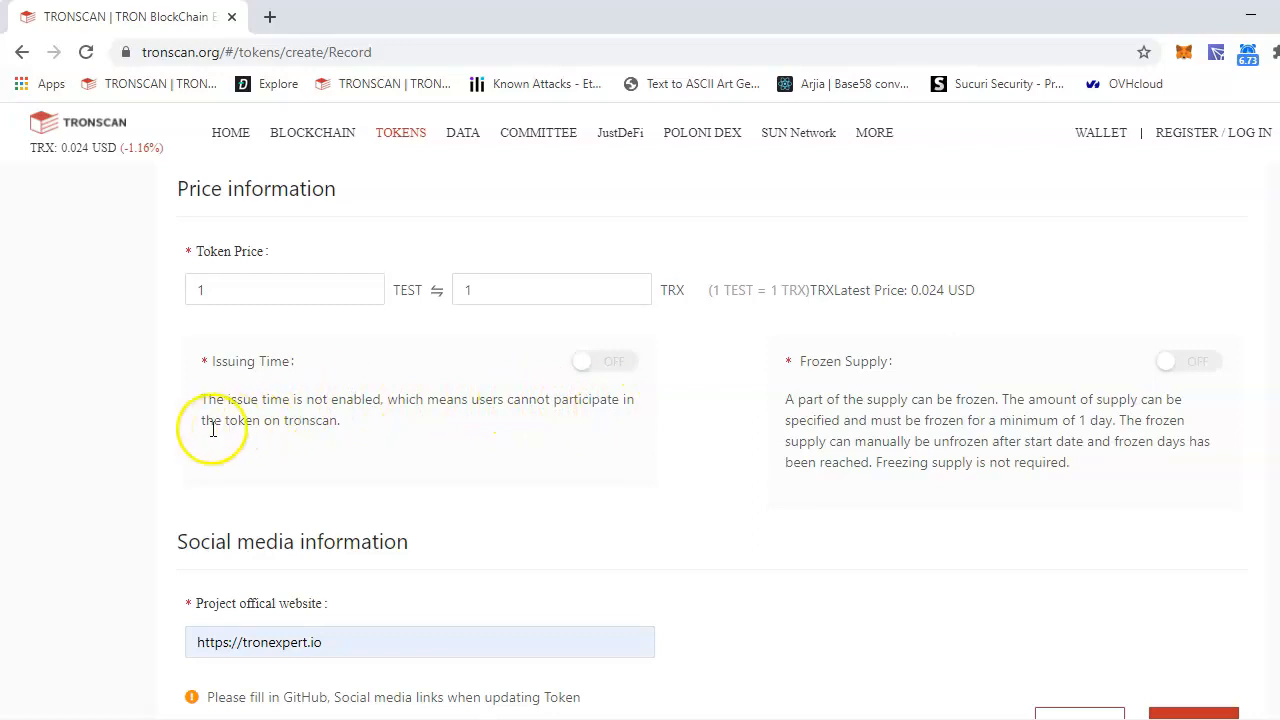
pyautogui.moveTo(212, 420); pyautogui.dragTo(345, 420)
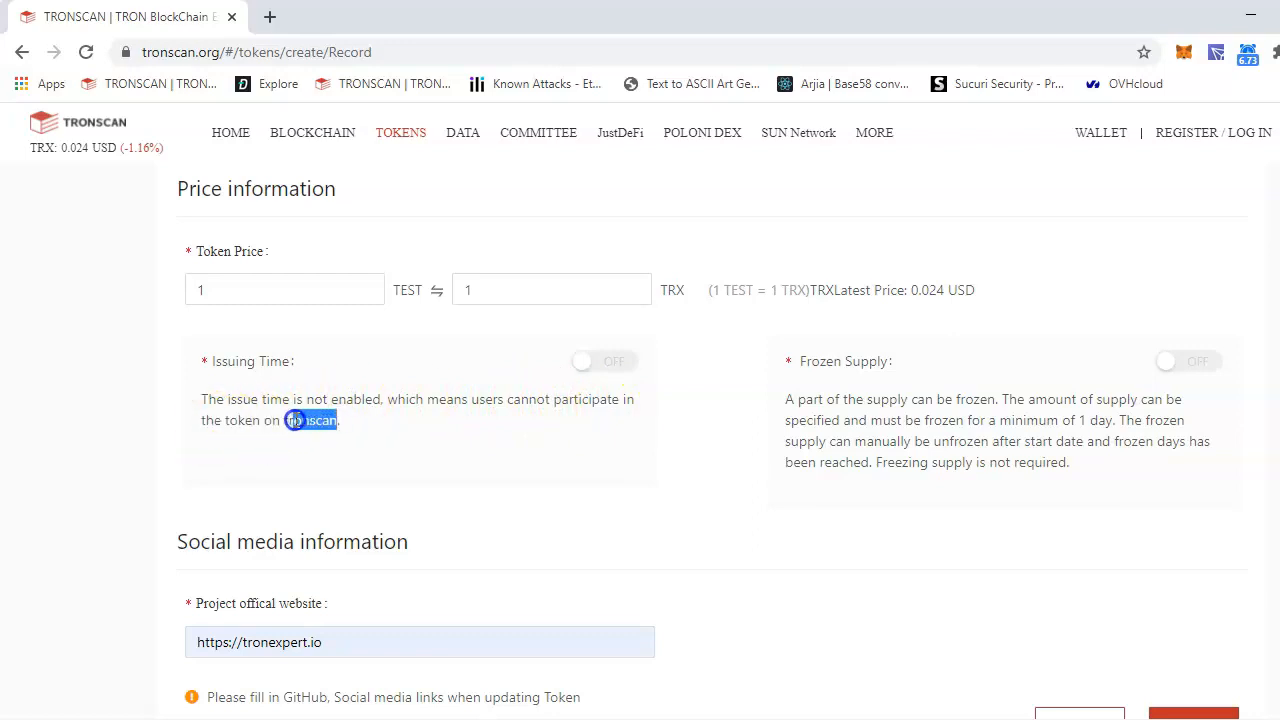
pyautogui.moveTo(262, 417)
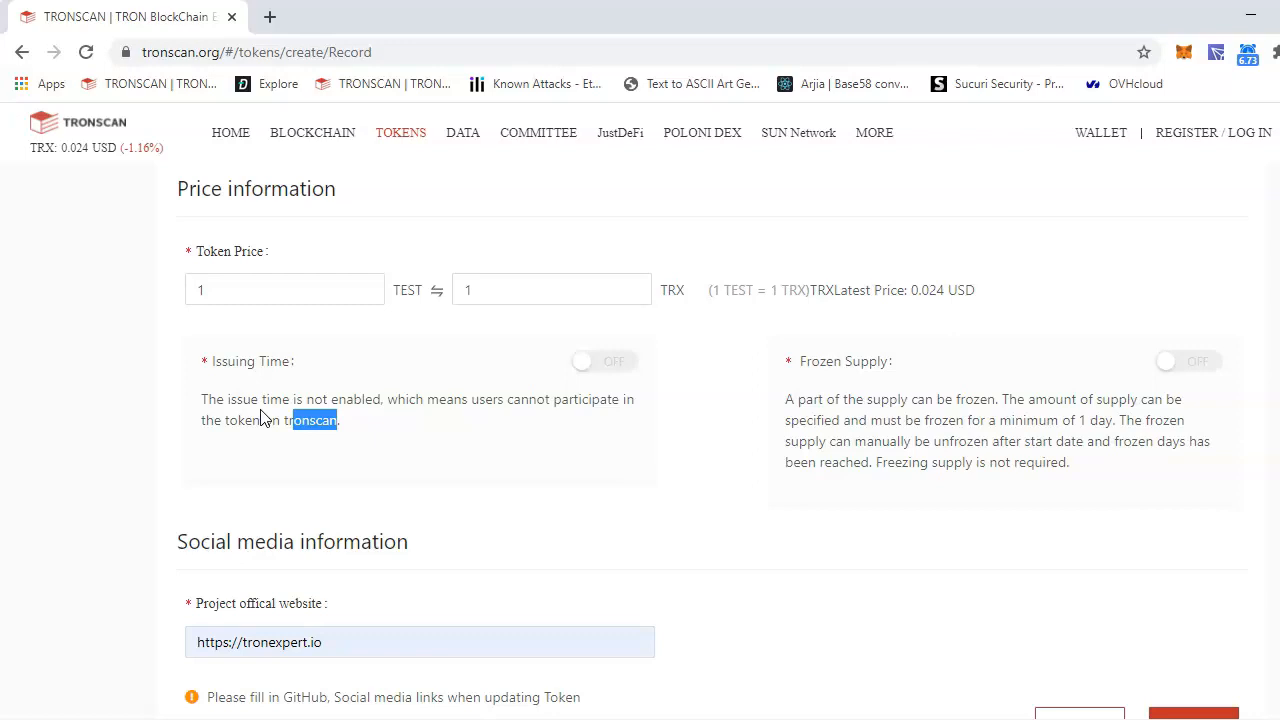
pyautogui.moveTo(600, 361)
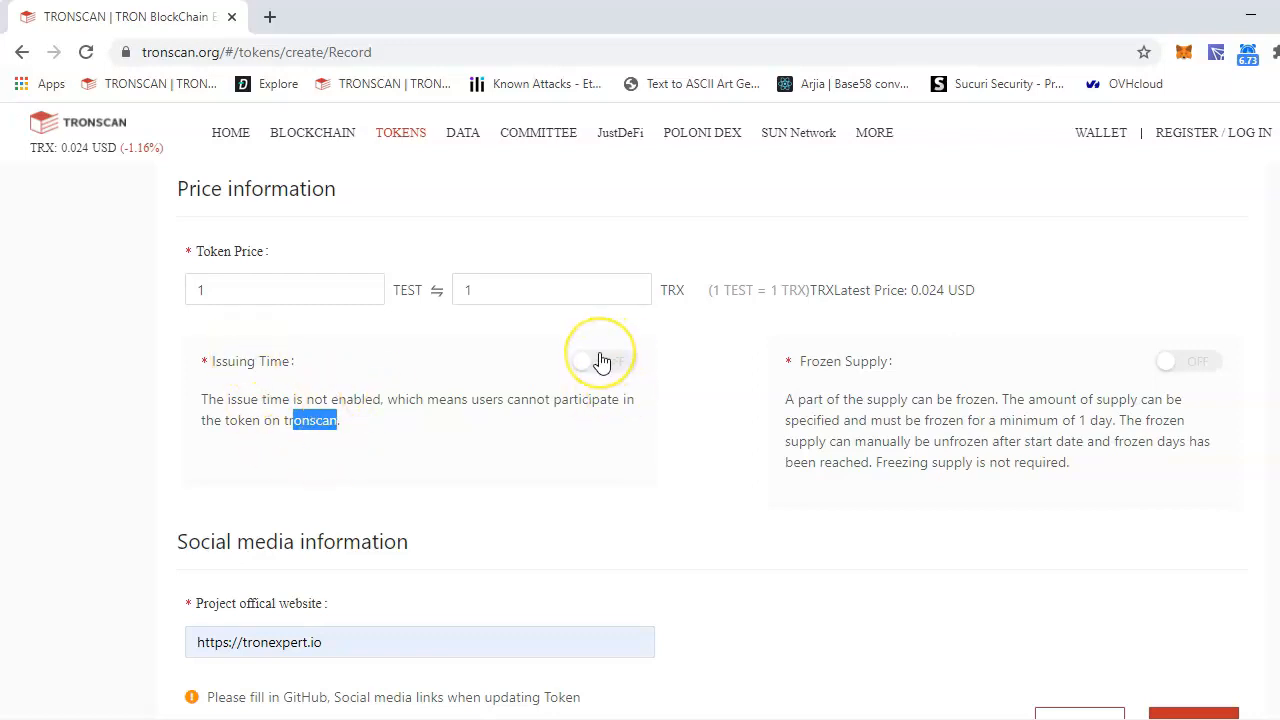
pyautogui.scroll(3)
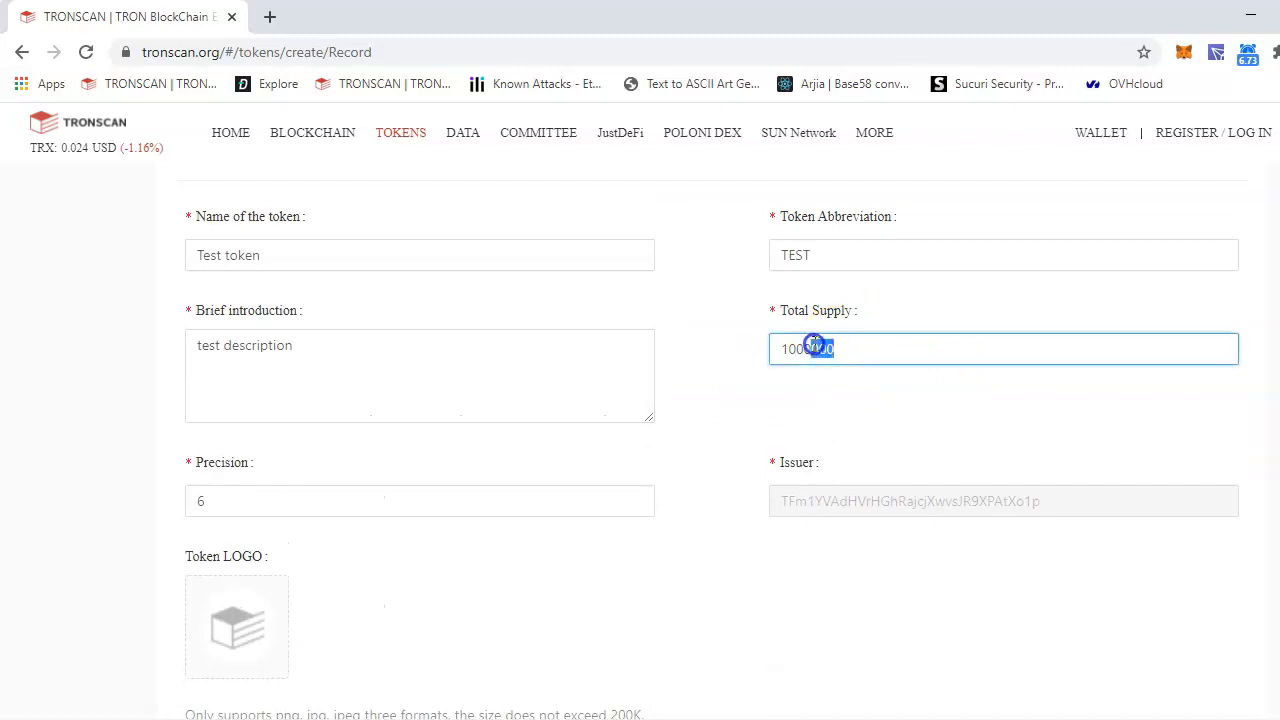
pyautogui.scroll(-3)
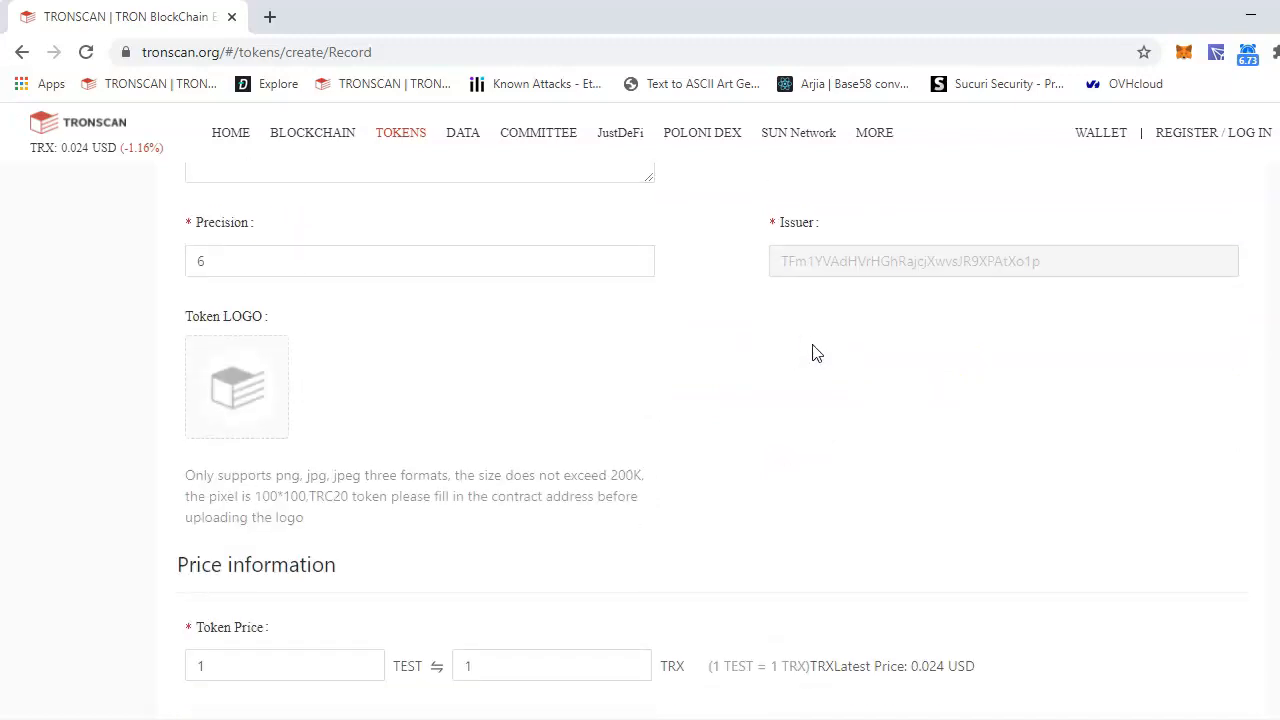
pyautogui.scroll(-3)
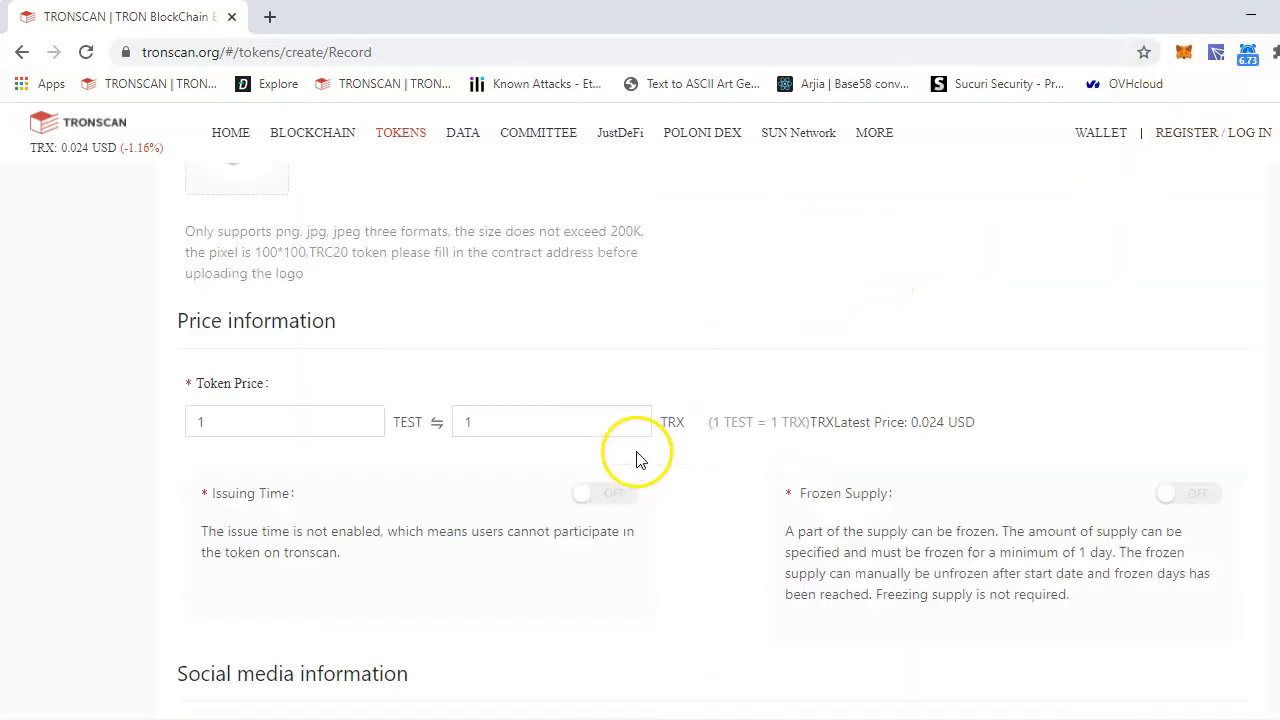
pyautogui.scroll(-3)
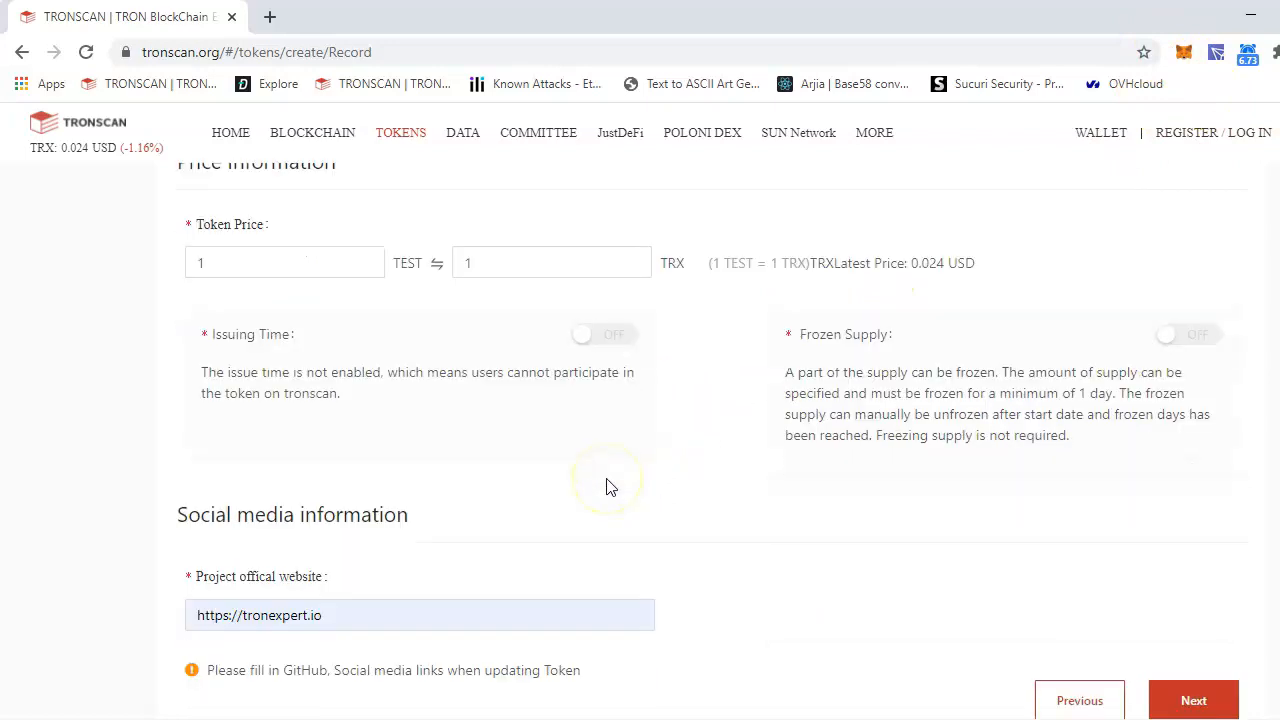
# Step: Leave Frozen Supply off and advance the record to the Confirm step
pyautogui.click(1187, 334)
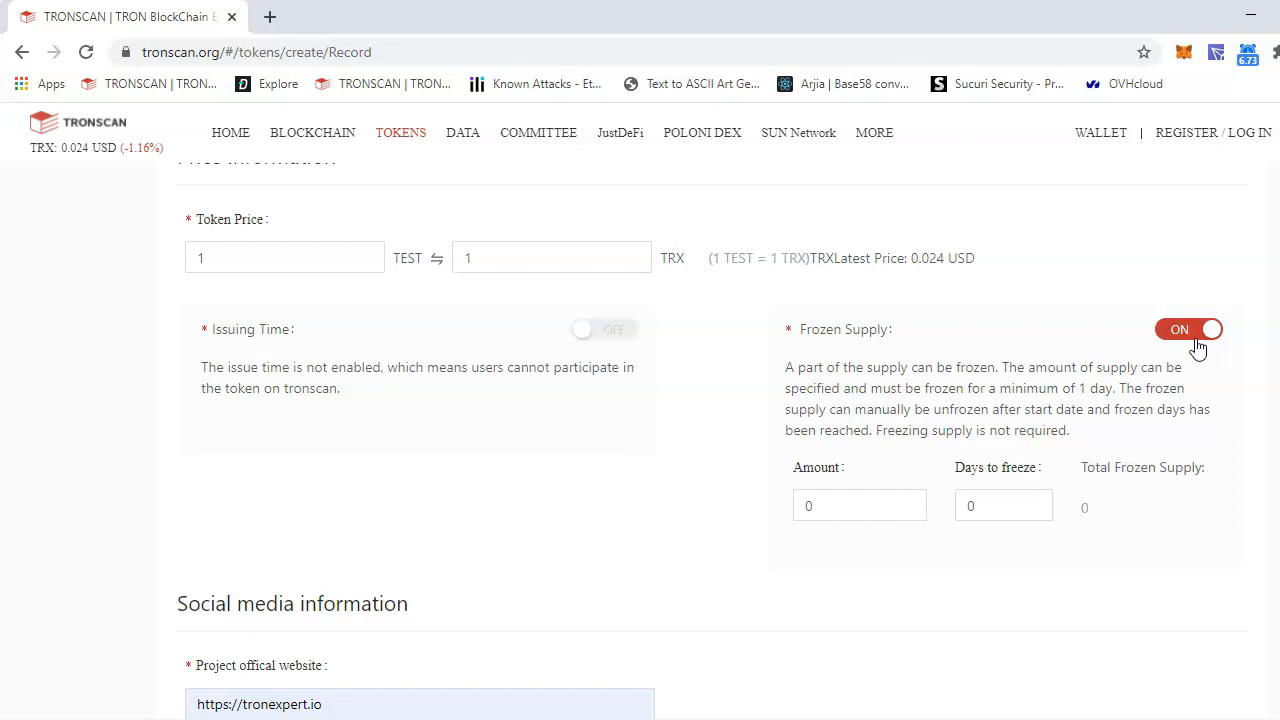
pyautogui.click(1188, 329)
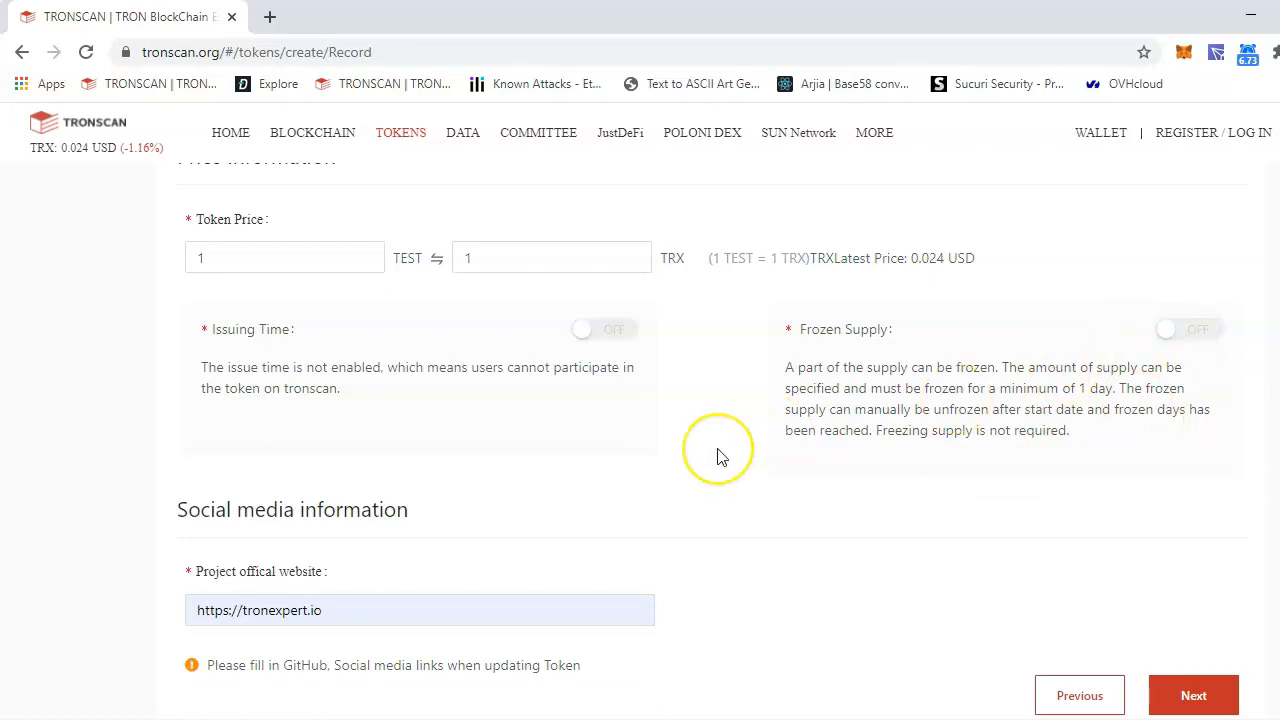
pyautogui.scroll(-3)
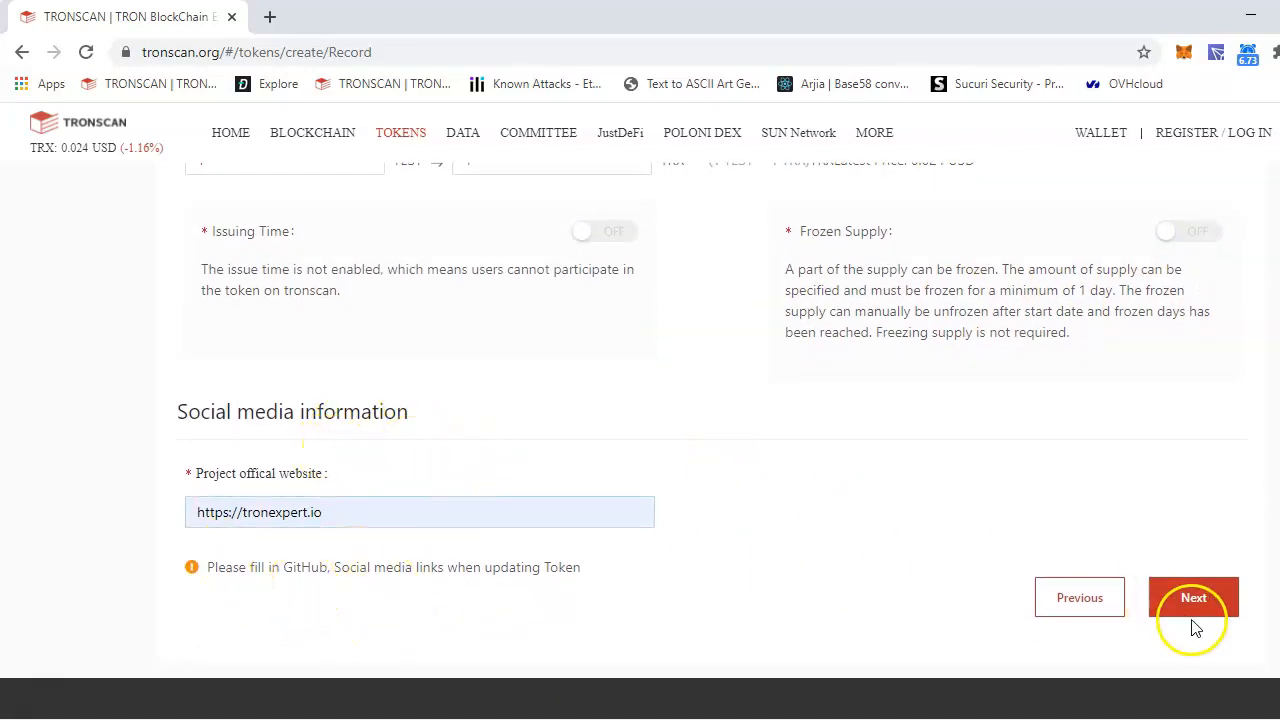
pyautogui.click(1193, 597)
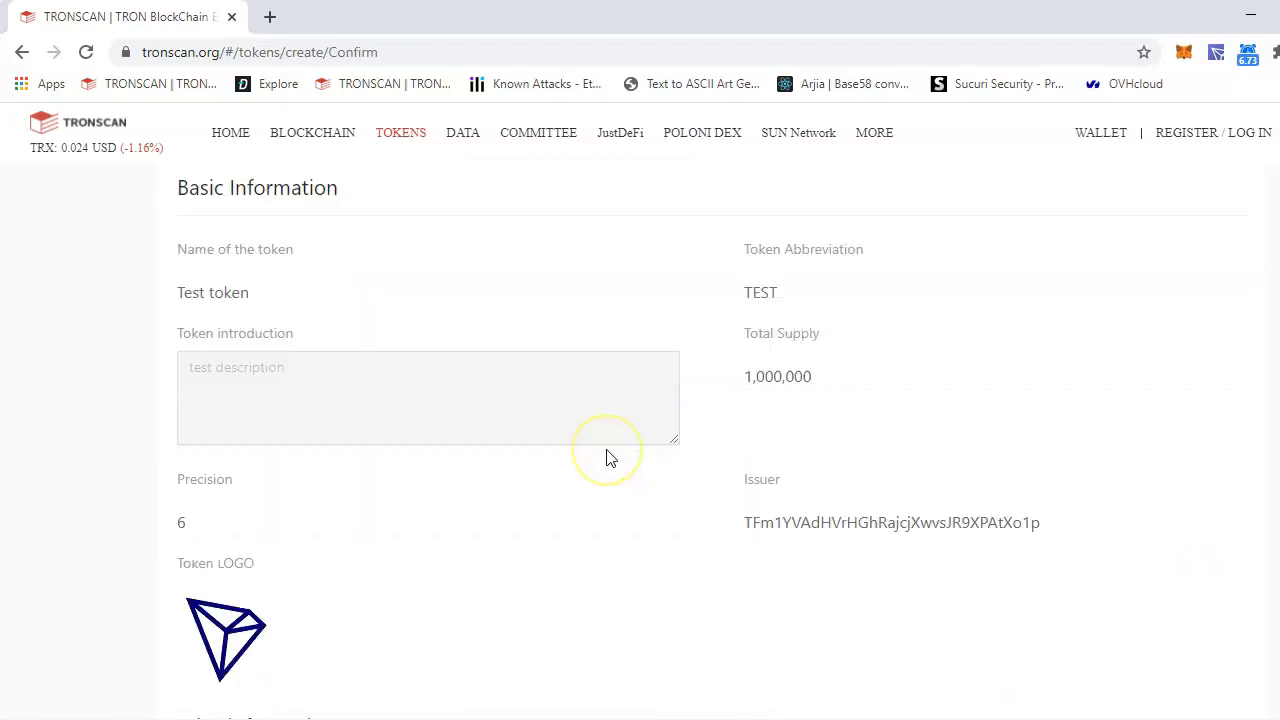
# Step: Acknowledge the 1024 TRX issuing cost and submit the token record
pyautogui.scroll(-3)
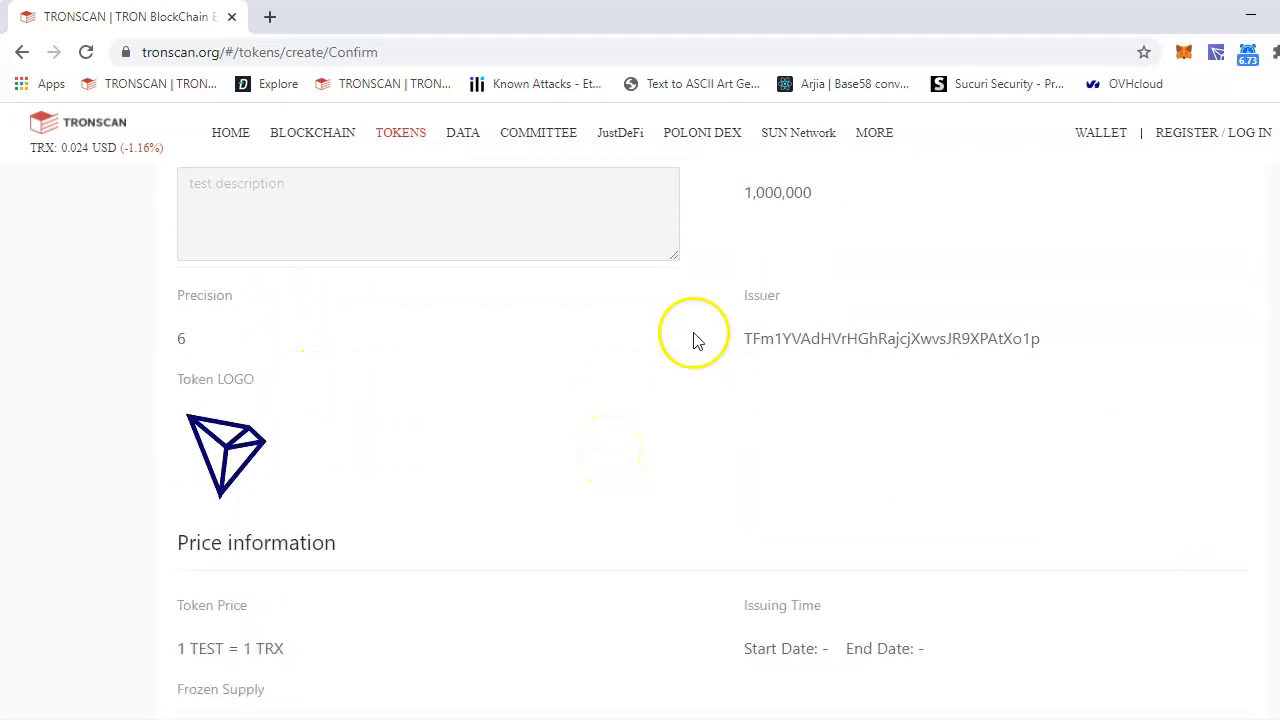
pyautogui.scroll(-3)
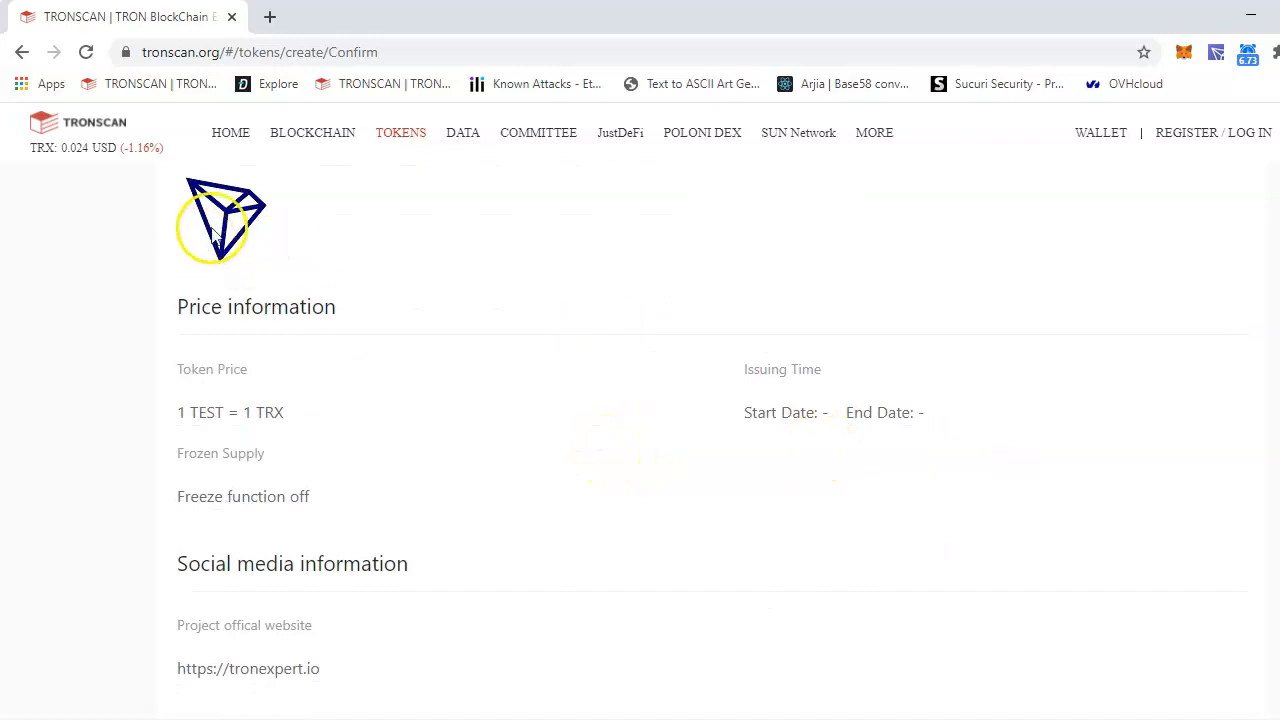
pyautogui.scroll(-3)
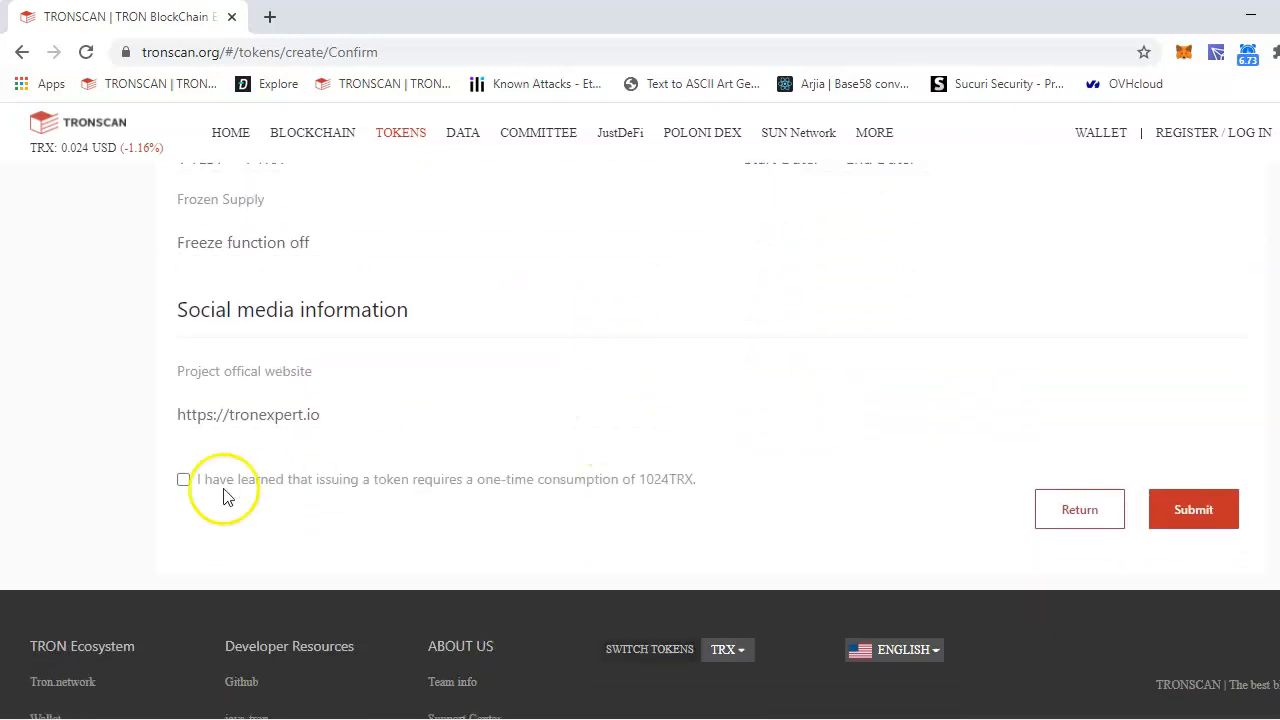
pyautogui.click(1193, 509)
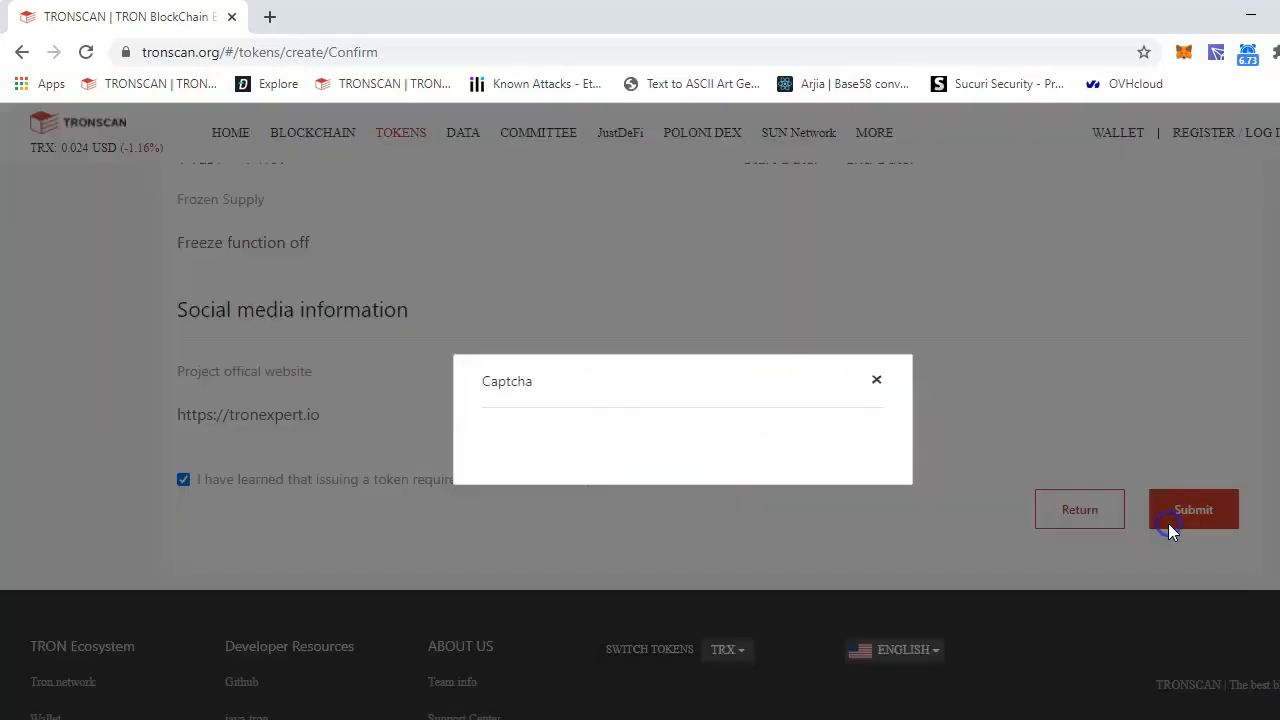
pyautogui.click(1193, 509)
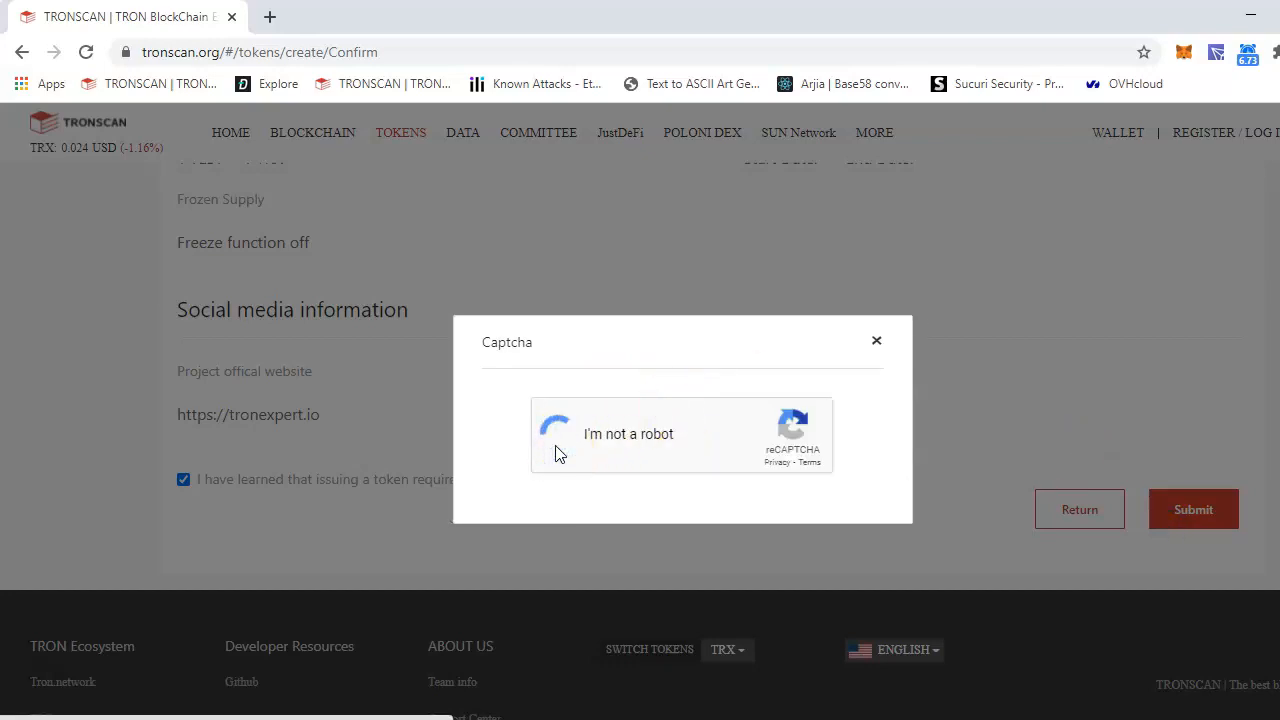
# Step: Pass the captcha, read the Invalid assetName failure, and return to the form
pyautogui.click(560, 433)
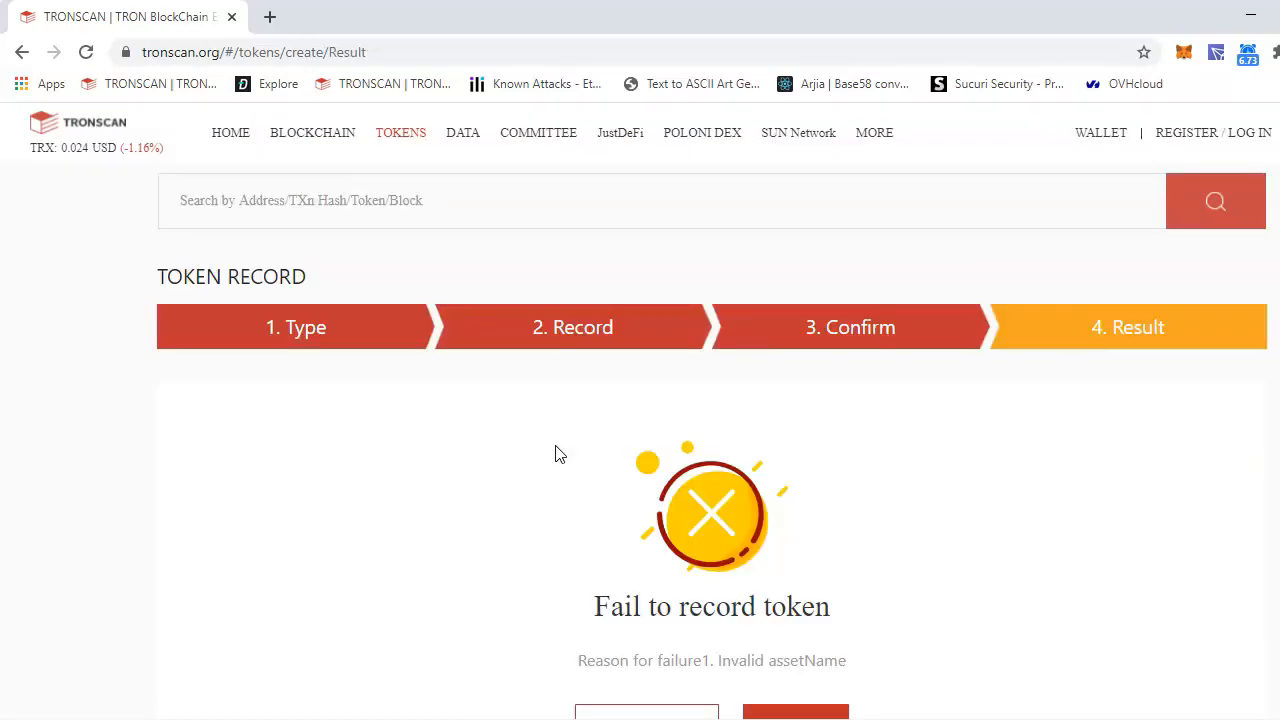
pyautogui.scroll(-3)
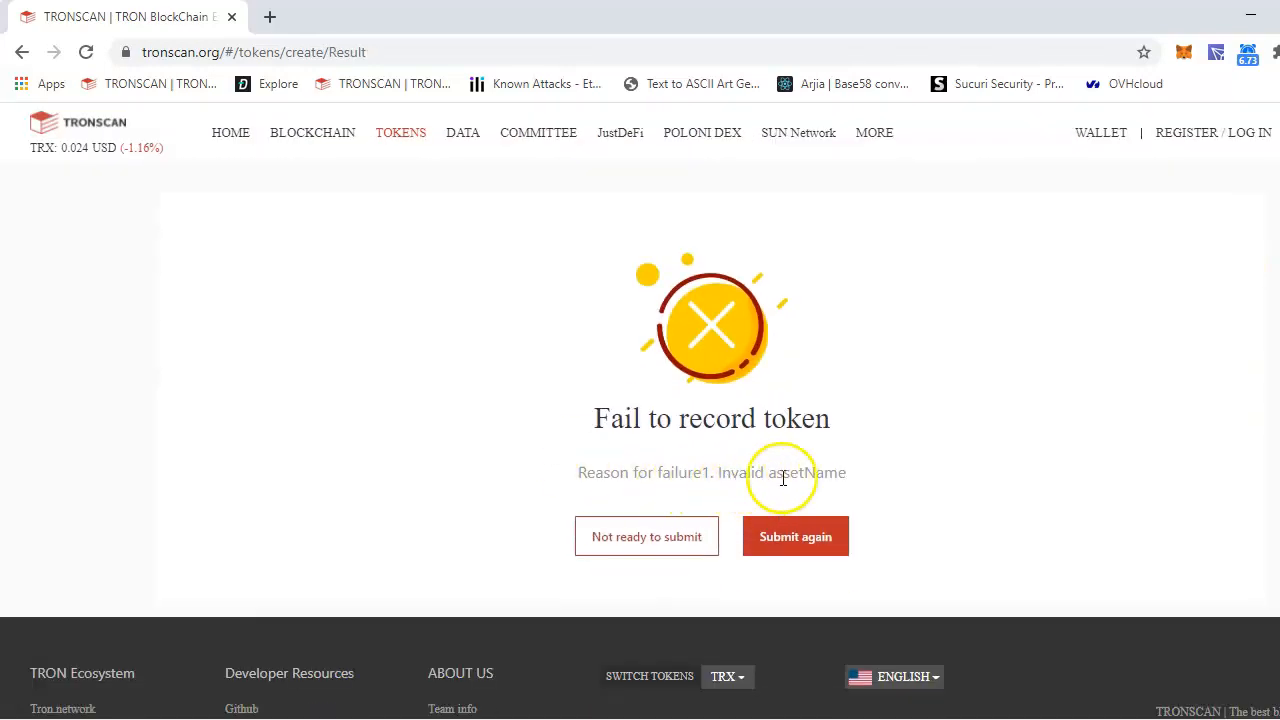
pyautogui.doubleClick(805, 472)
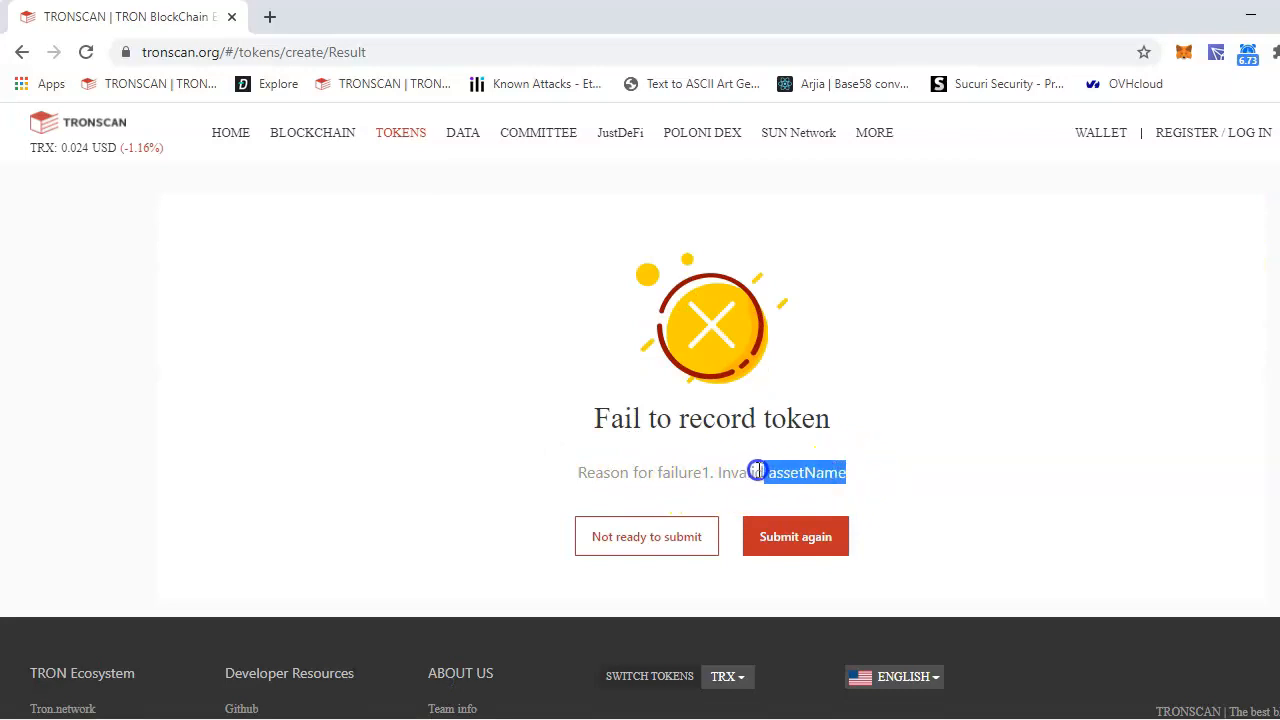
pyautogui.click(795, 536)
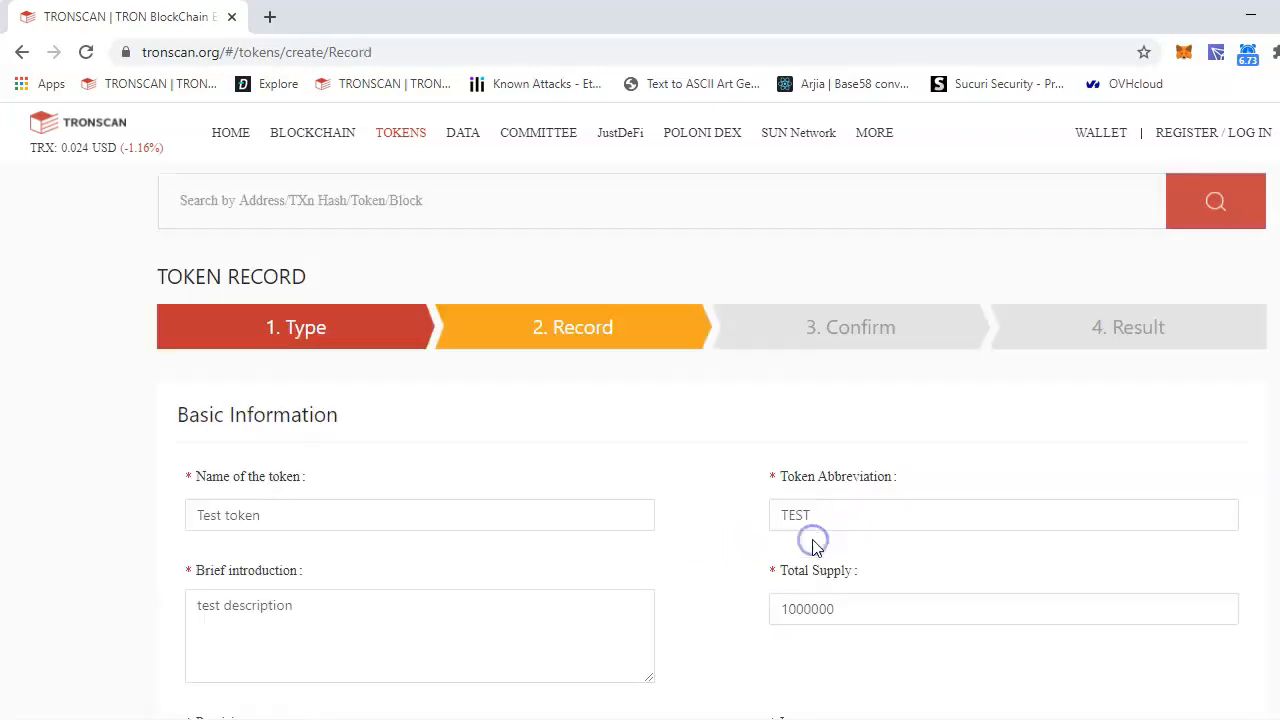
# Step: Rename the token to TronExpert Token with abbreviation TET
pyautogui.click(304, 515)
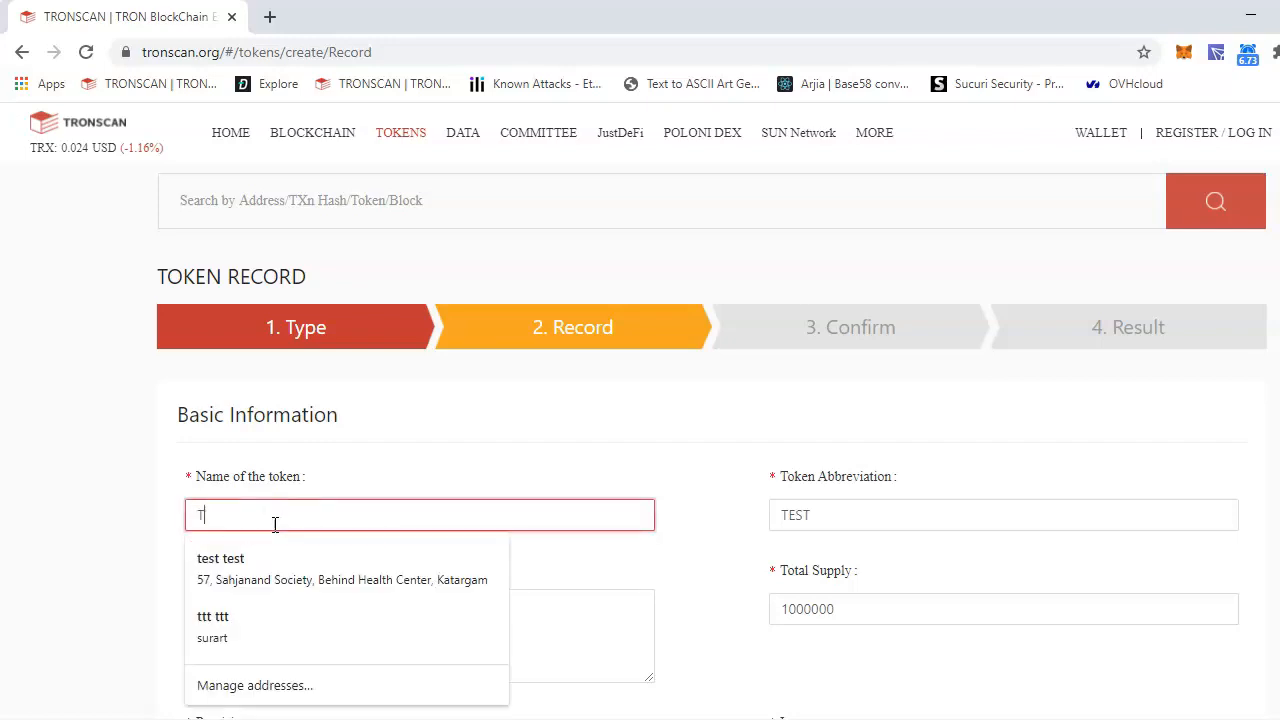
pyautogui.write('TronExpert Token')
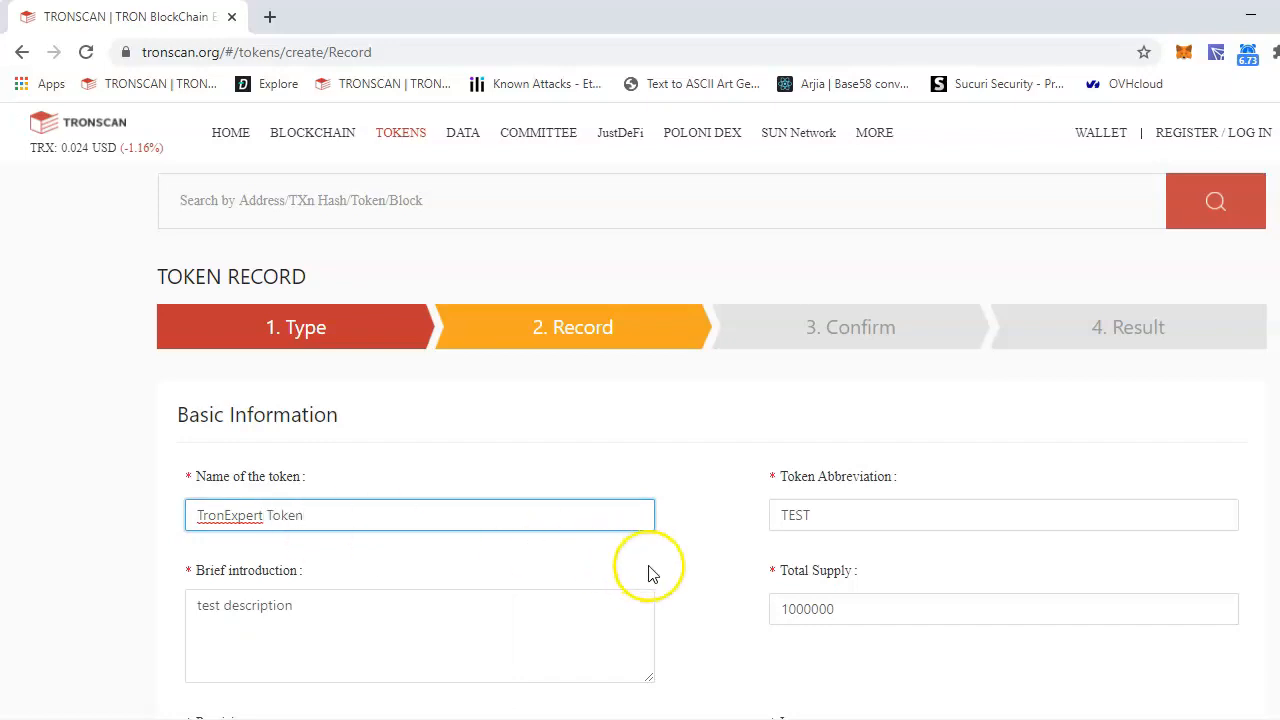
pyautogui.scroll(-3)
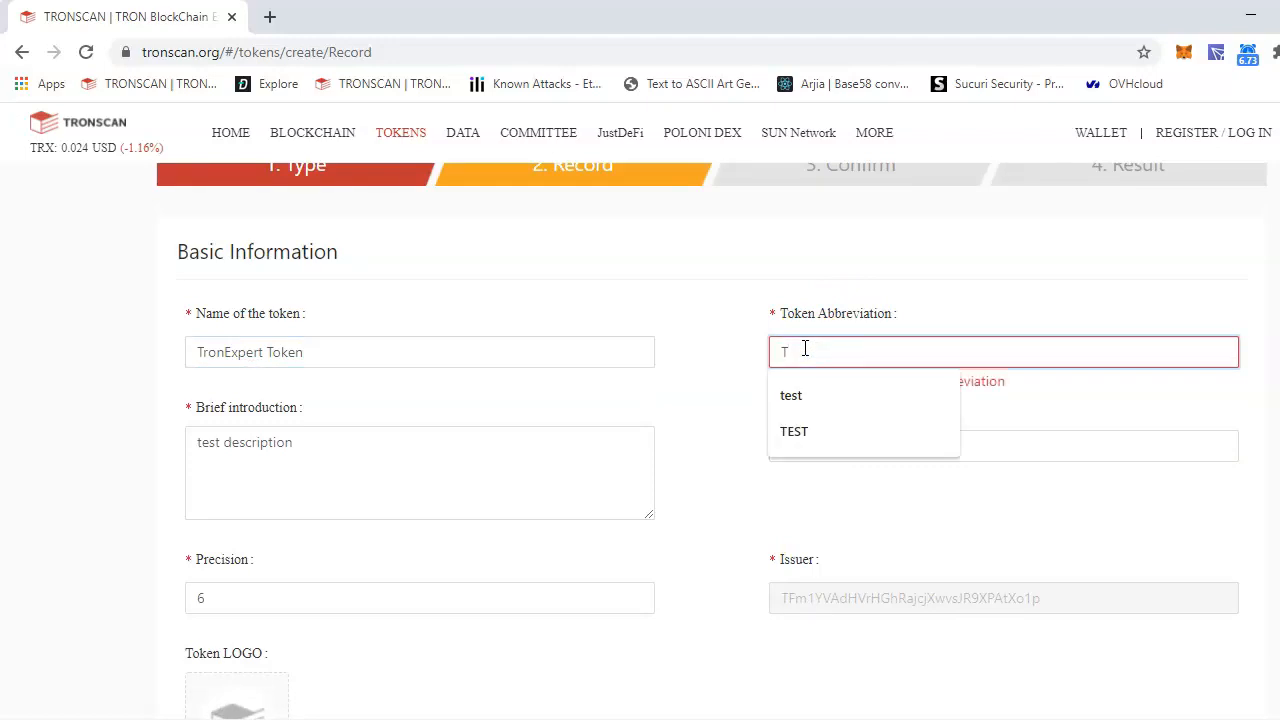
pyautogui.write('ET')
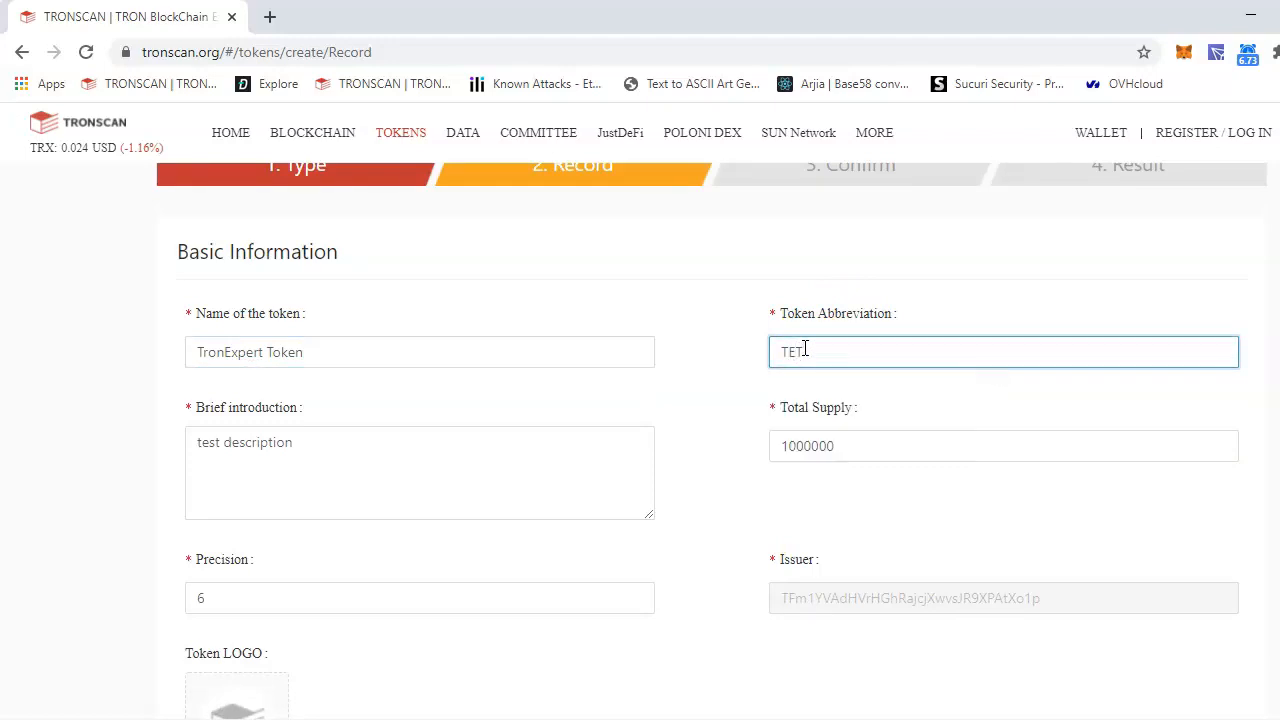
# Step: Upload an image as the token logo
pyautogui.scroll(-3)
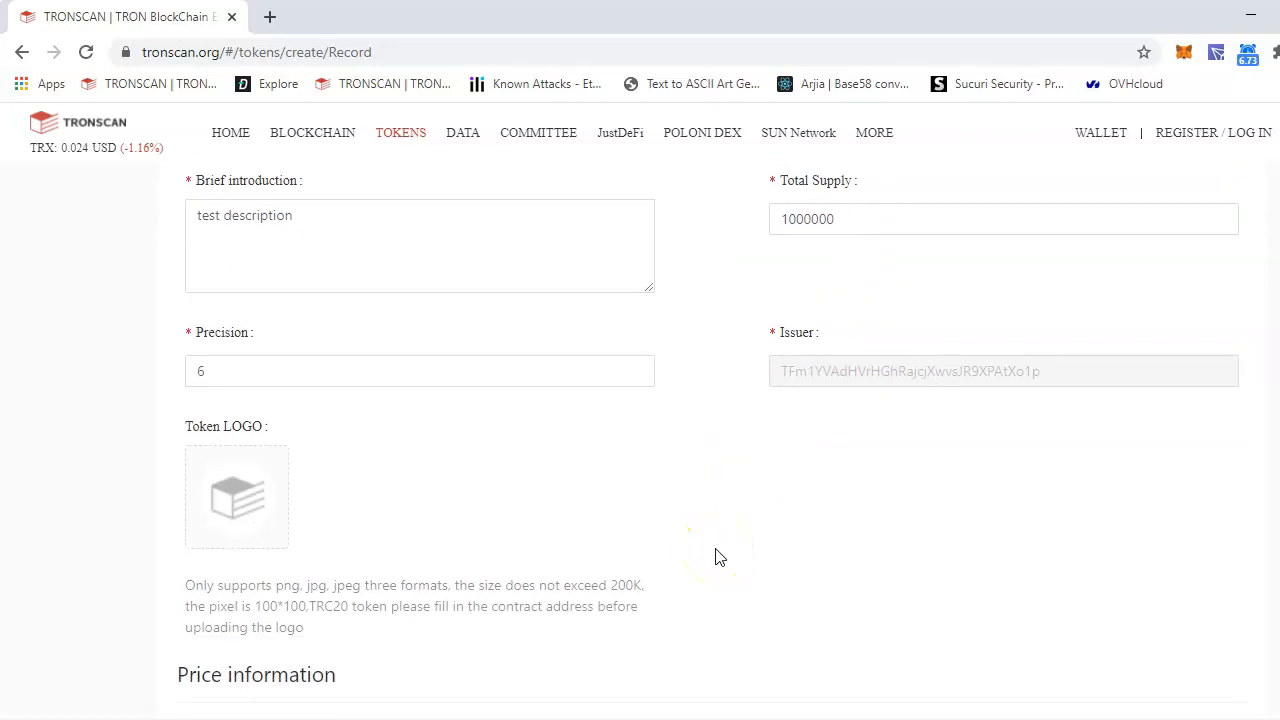
pyautogui.scroll(-3)
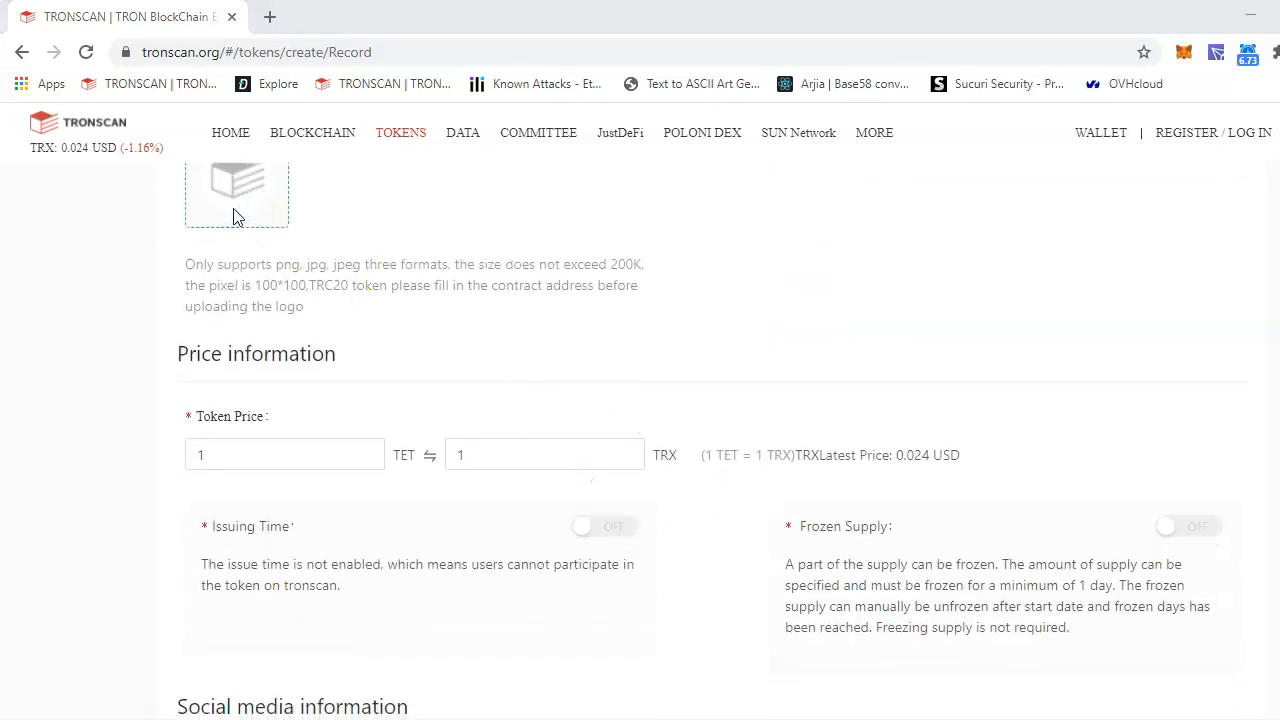
pyautogui.click(236, 190)
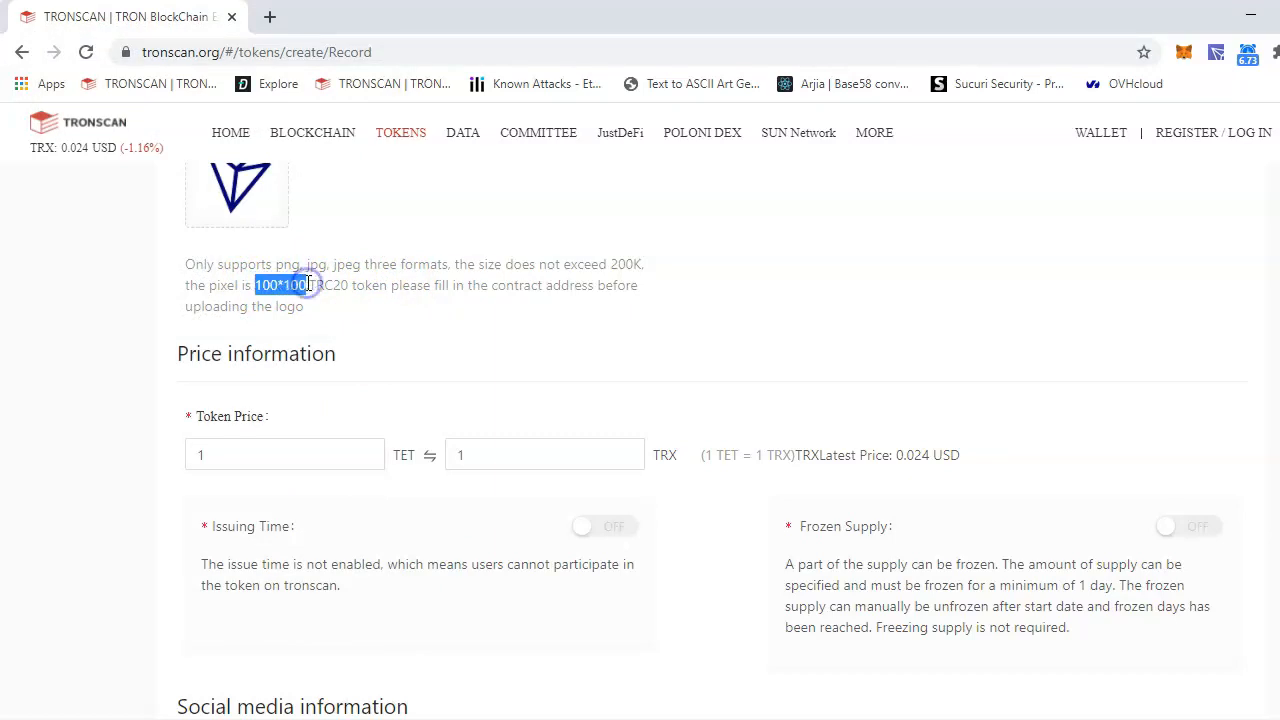
pyautogui.scroll(-3)
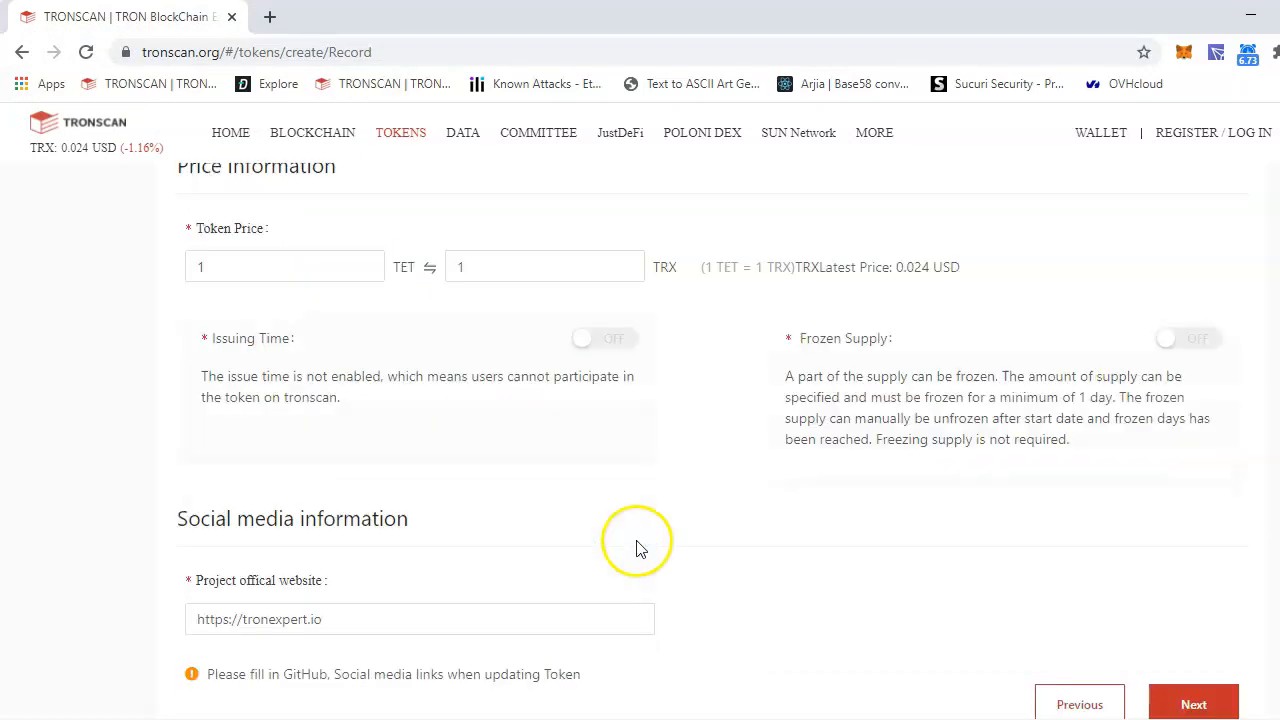
# Step: Confirm the TronExpert record, tick the 1024 TRX acknowledgement, and submit
pyautogui.click(1193, 704)
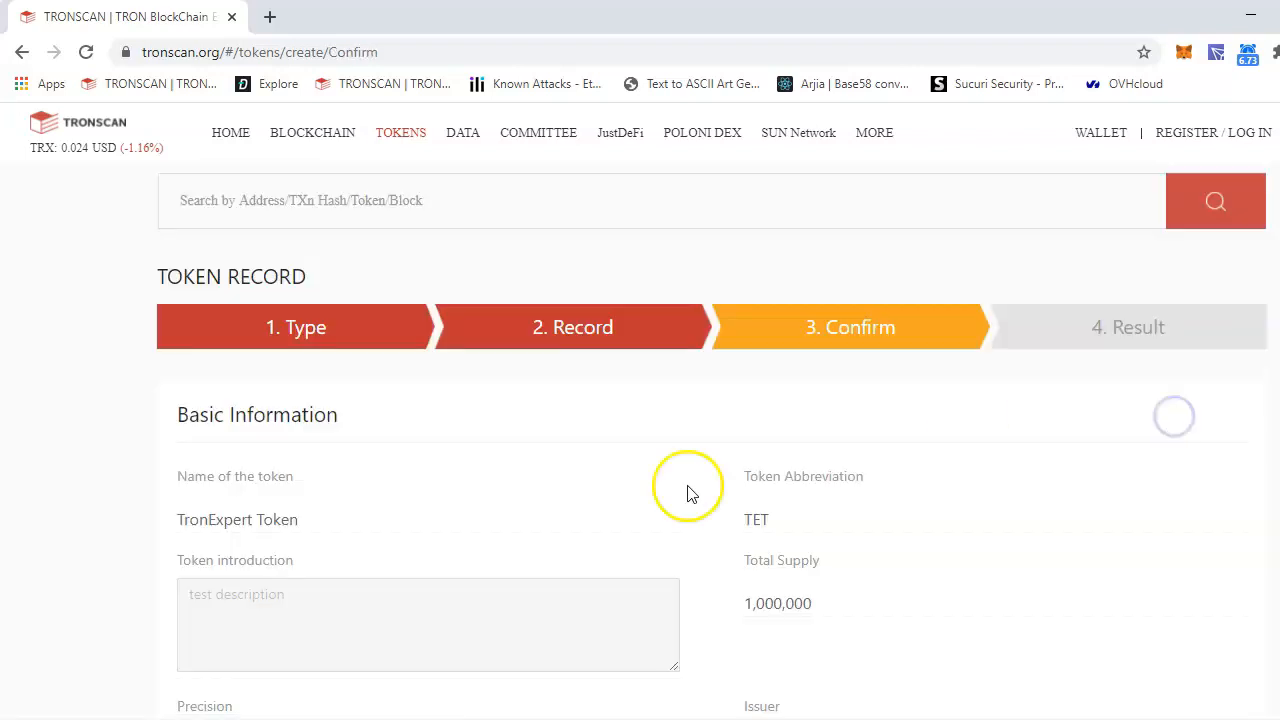
pyautogui.scroll(-3)
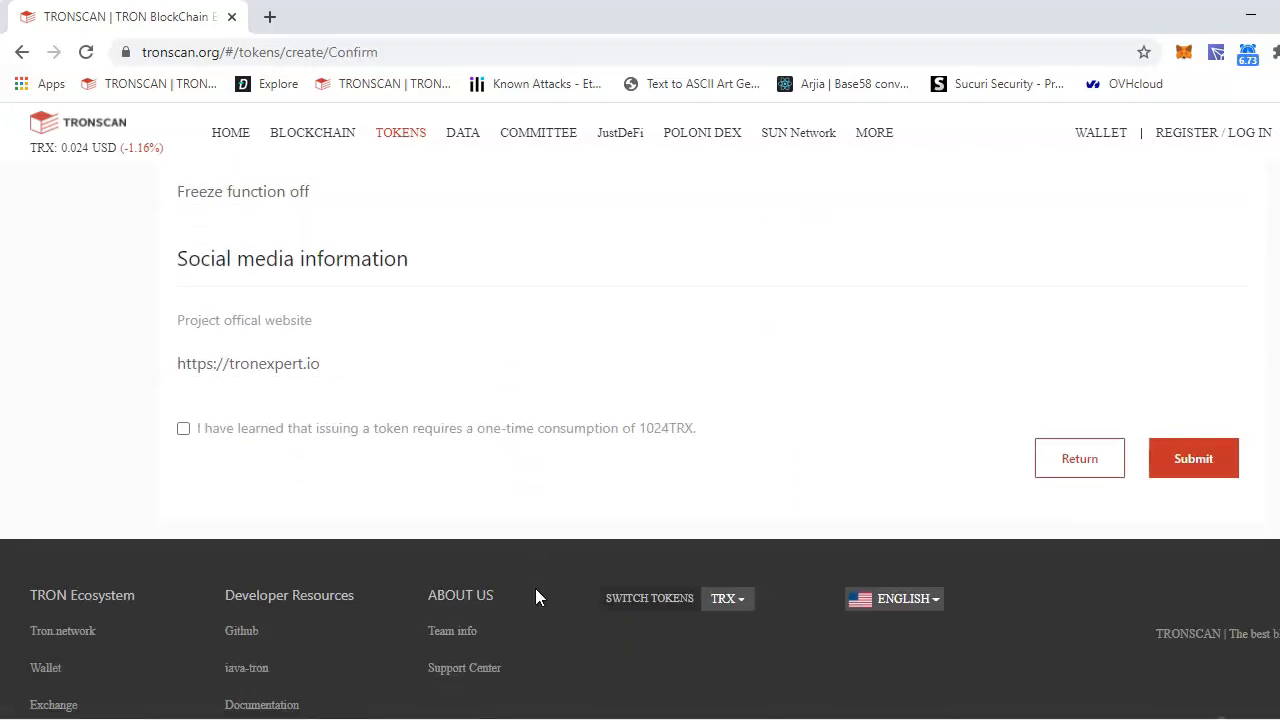
pyautogui.click(1193, 458)
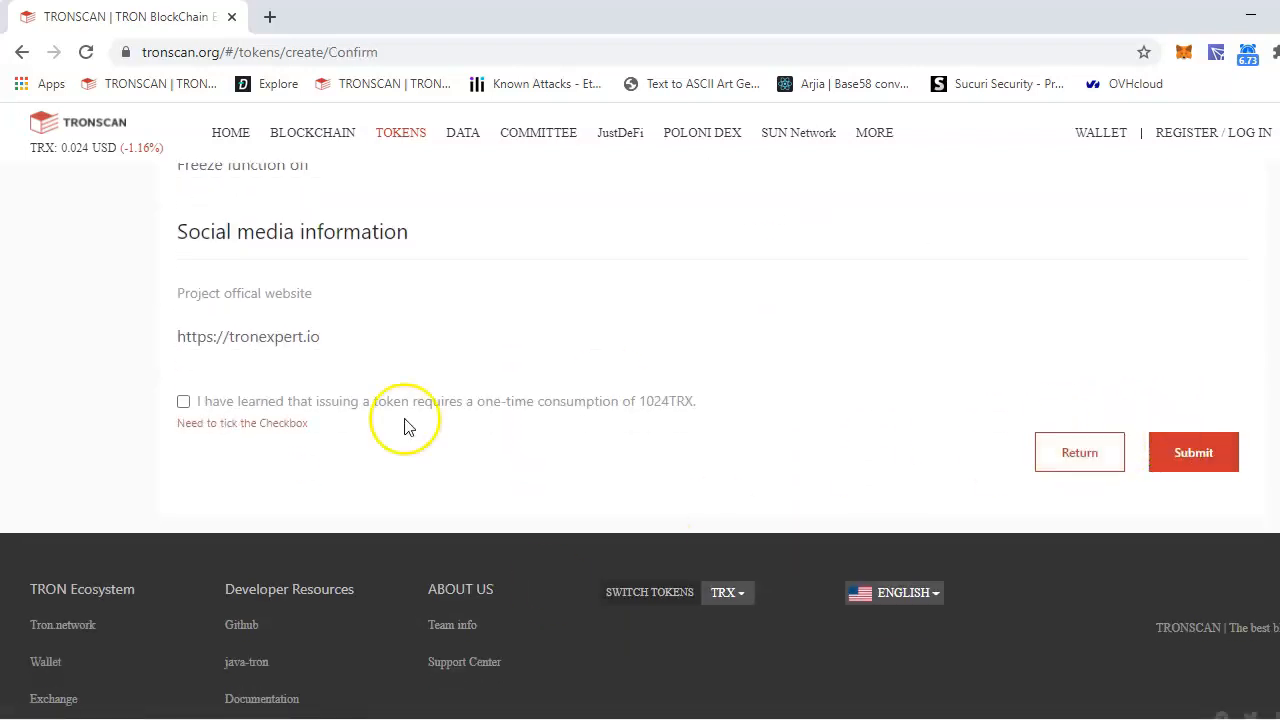
pyautogui.click(183, 400)
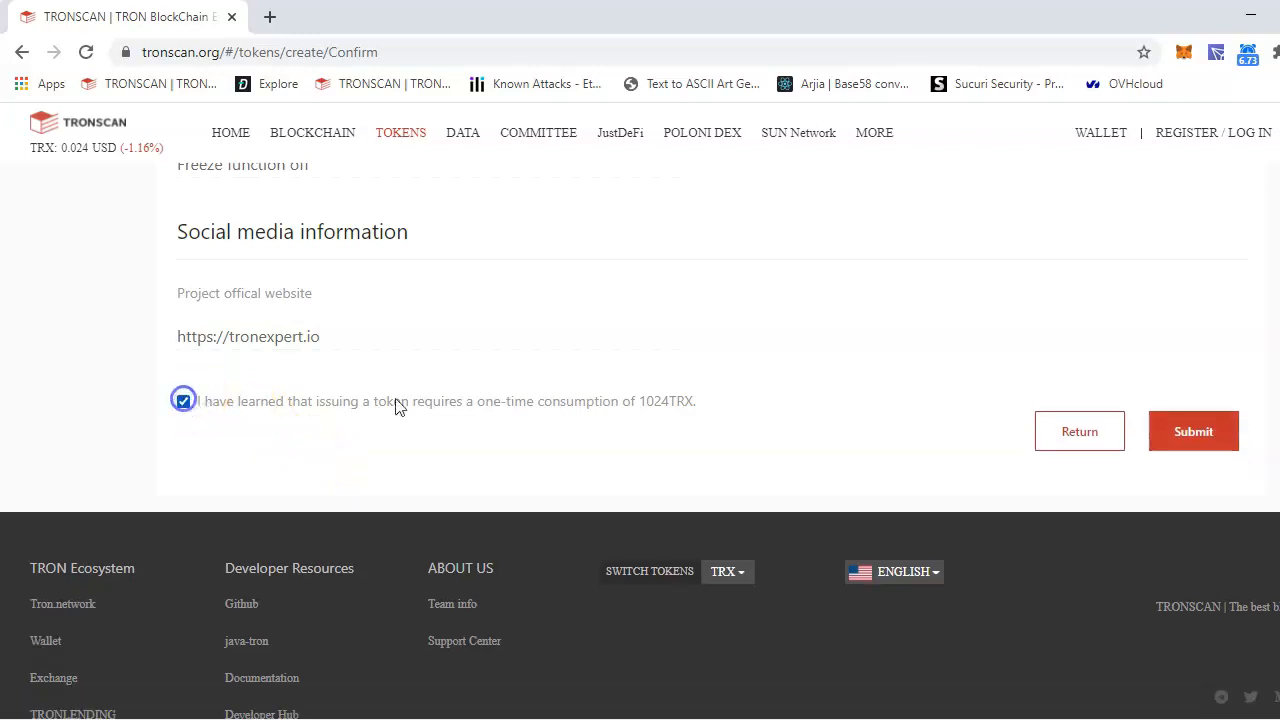
pyautogui.click(1193, 431)
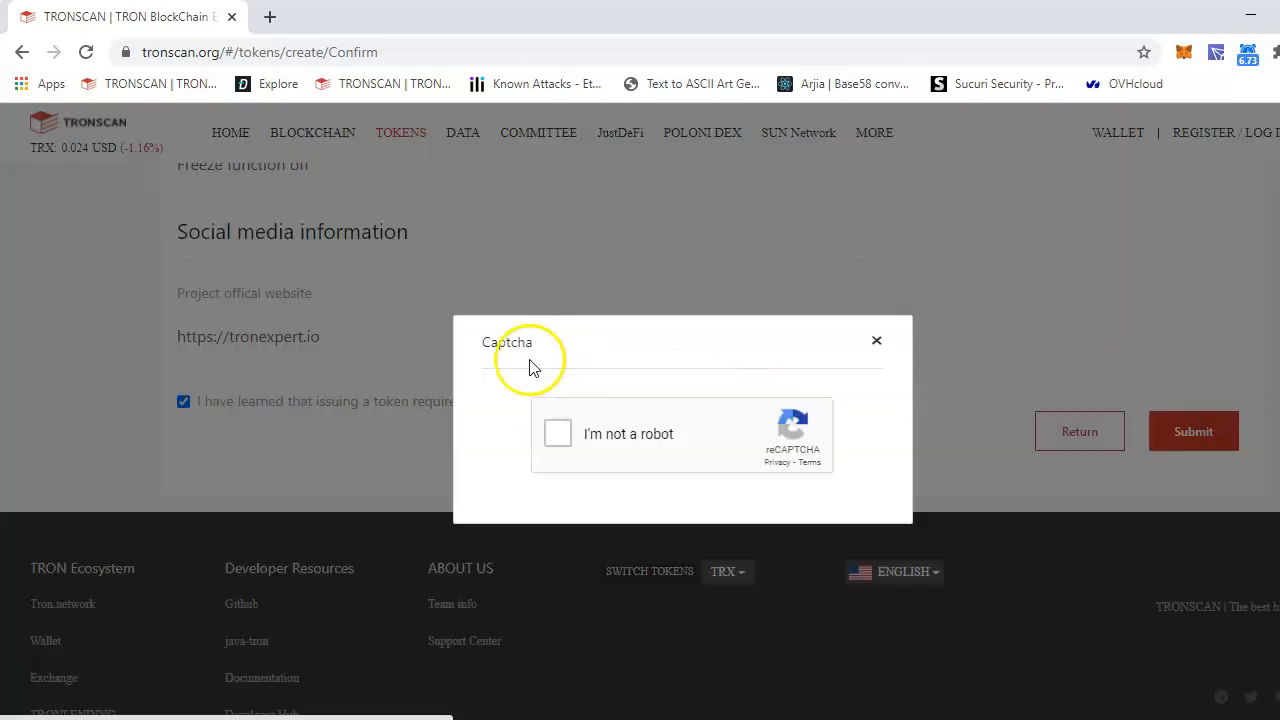
# Step: Solve the traffic-light captcha challenge for the submission
pyautogui.click(557, 433)
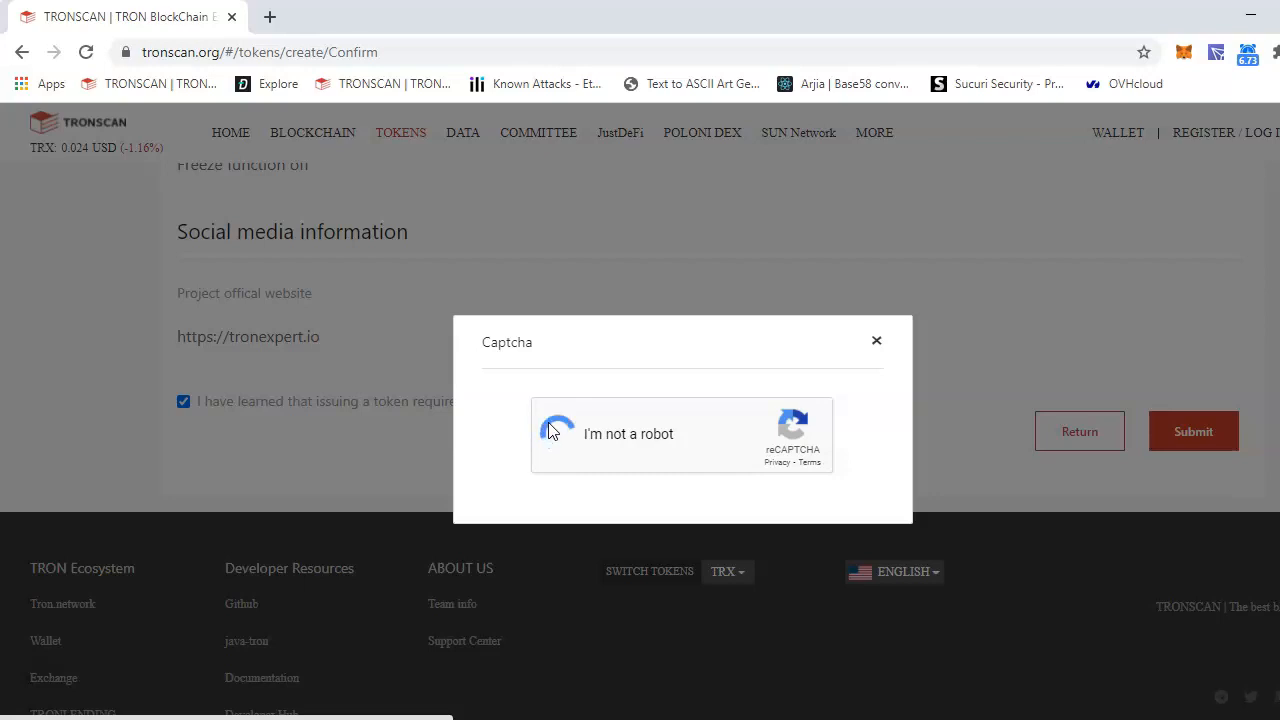
pyautogui.click(555, 434)
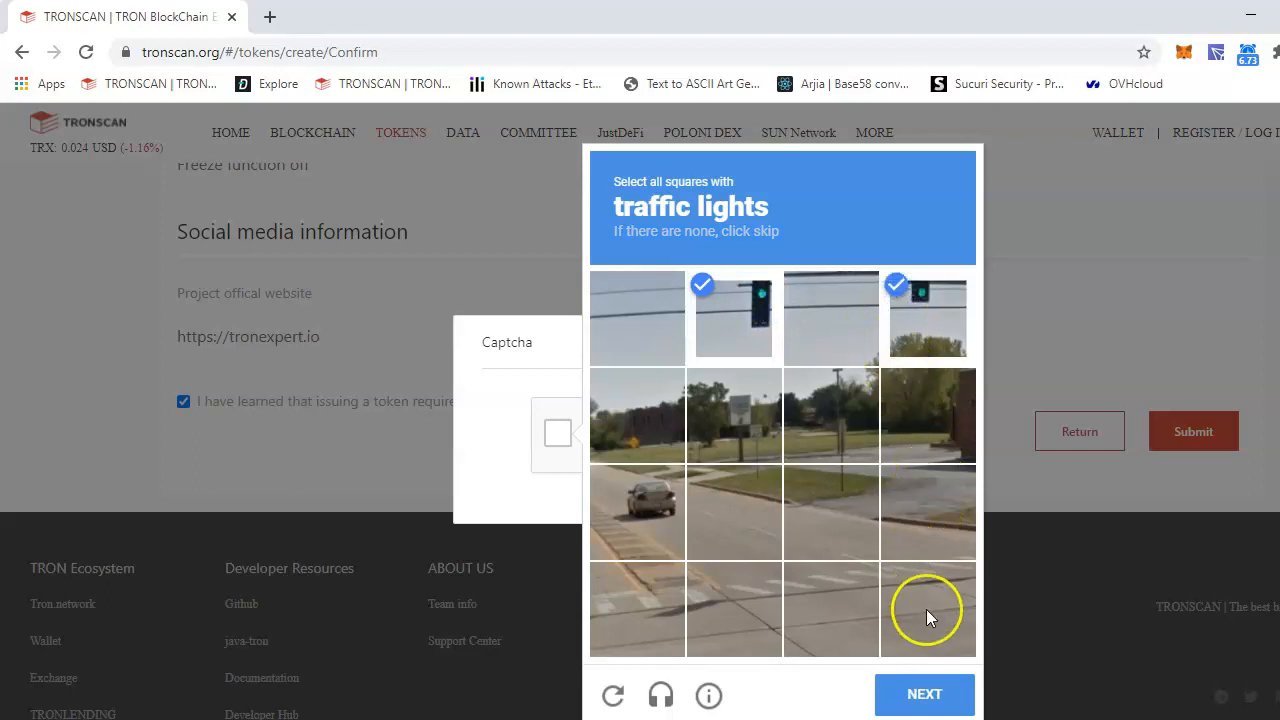
pyautogui.click(924, 695)
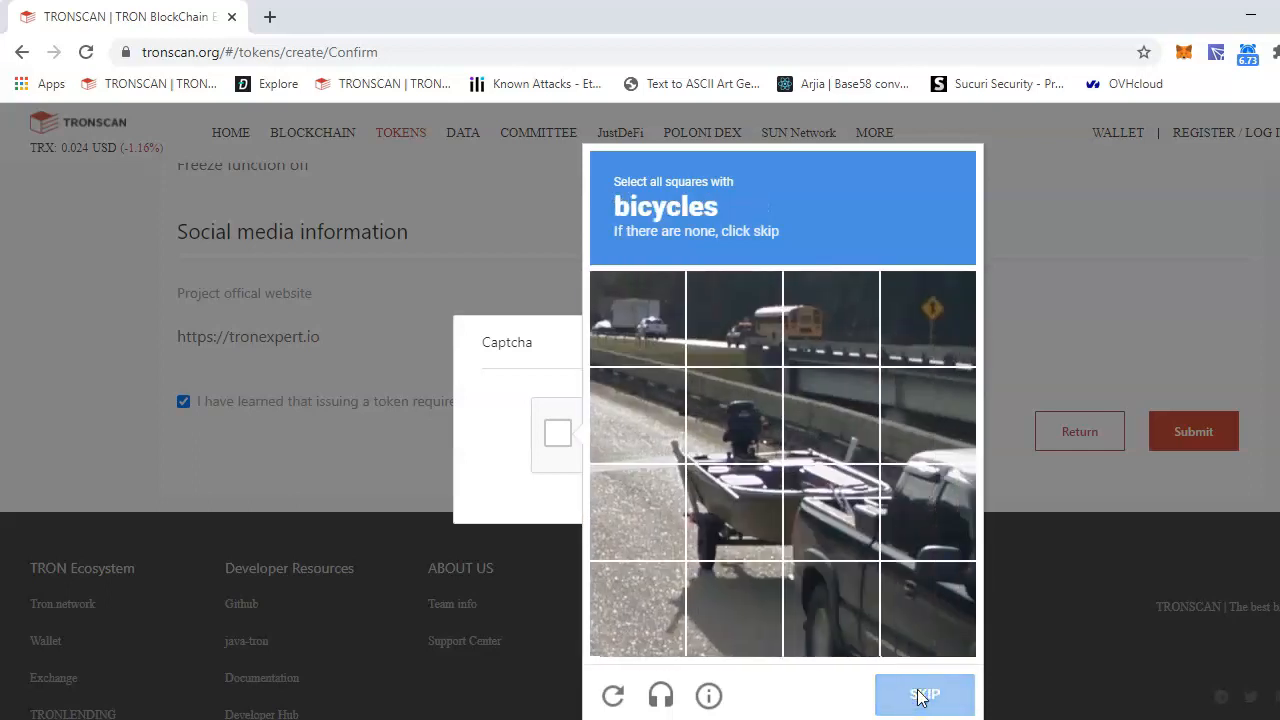
pyautogui.moveTo(763, 443)
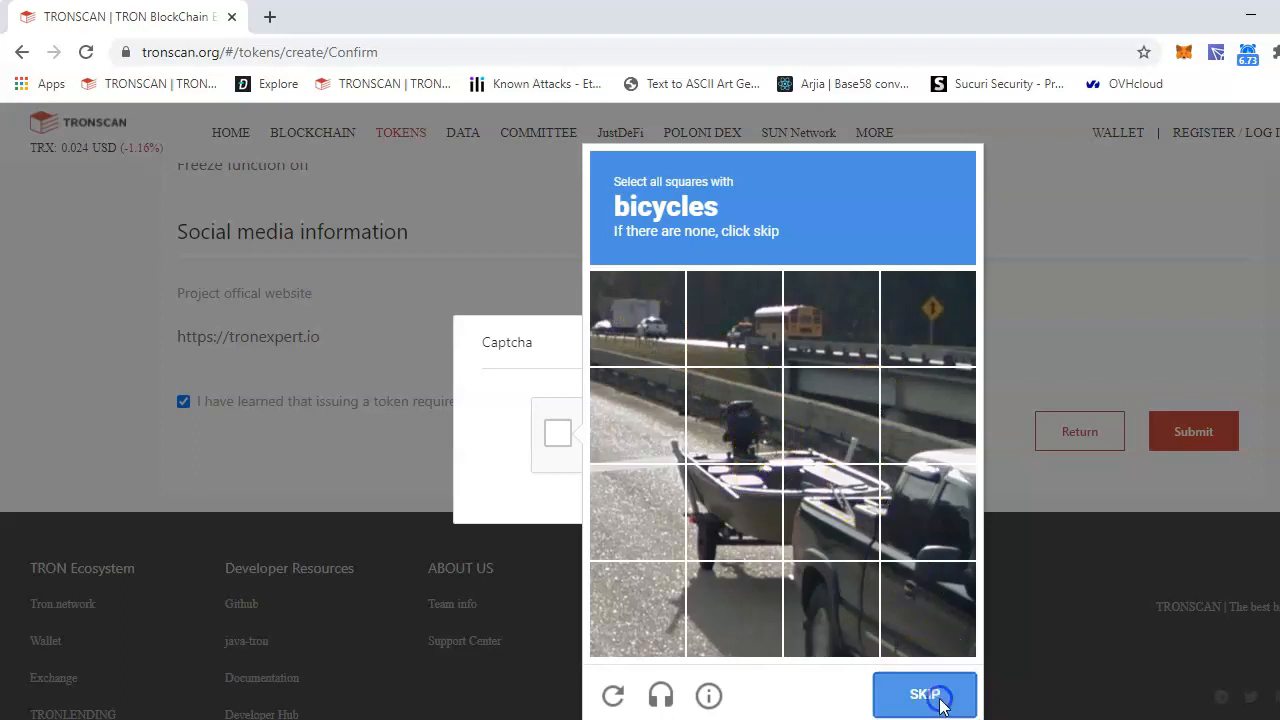
pyautogui.click(924, 695)
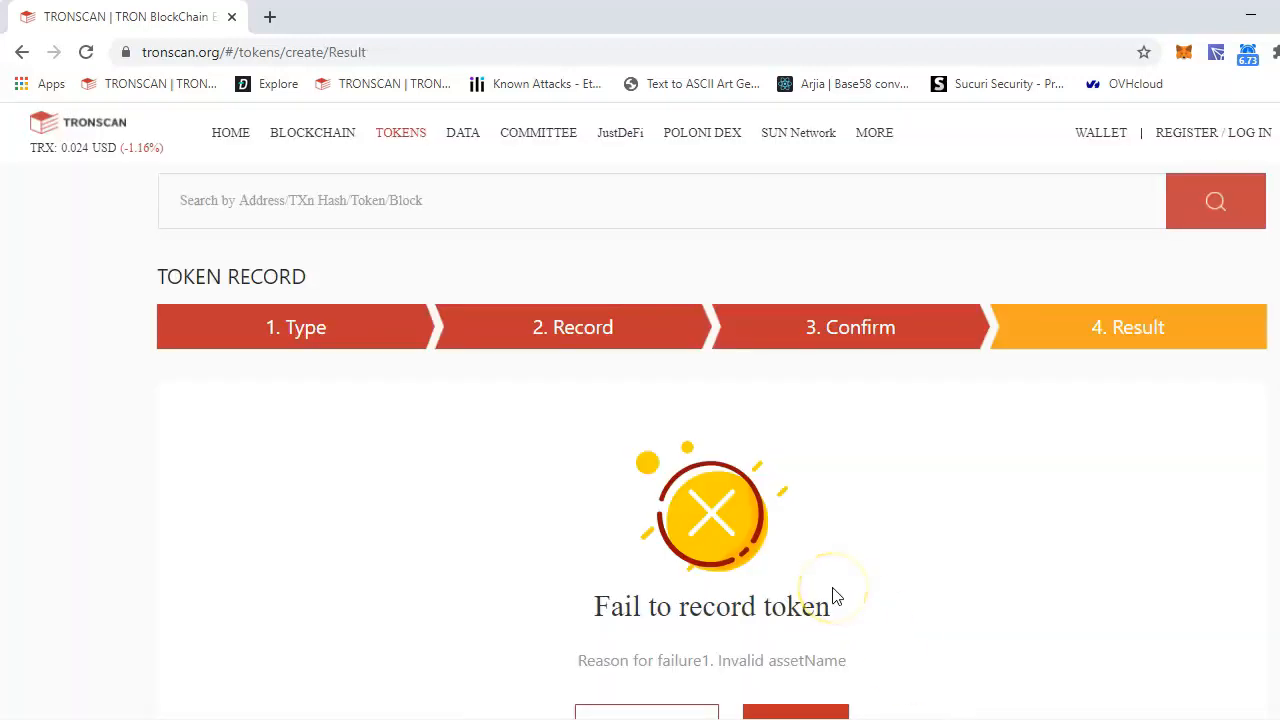
# Step: Return to the record form and shorten the token name to TronExpert
pyautogui.scroll(-3)
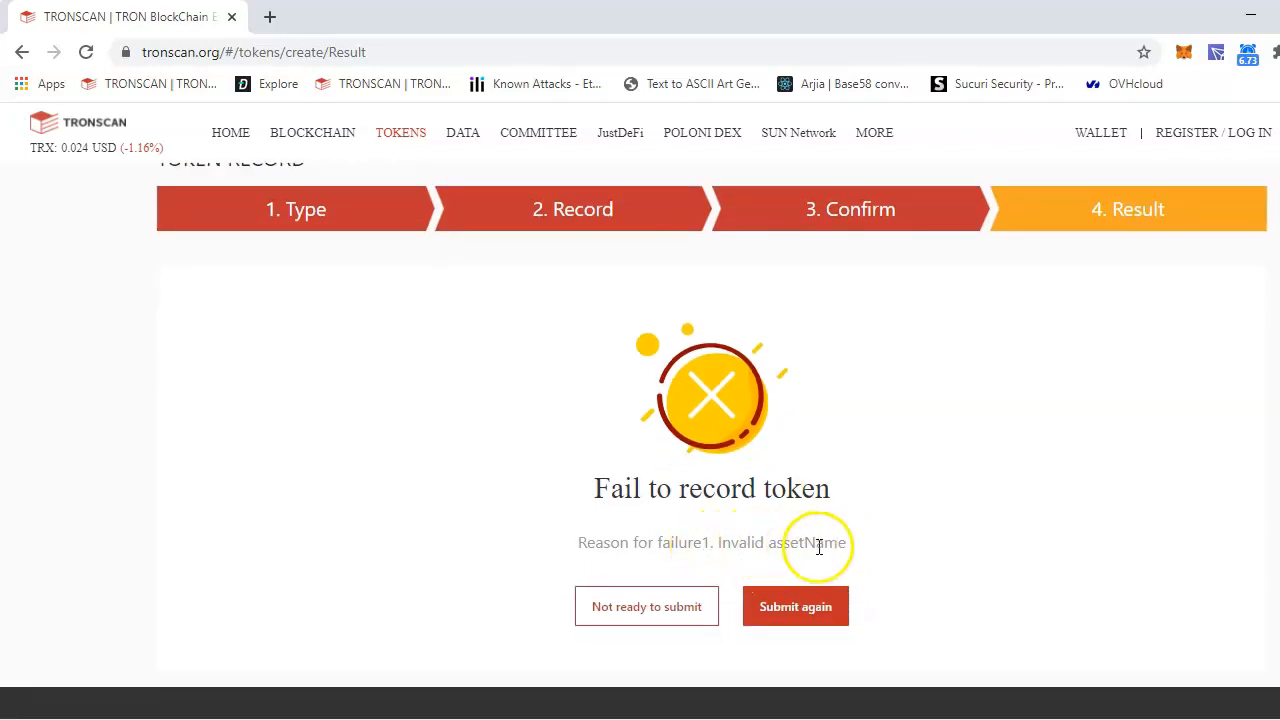
pyautogui.click(795, 606)
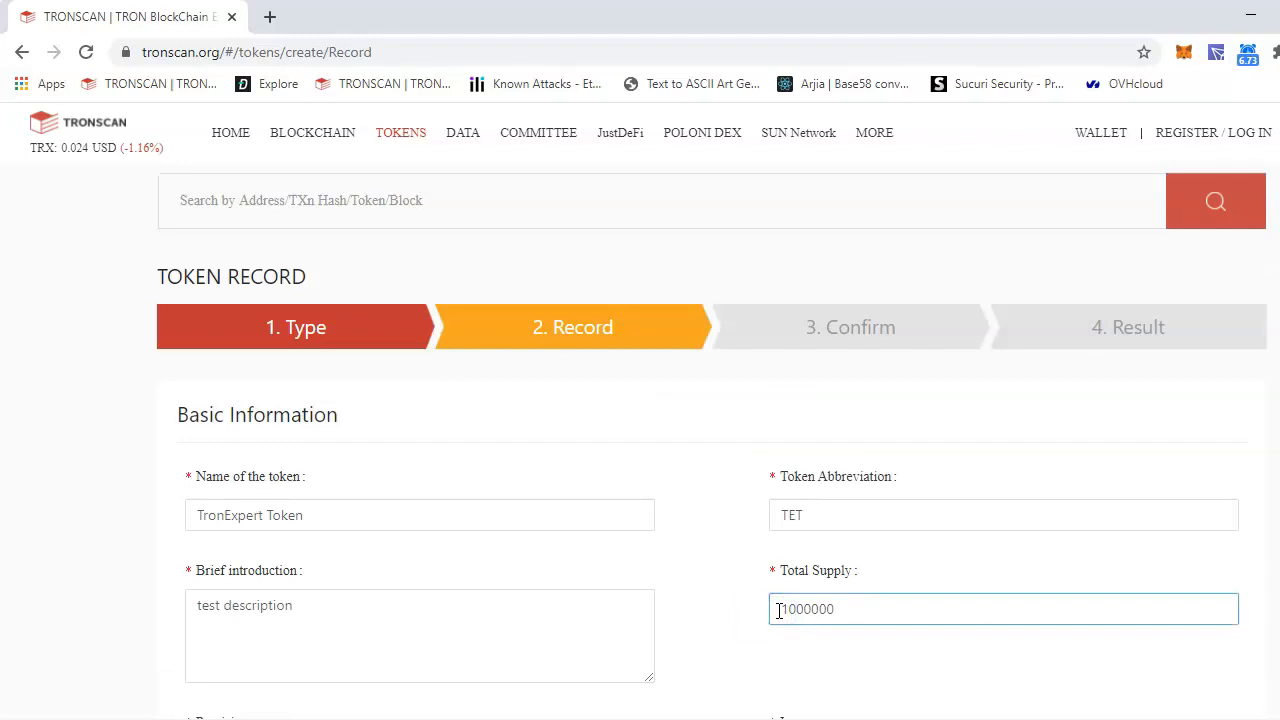
pyautogui.click(370, 515)
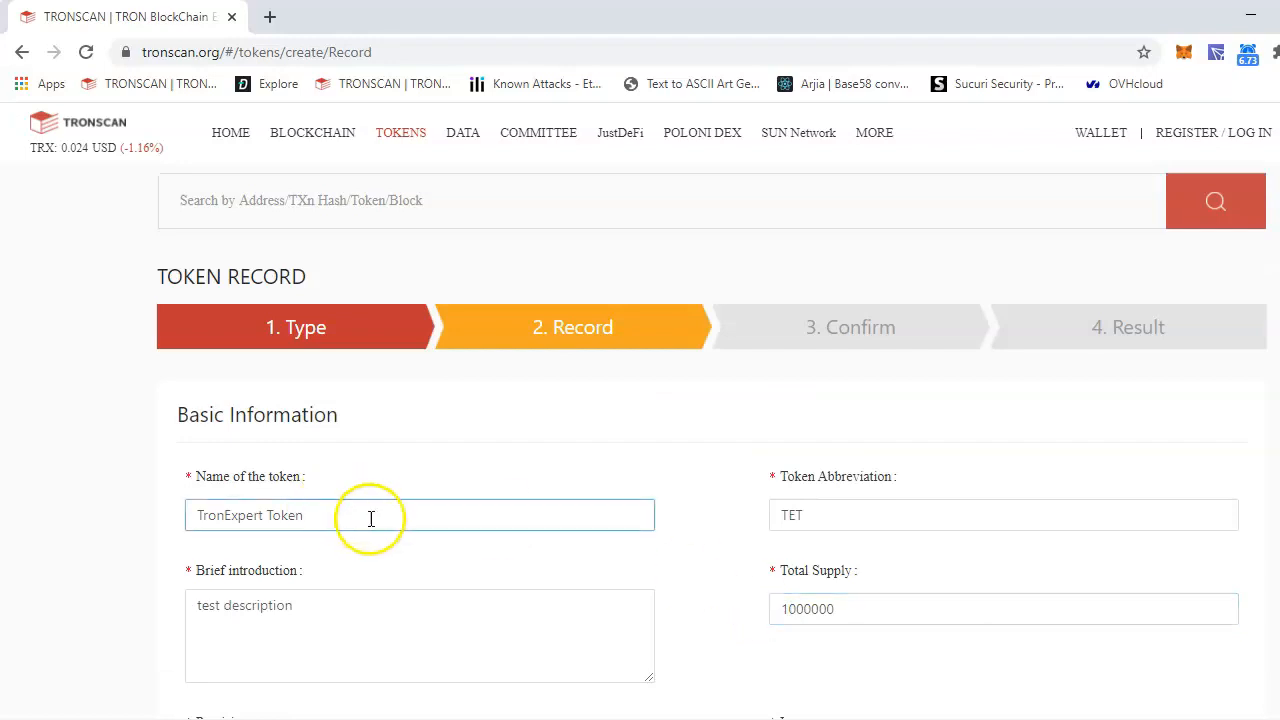
pyautogui.press('Backspace')
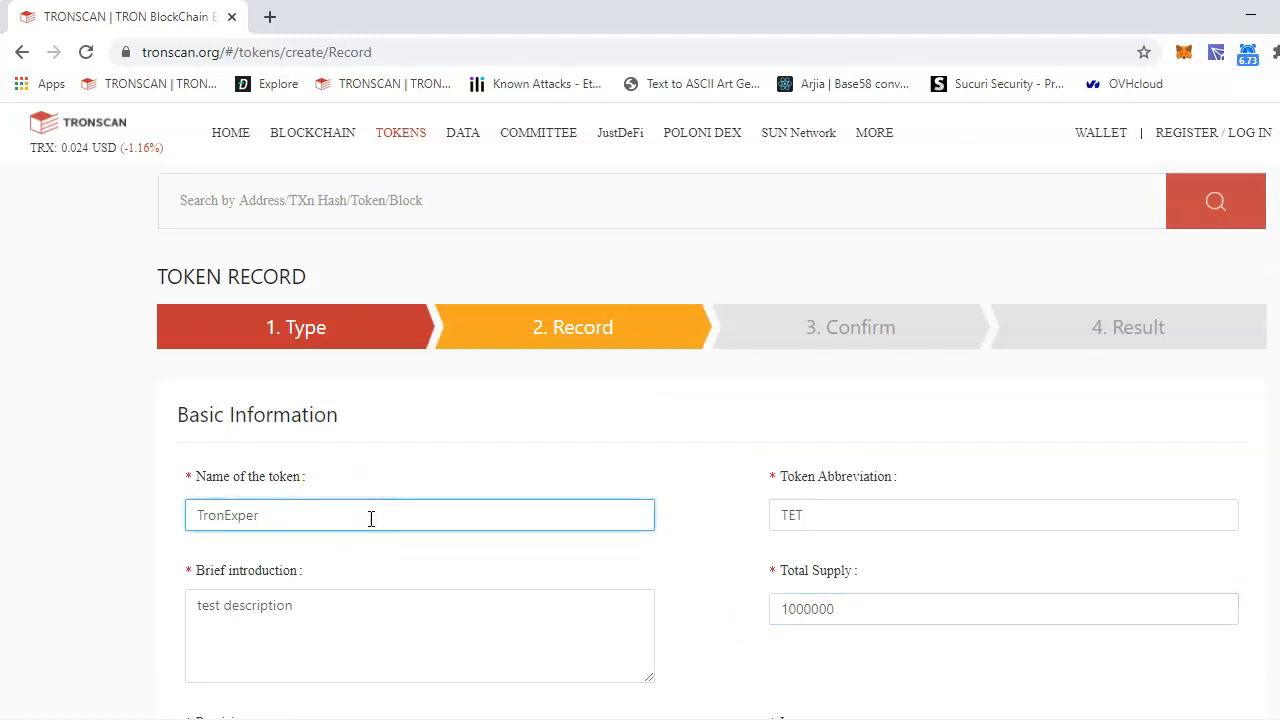
pyautogui.write('t')
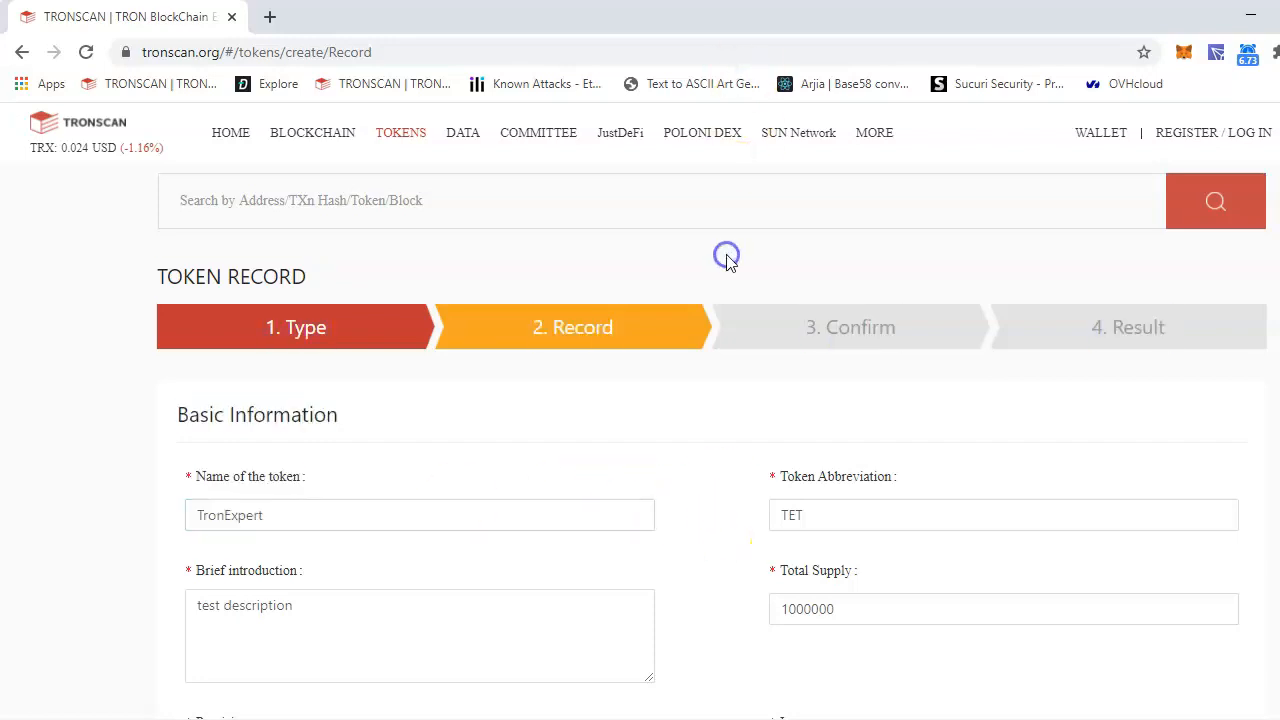
pyautogui.scroll(-3)
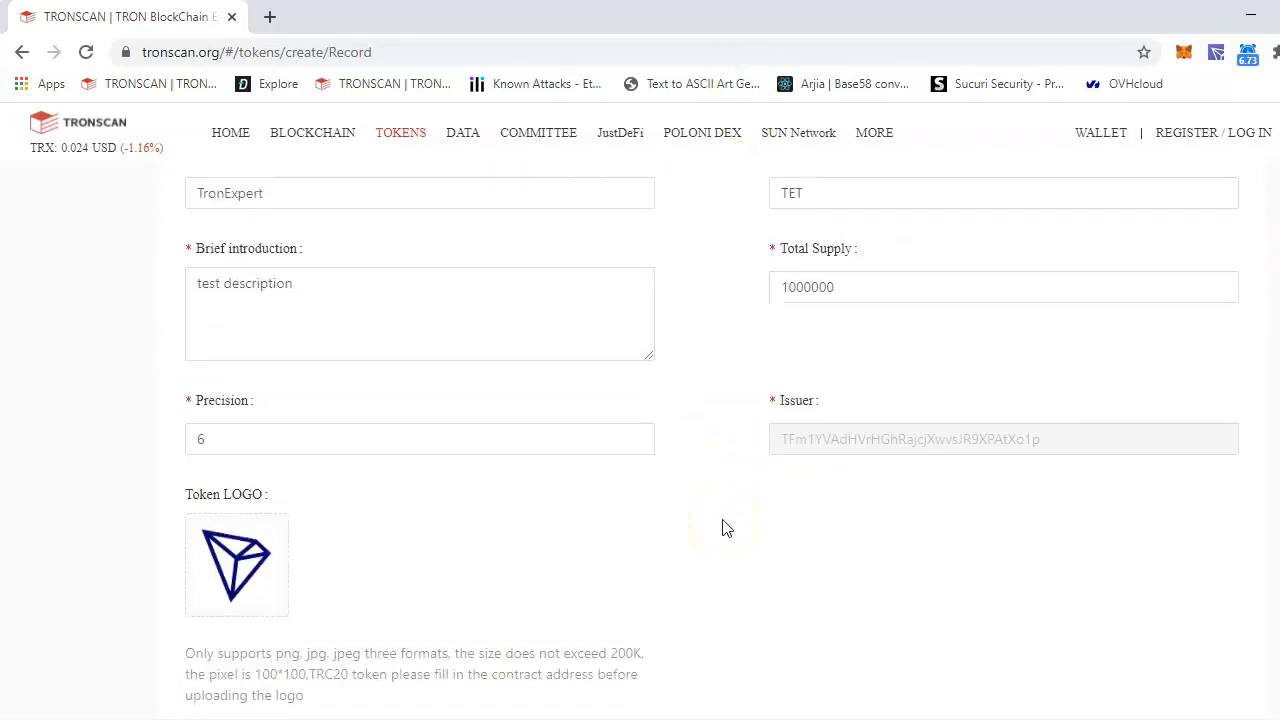
pyautogui.scroll(-3)
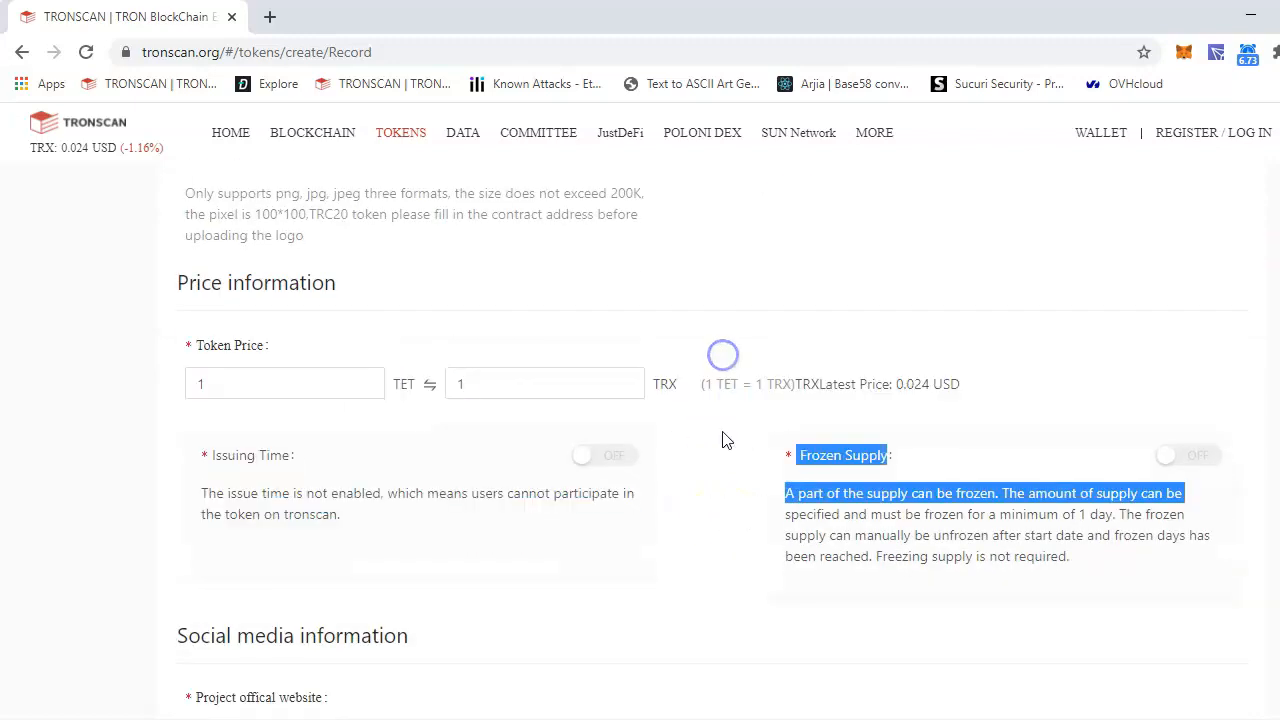
pyautogui.scroll(-3)
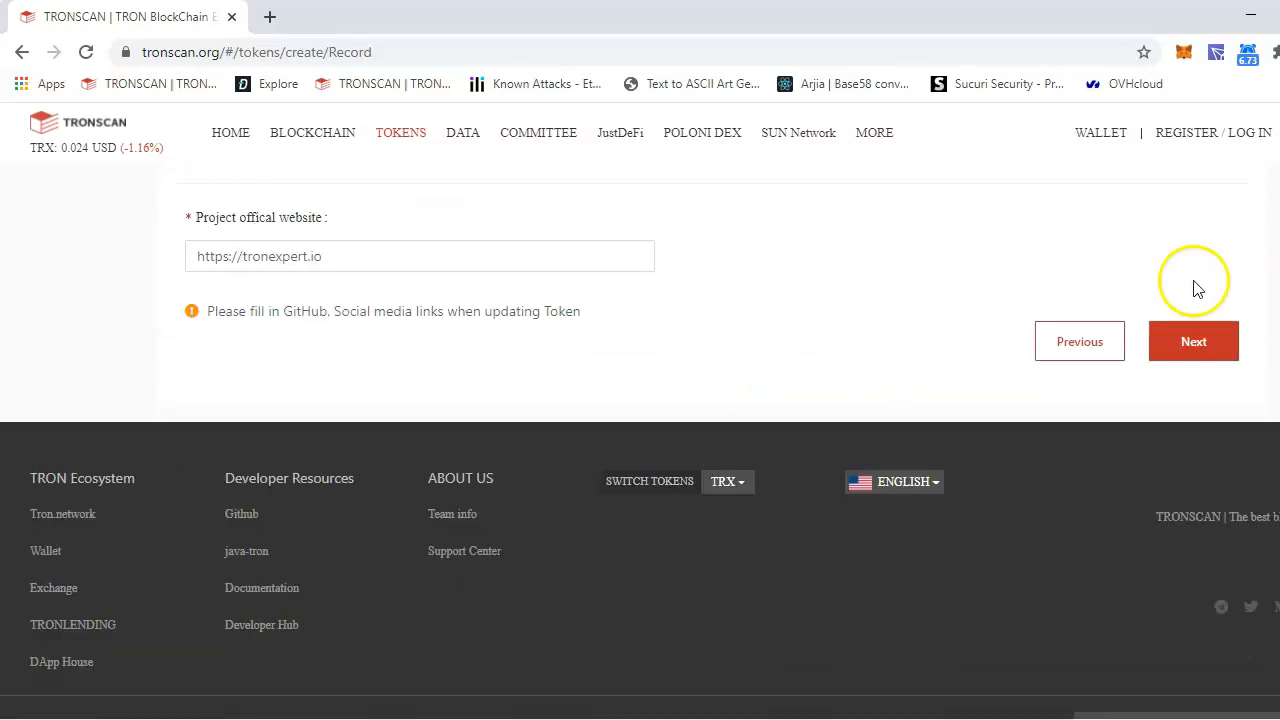
# Step: Advance to confirmation and accept the one-time 1024 TRX issuing cost
pyautogui.click(1193, 341)
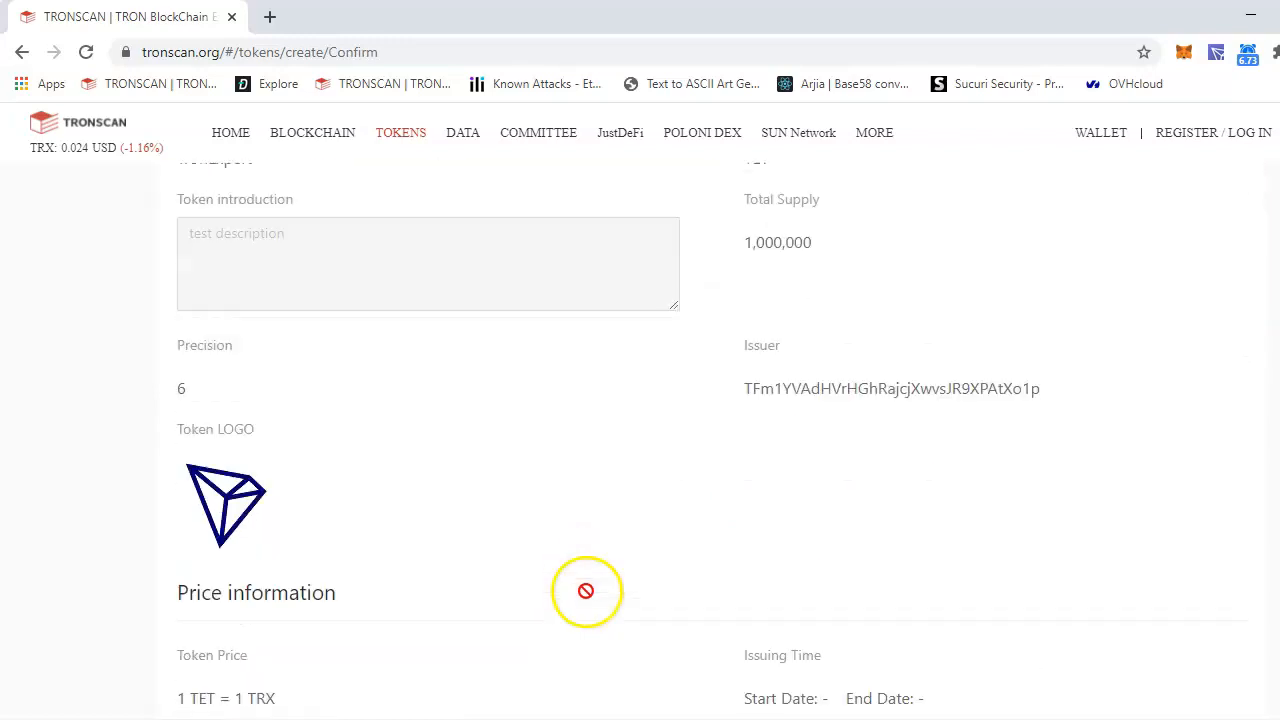
pyautogui.scroll(-3)
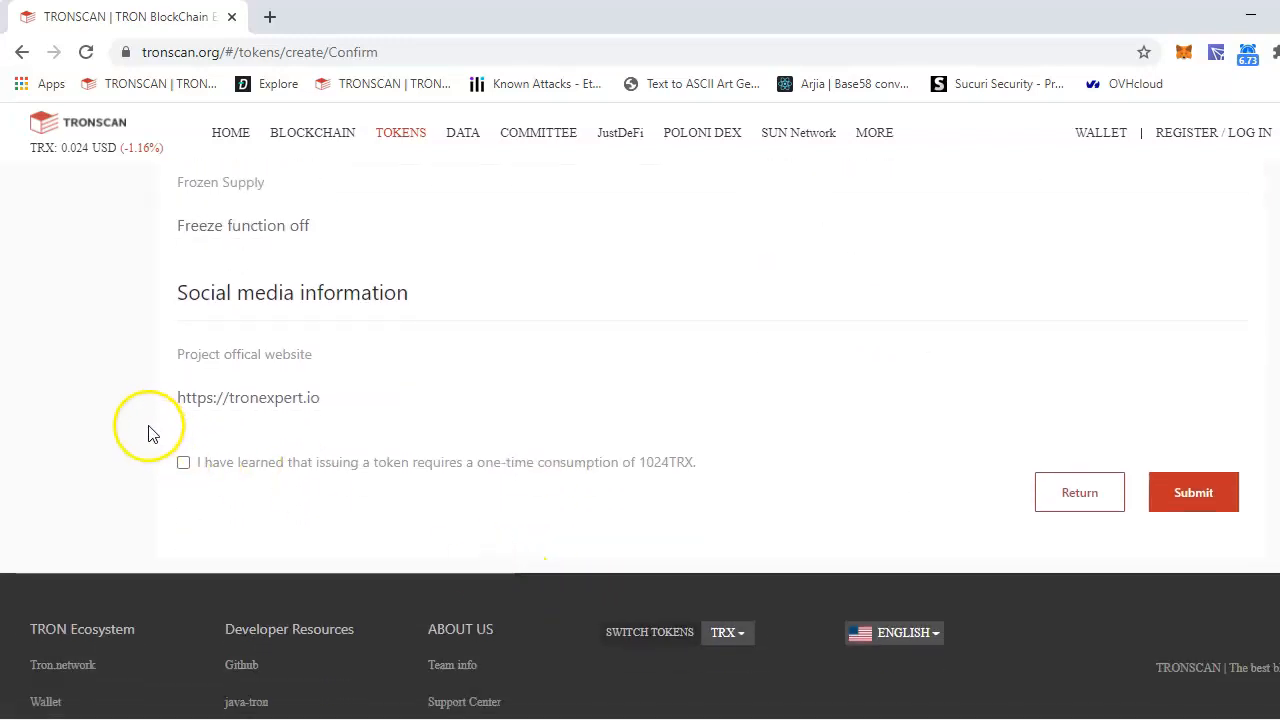
pyautogui.click(183, 462)
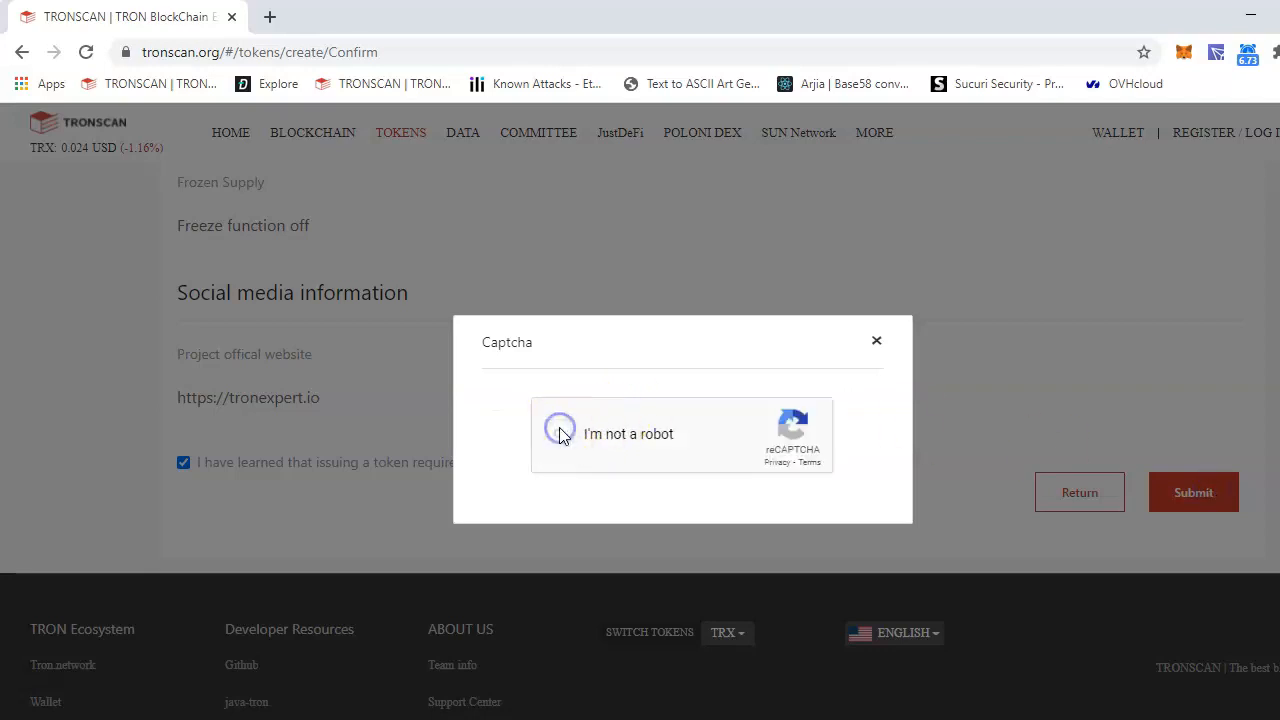
# Step: Pass the captcha by selecting traffic-light and crosswalk tiles, then verify
pyautogui.click(560, 434)
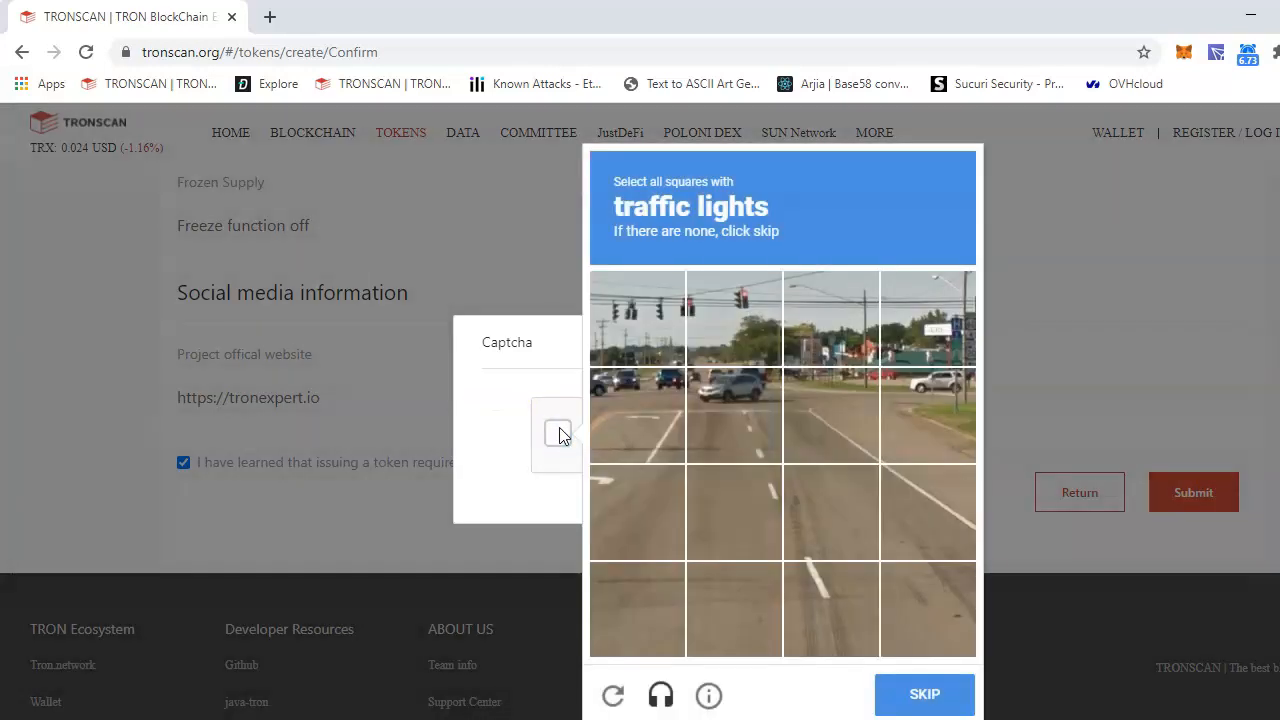
pyautogui.click(733, 318)
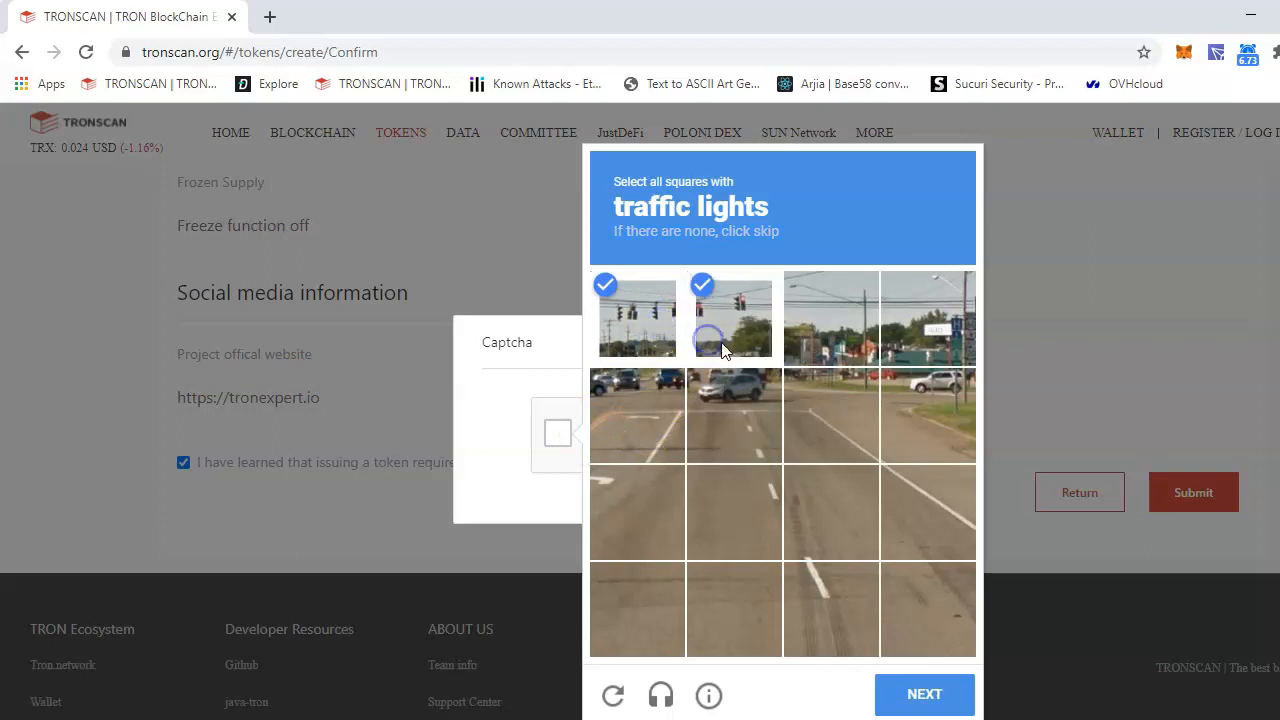
pyautogui.click(927, 317)
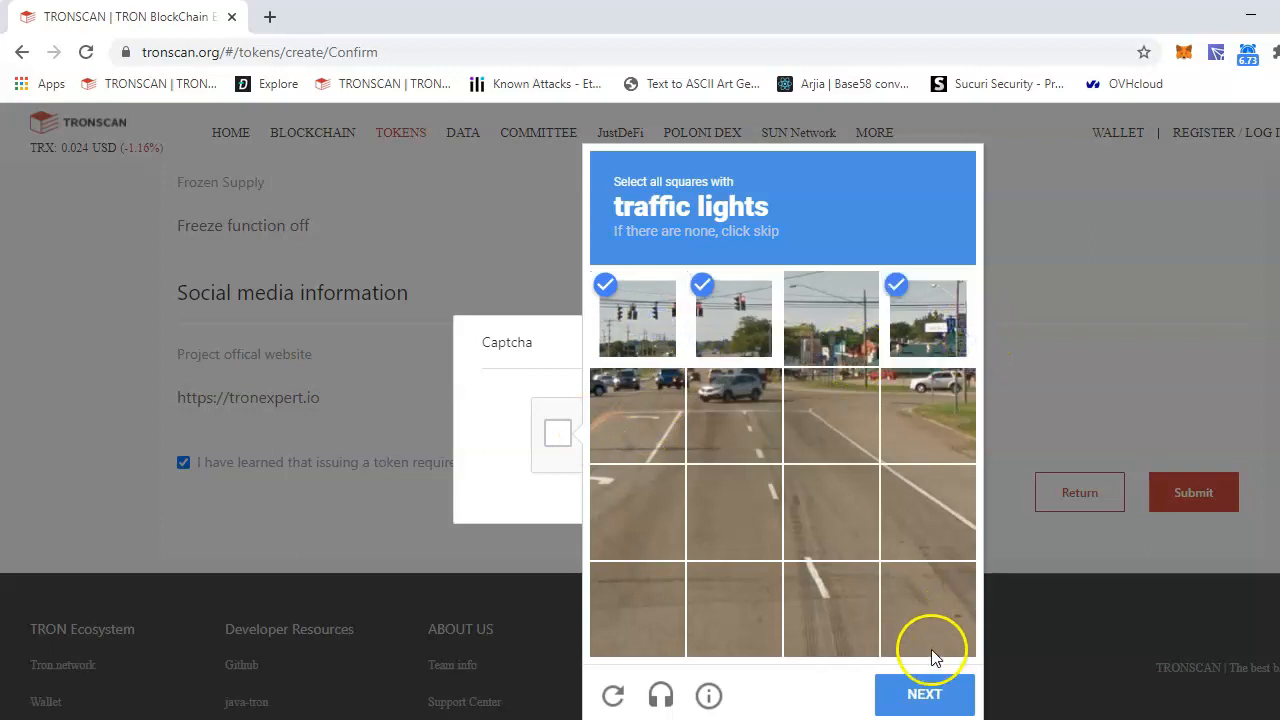
pyautogui.click(924, 694)
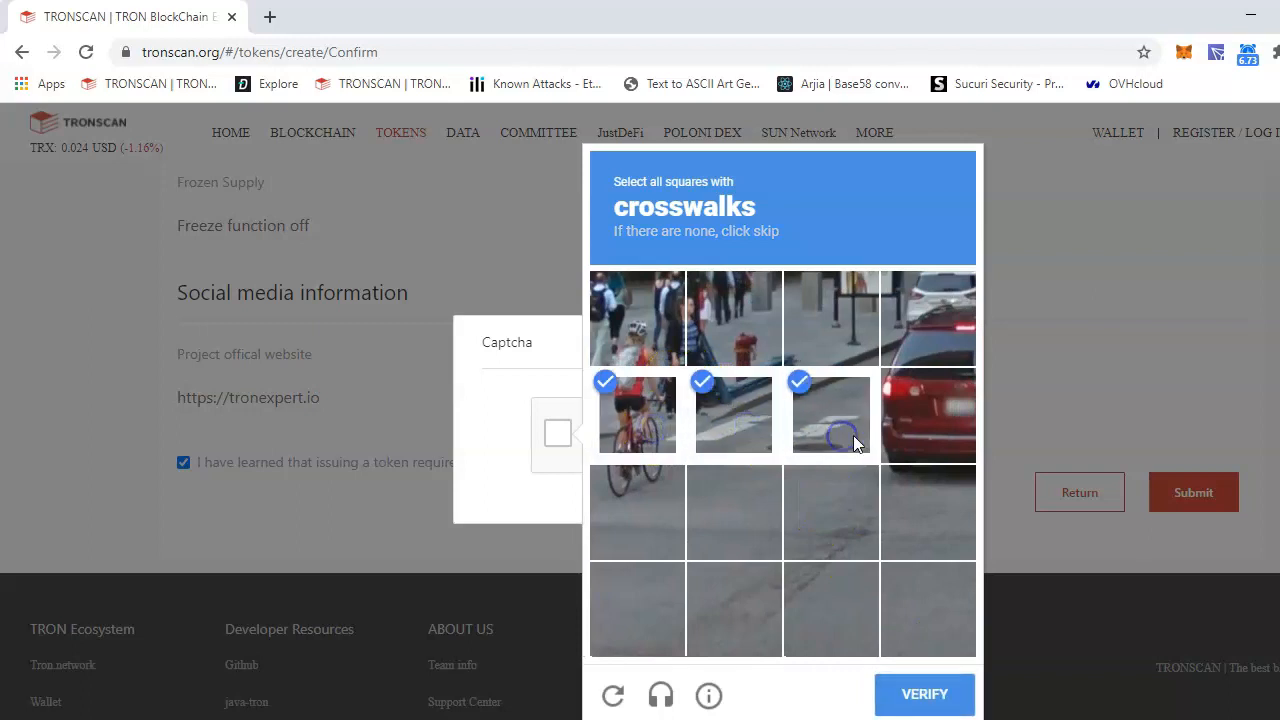
pyautogui.click(927, 414)
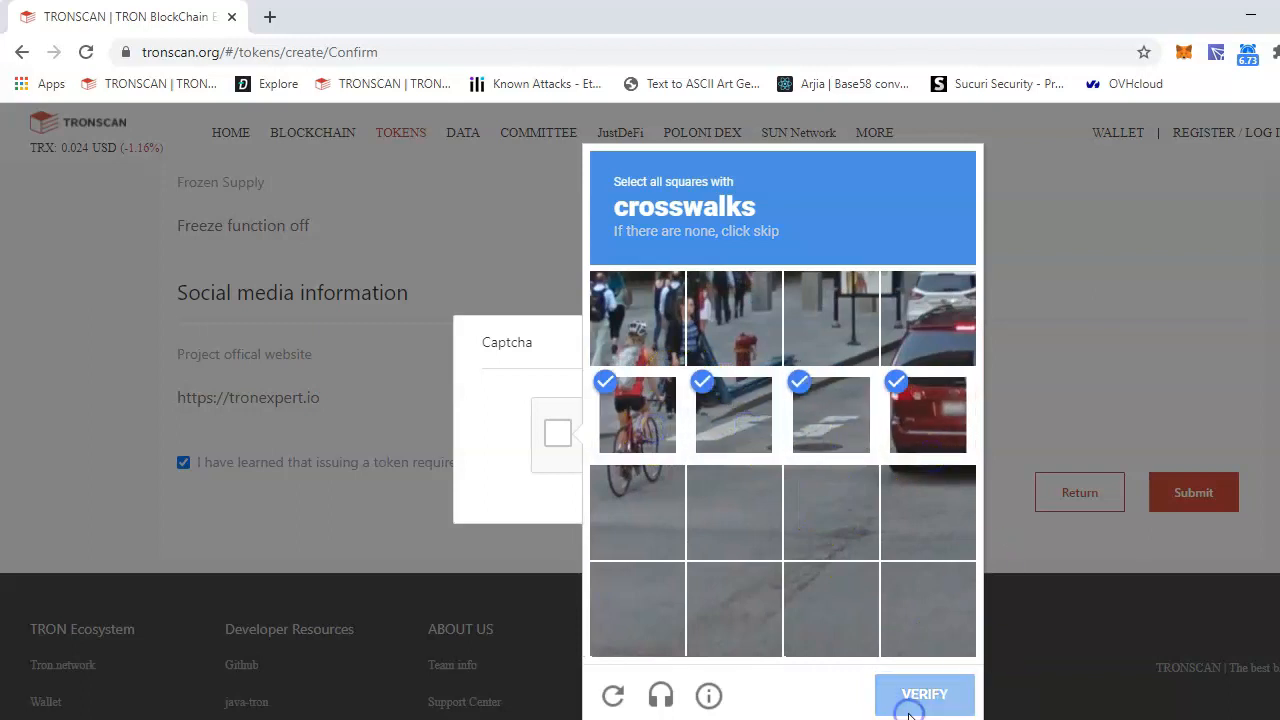
pyautogui.click(924, 695)
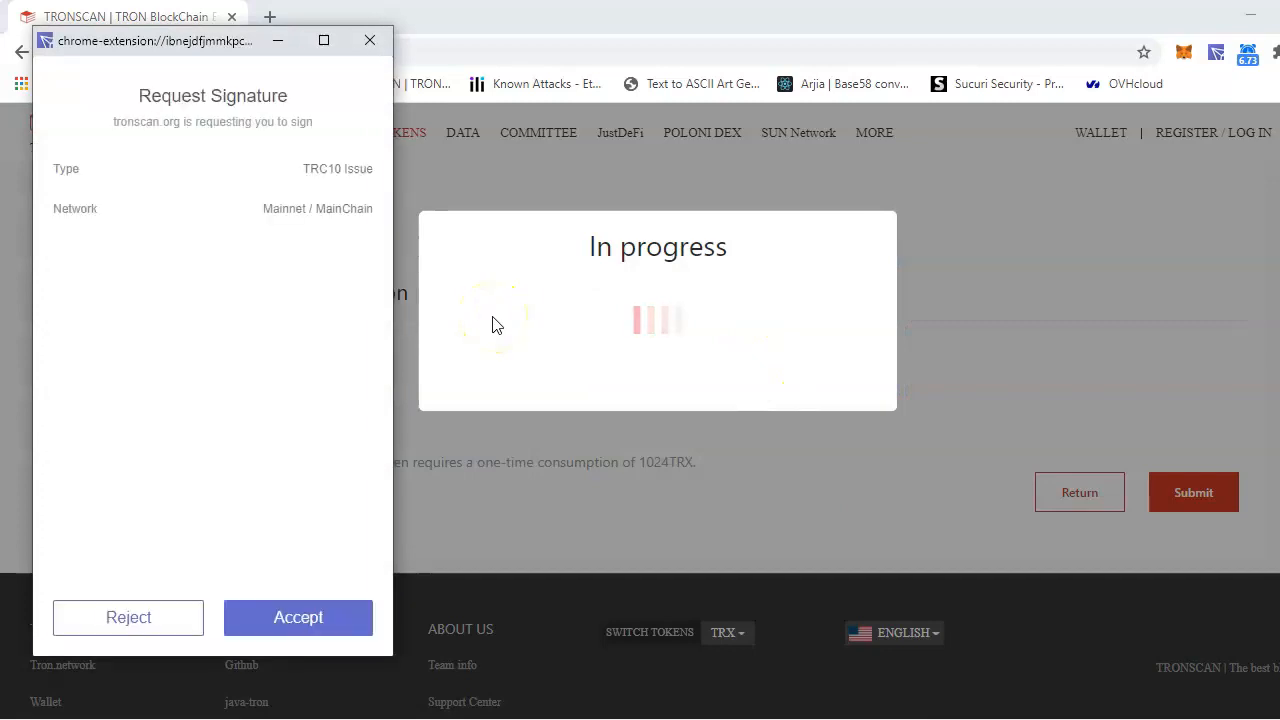
pyautogui.moveTo(300, 177)
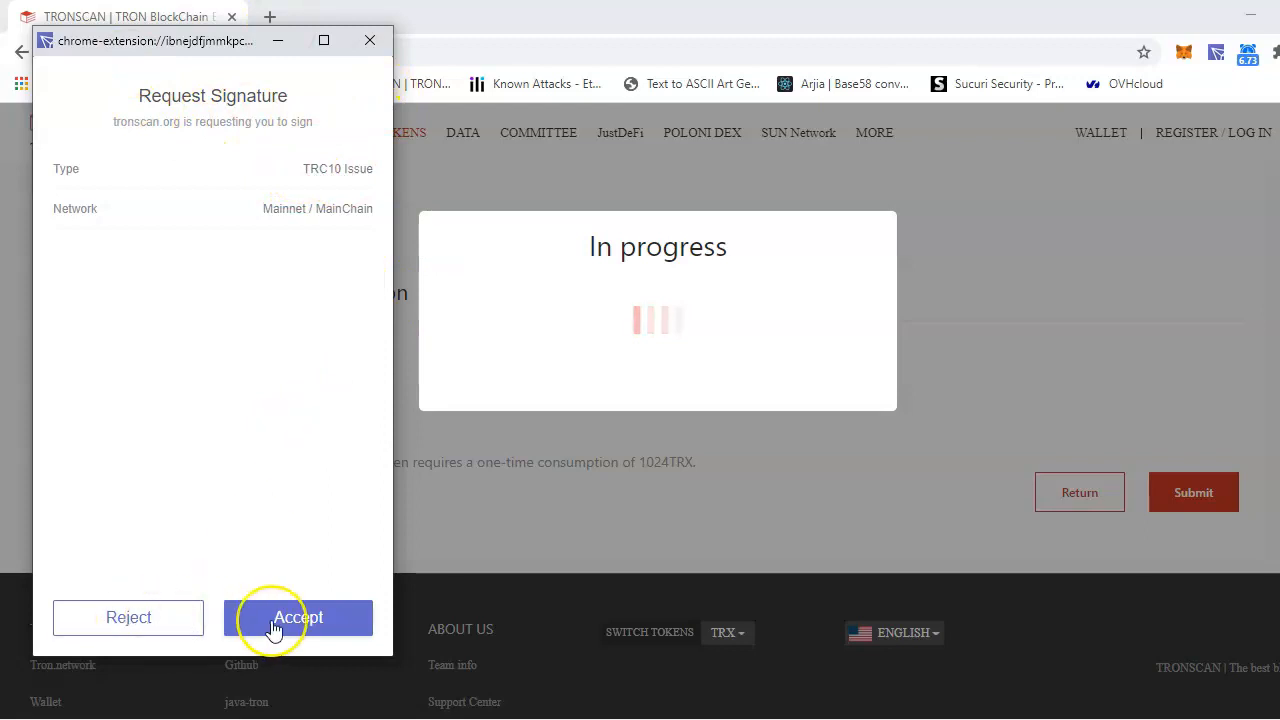
# Step: Reject the TronLink signature request for the TronExpert TRC10 token issue
pyautogui.click(298, 617)
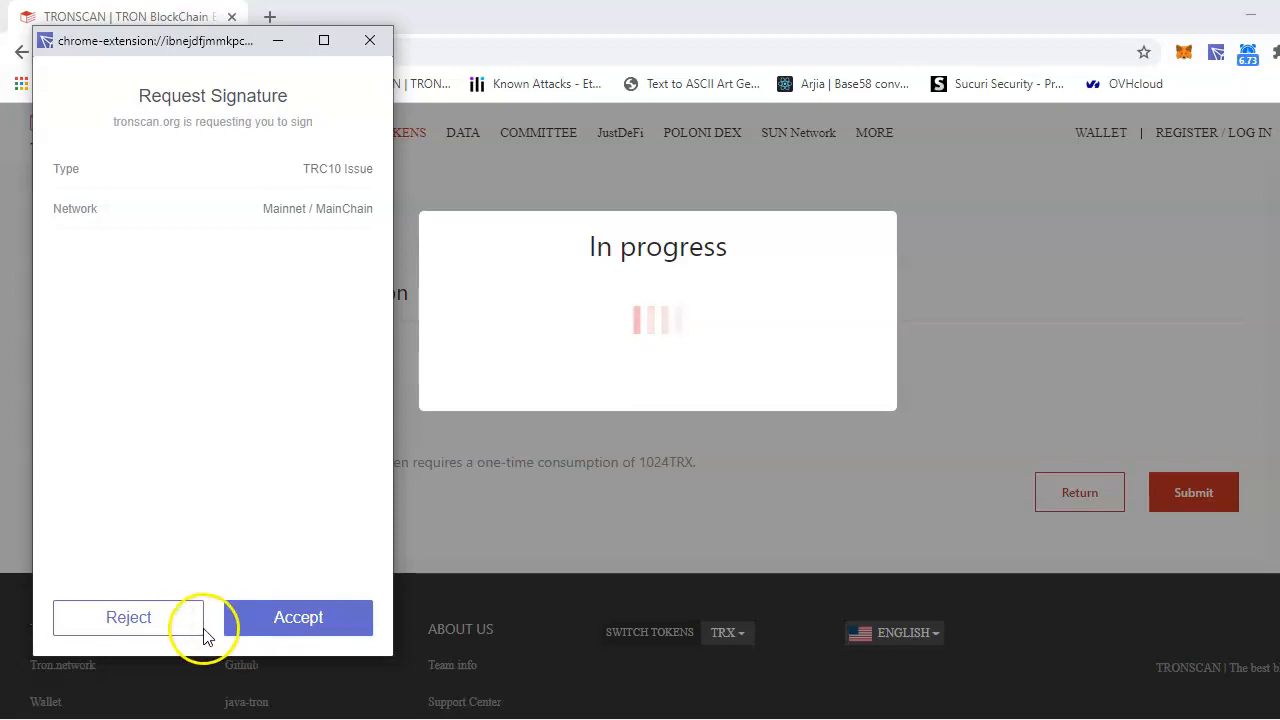
pyautogui.click(298, 617)
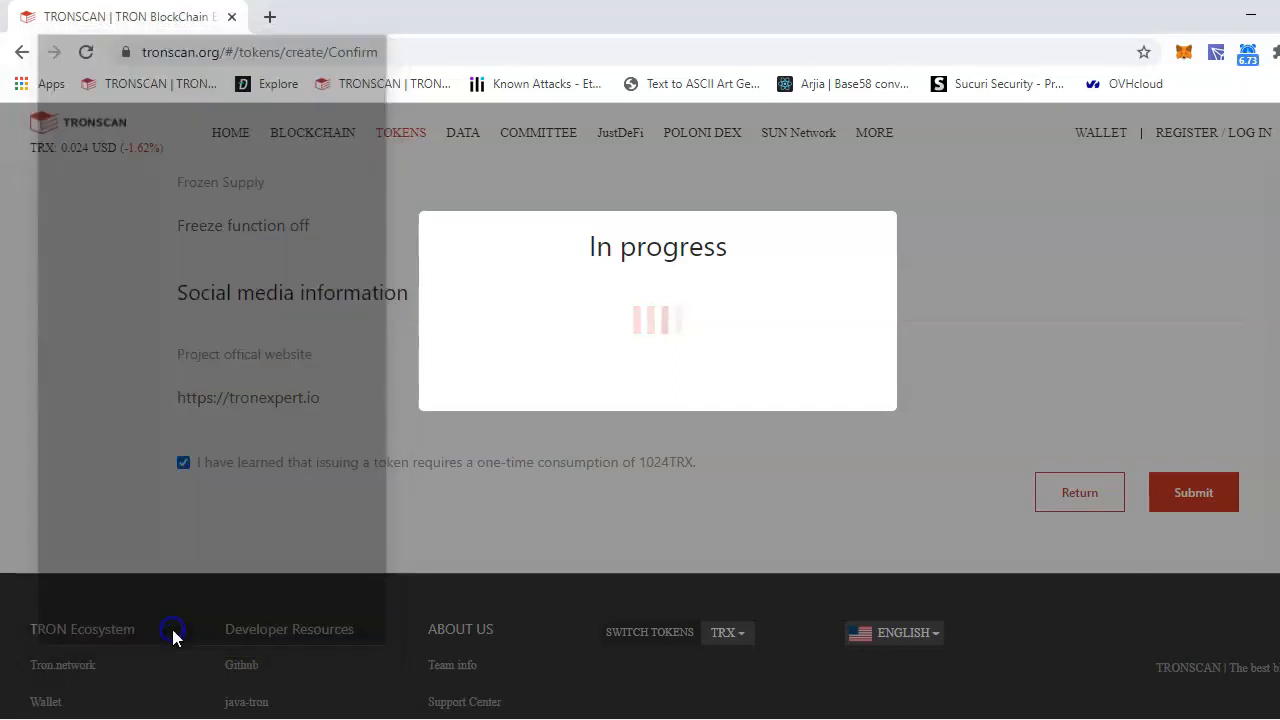
pyautogui.moveTo(480, 565)
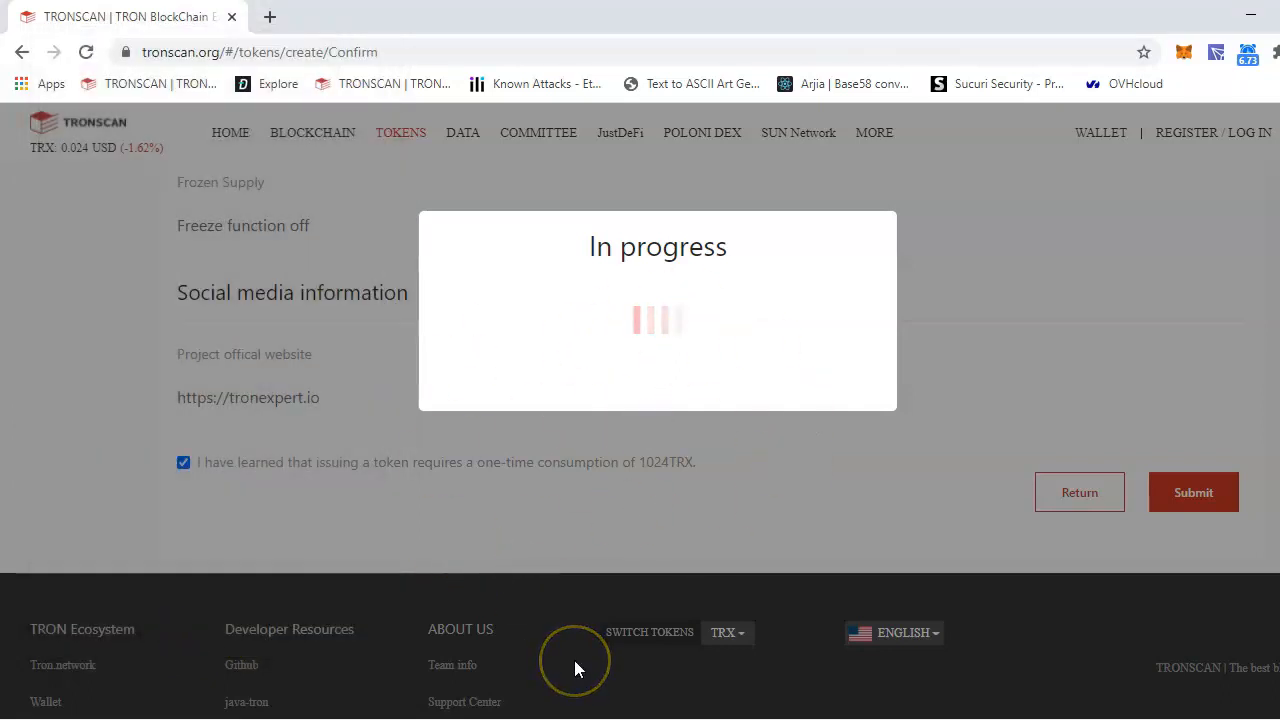
pyautogui.moveTo(658, 432)
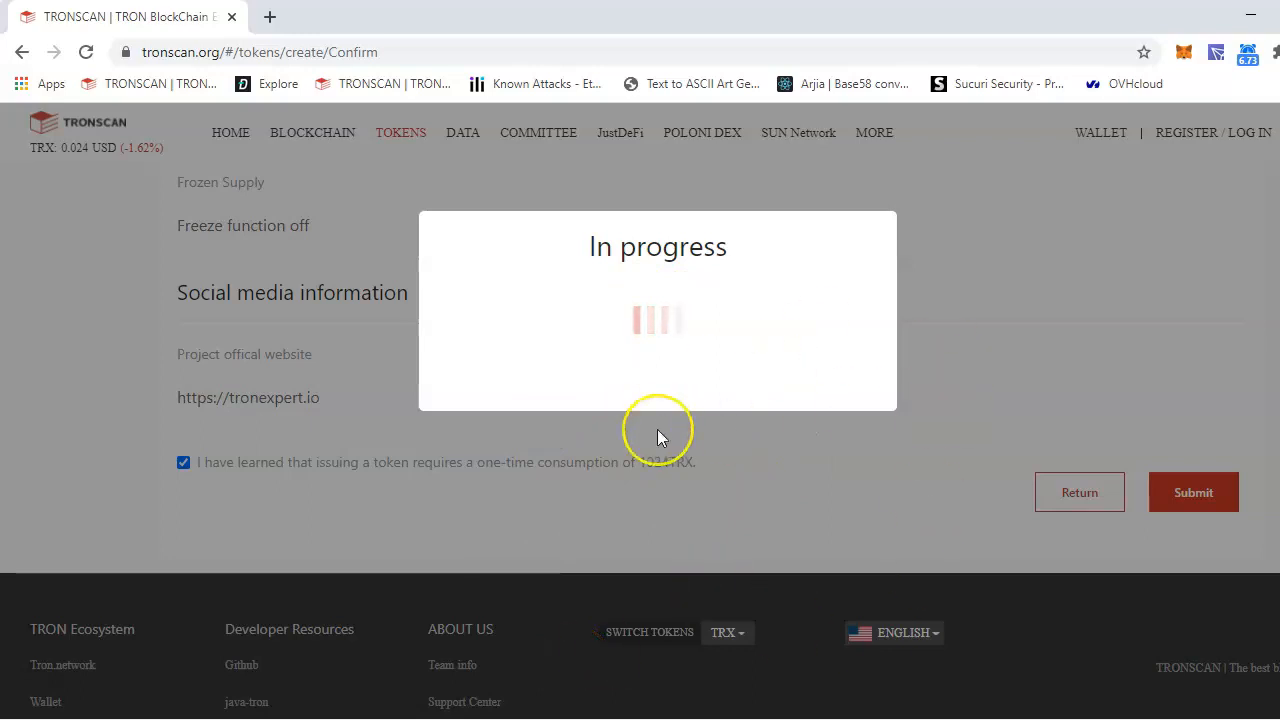
pyautogui.moveTo(961, 280)
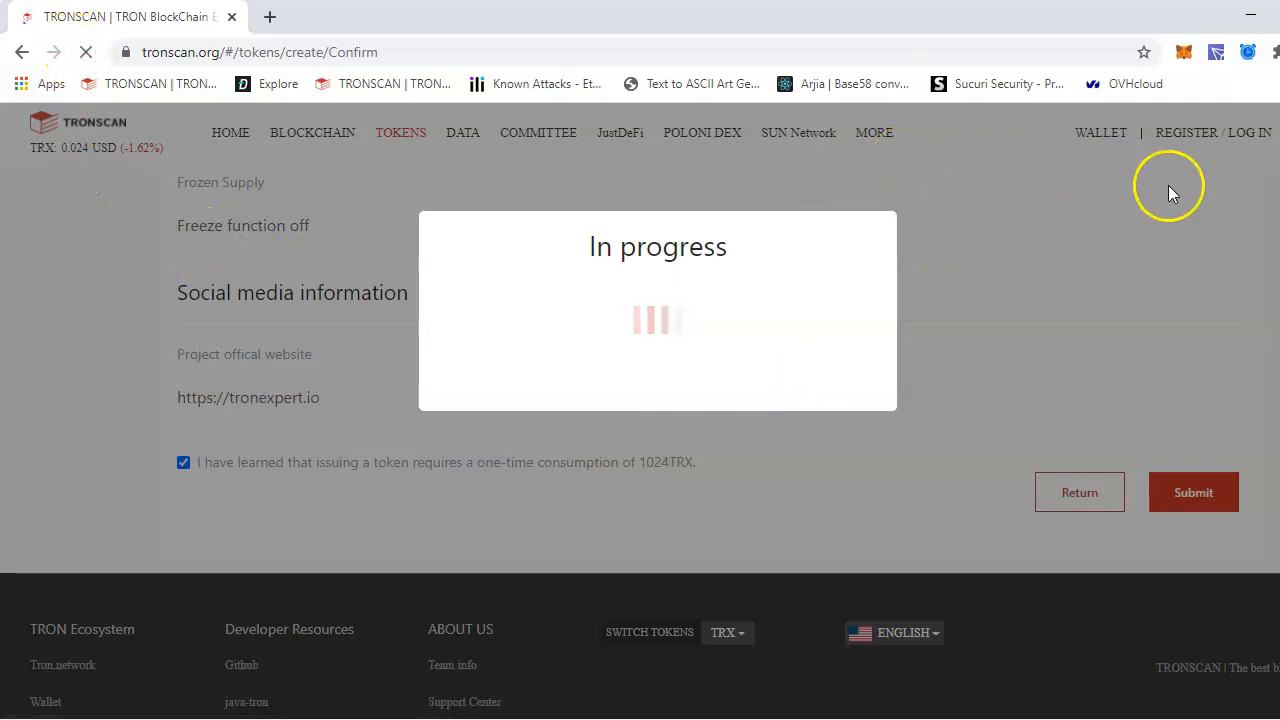
# Step: Review the wallet overview (1,025 TRX) and its empty Record a Token list
pyautogui.click(1100, 132)
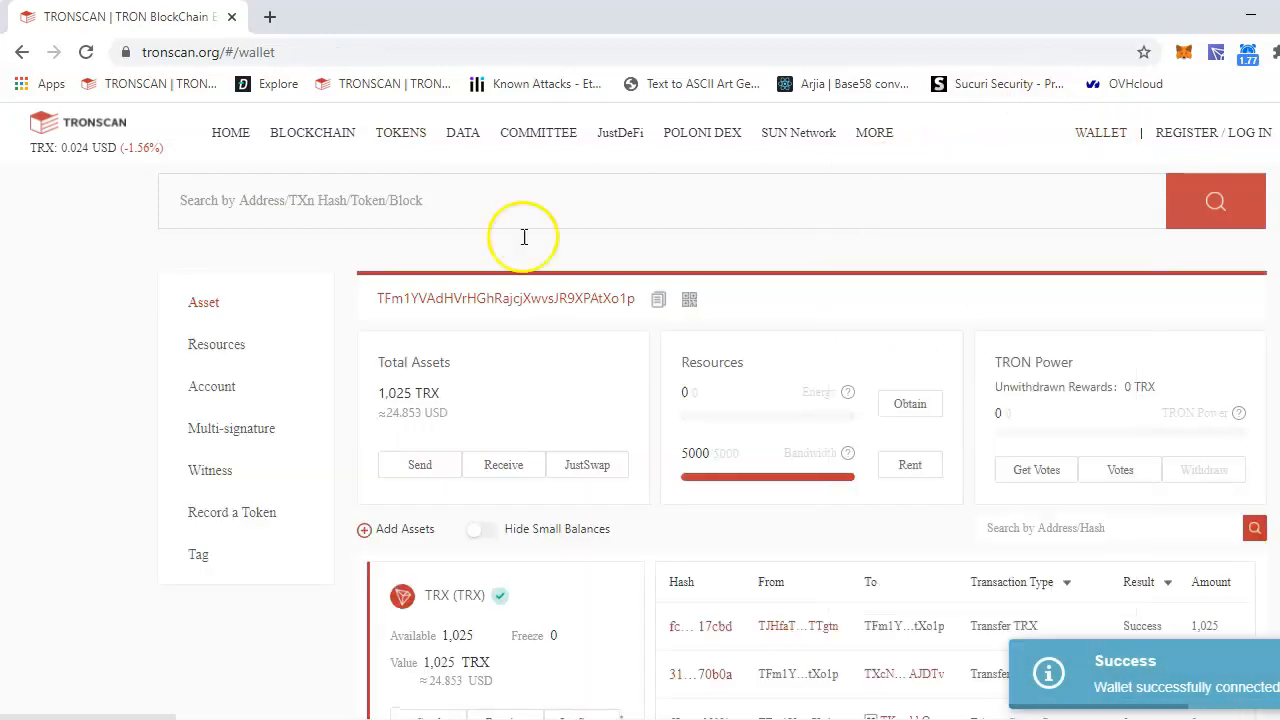
pyautogui.scroll(-3)
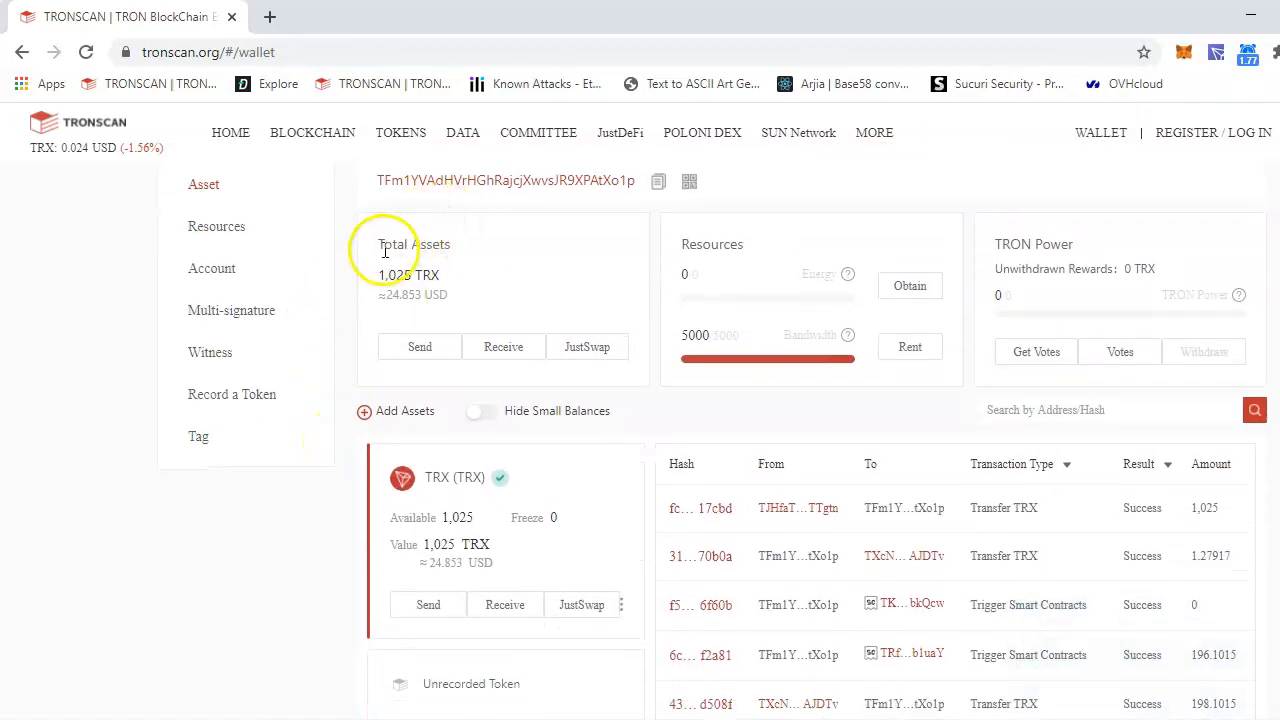
pyautogui.scroll(-3)
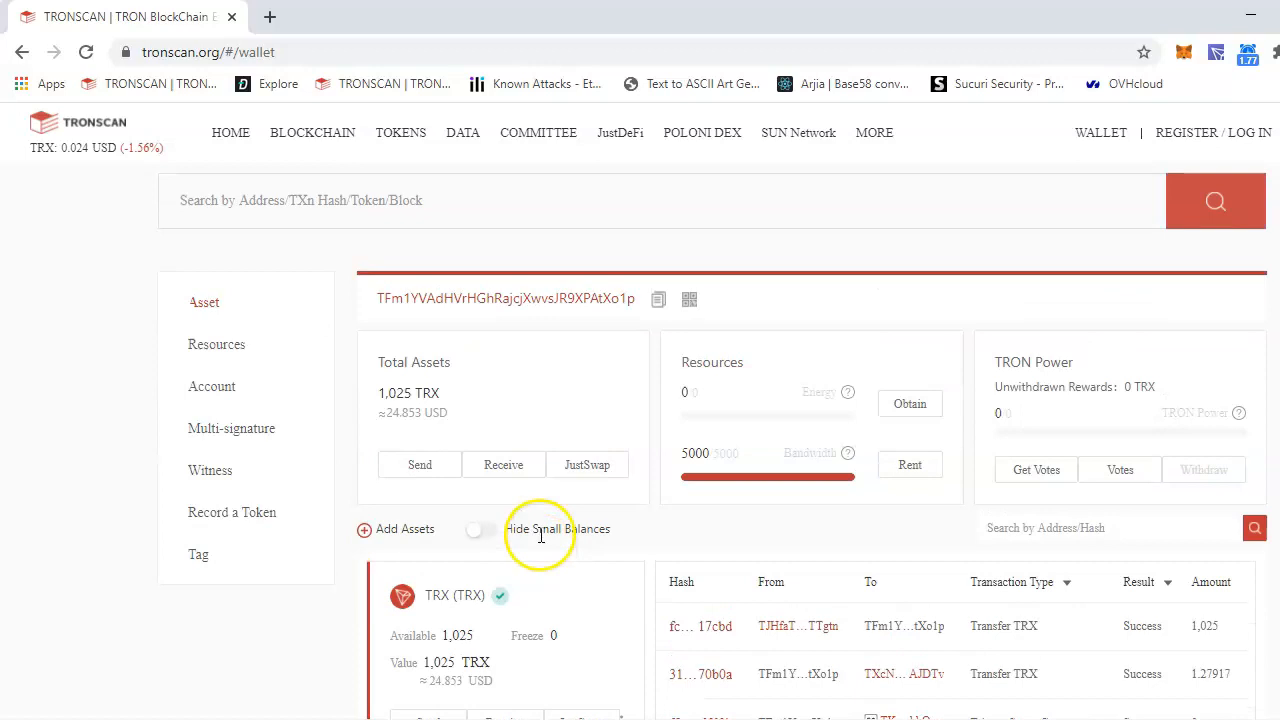
pyautogui.moveTo(300, 501)
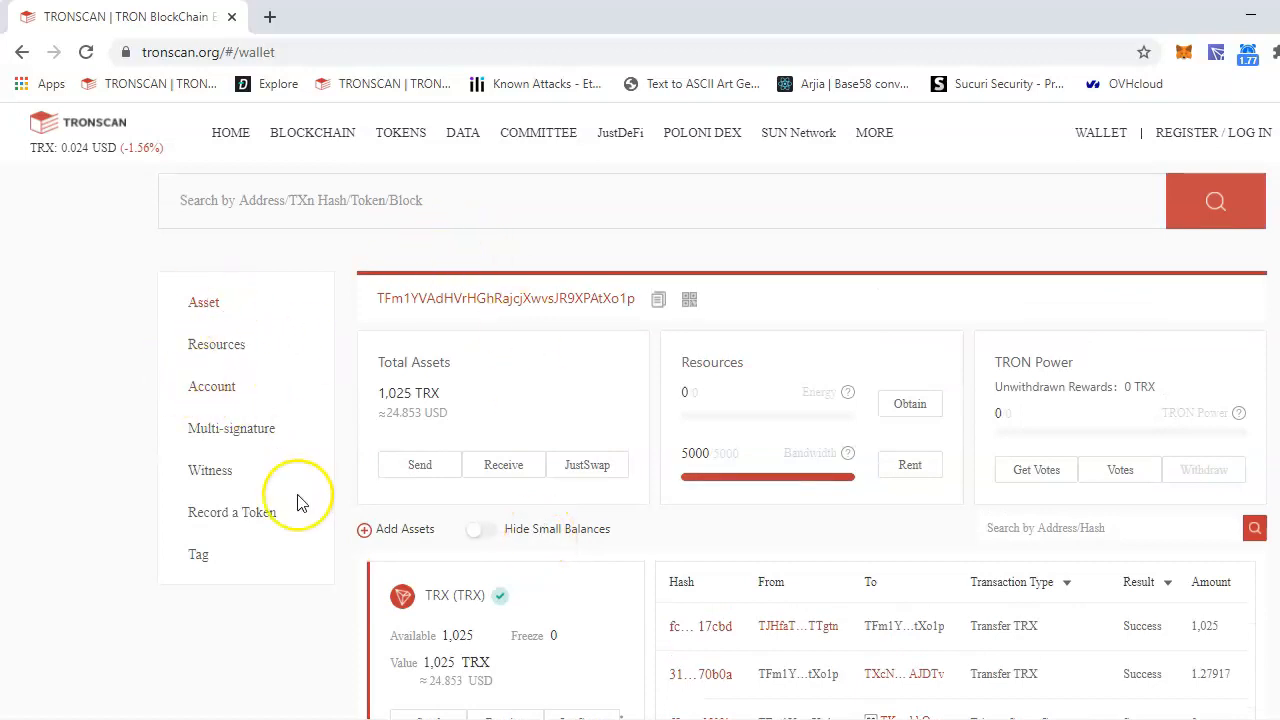
pyautogui.click(231, 512)
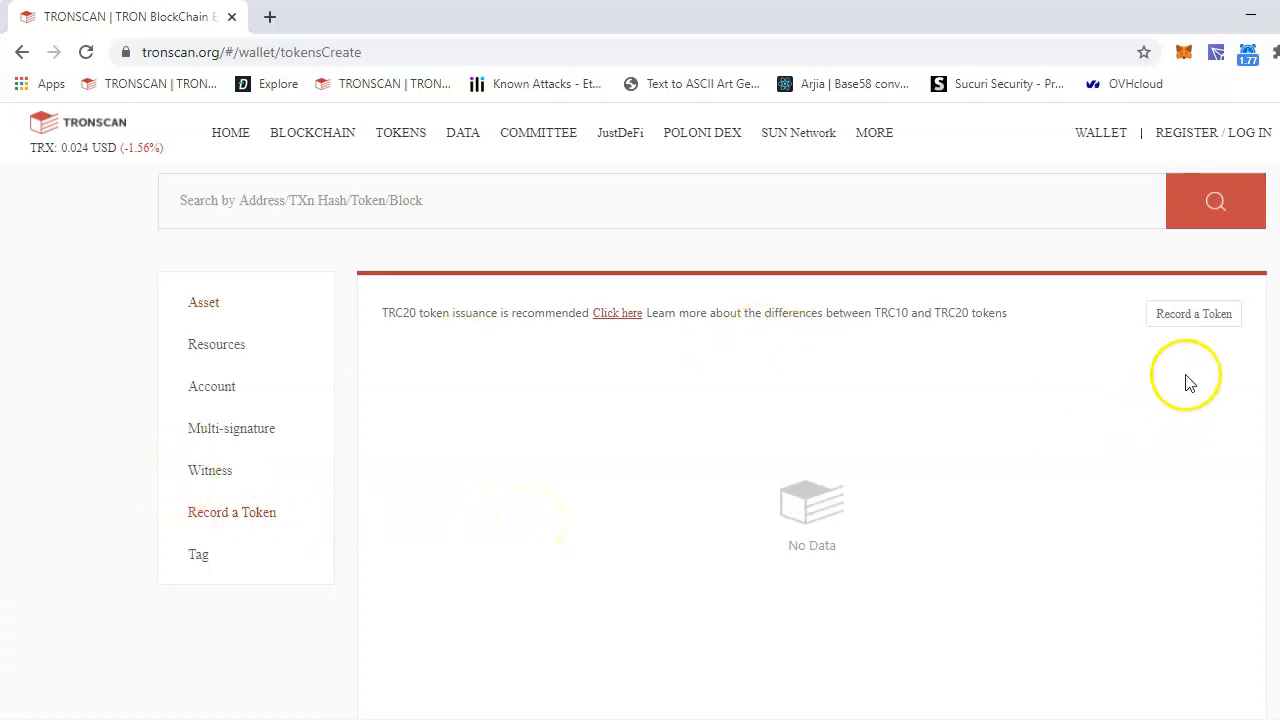
pyautogui.click(399, 132)
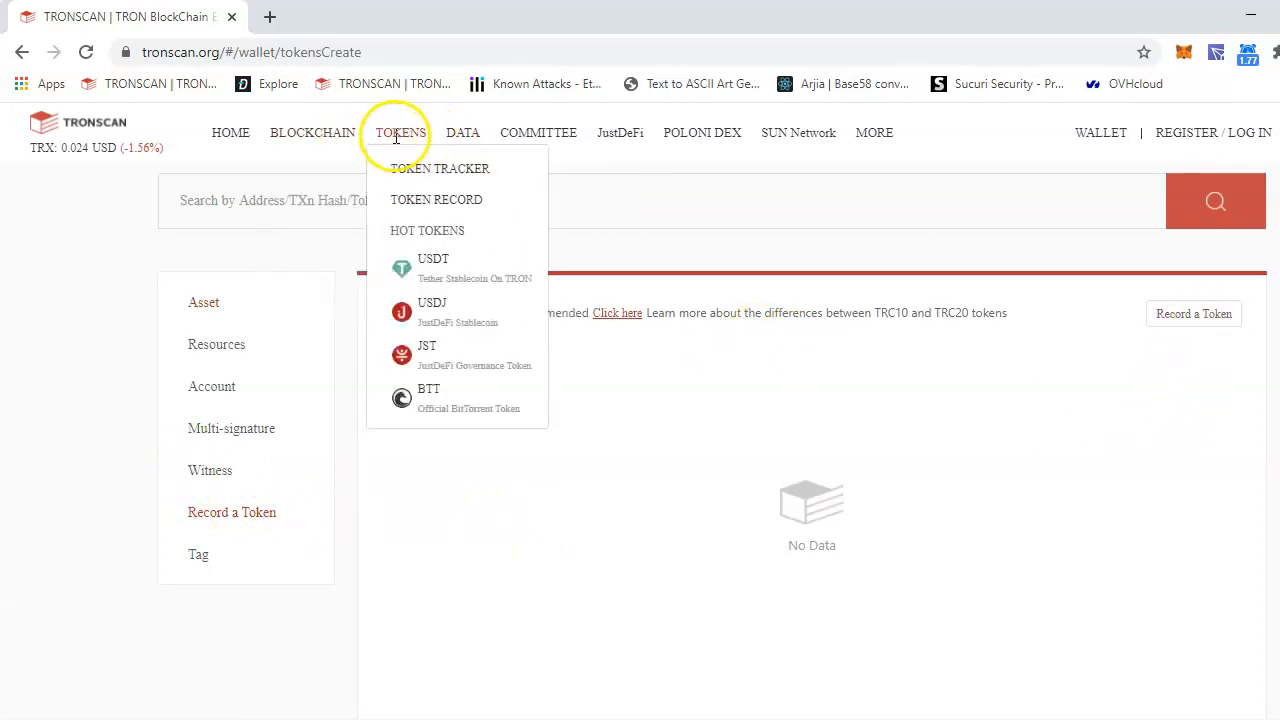
pyautogui.moveTo(428, 195)
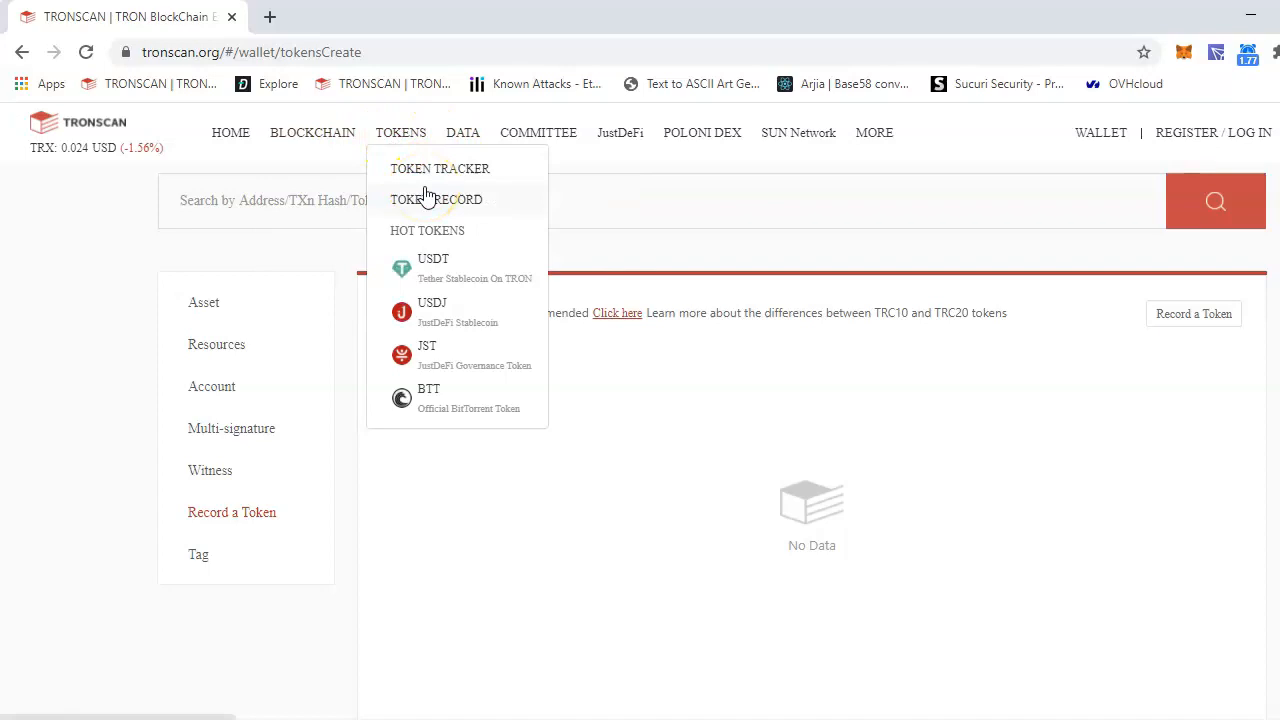